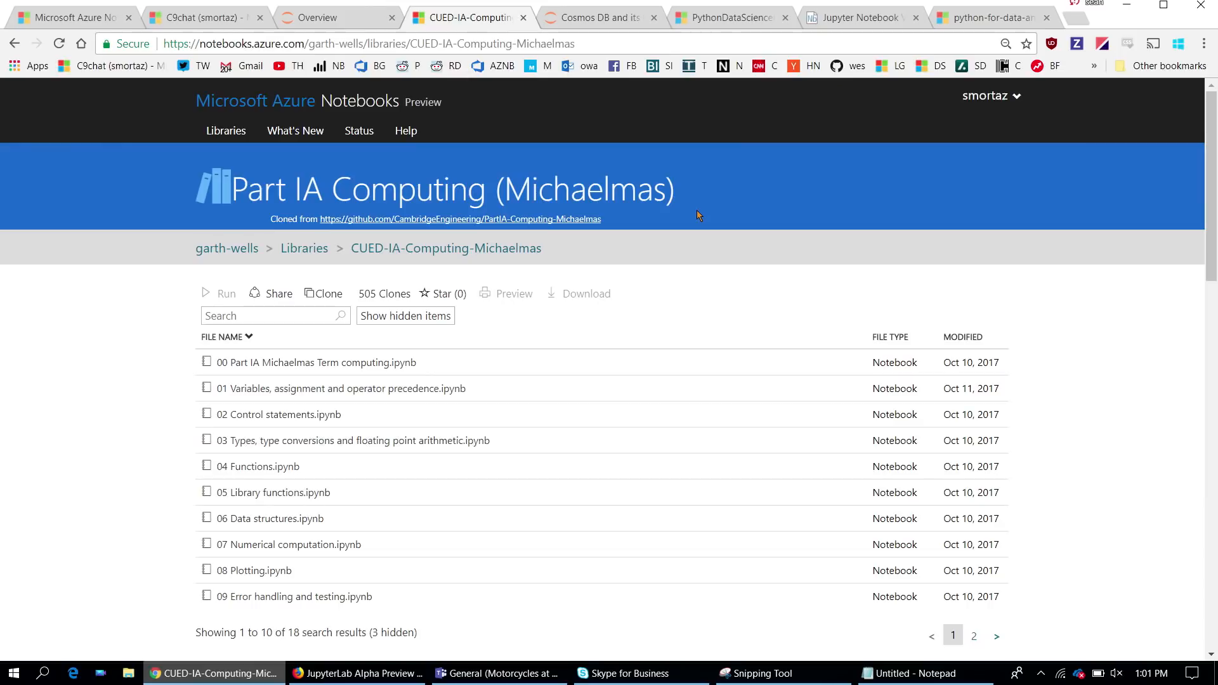
Switch to the Python Data Science Handbook library and open its notebooks folder.
scroll(down, 3)
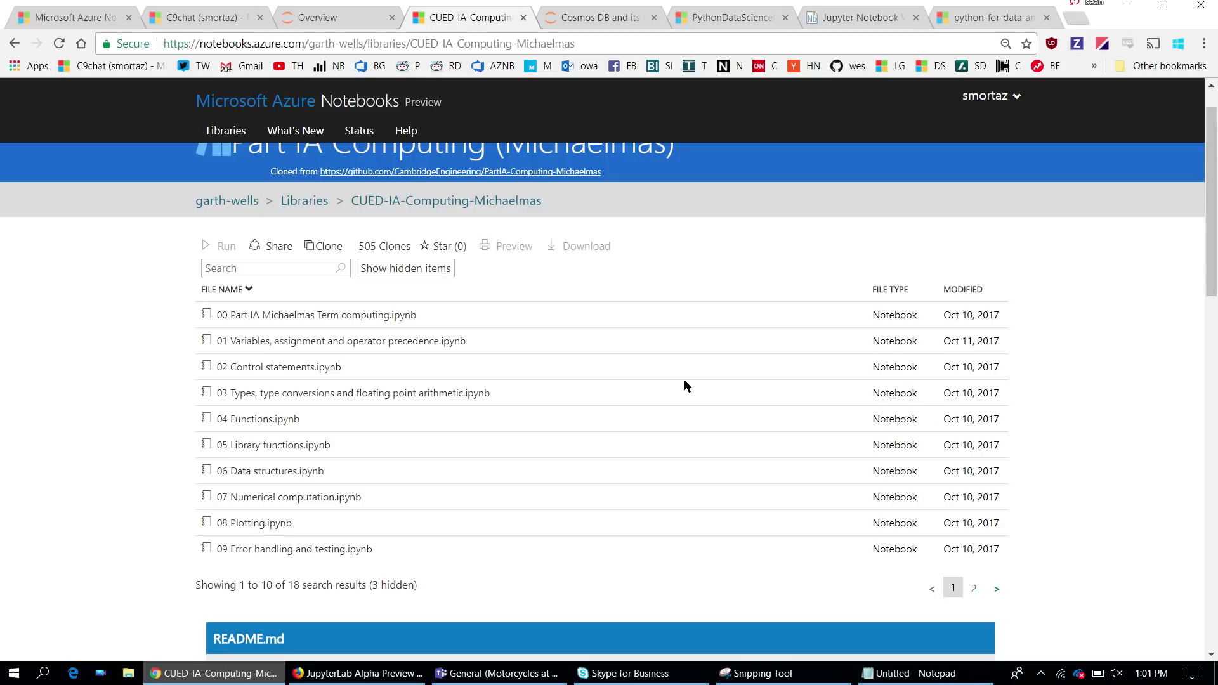
scroll(down, 3)
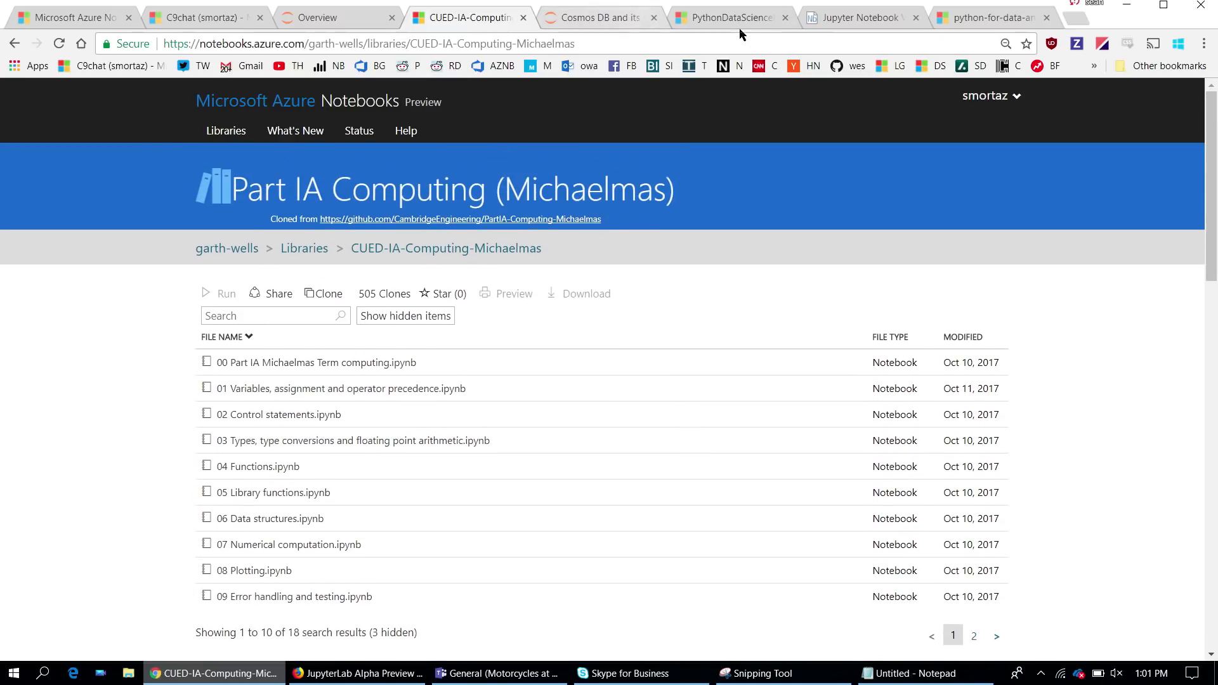
click(728, 16)
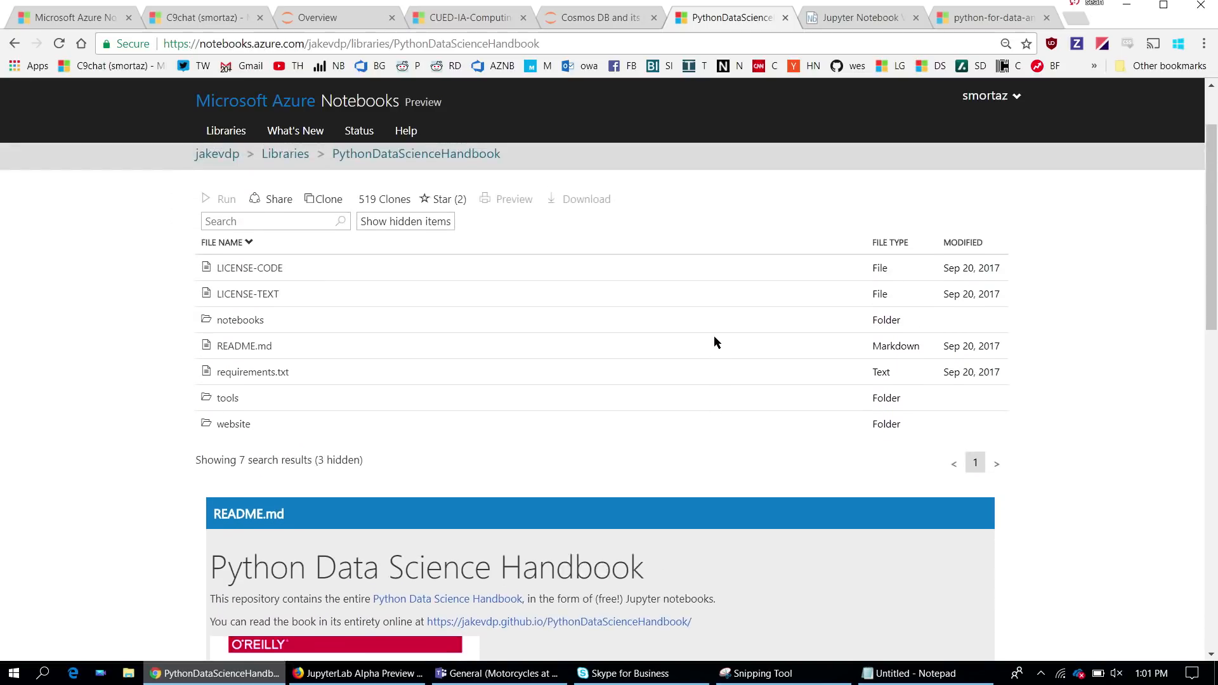
click(240, 320)
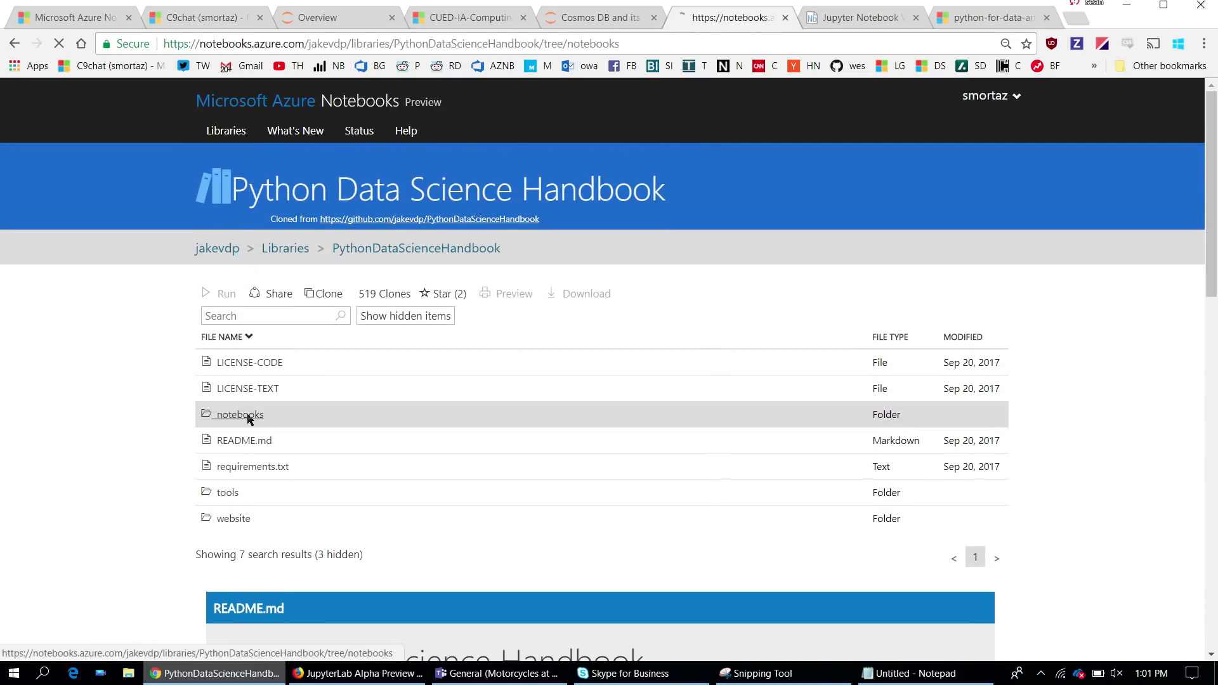
click(237, 414)
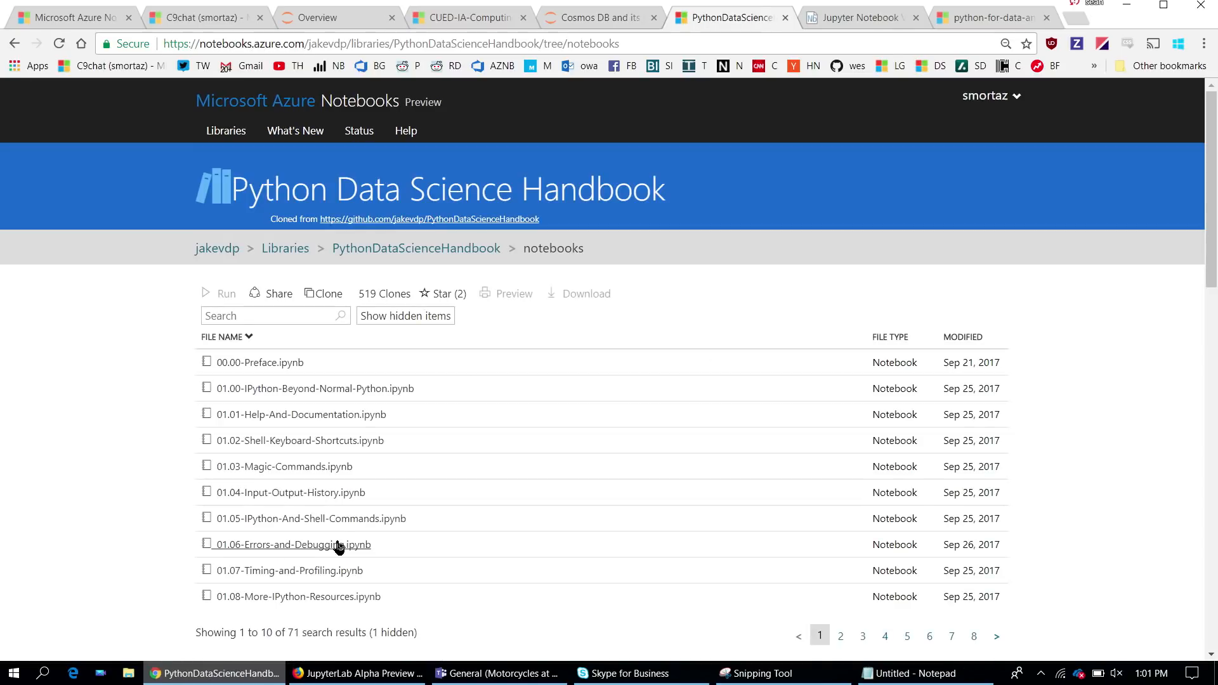
Open 01.07-Timing-and-Profiling.ipynb in a new tab and read through it.
click(290, 570)
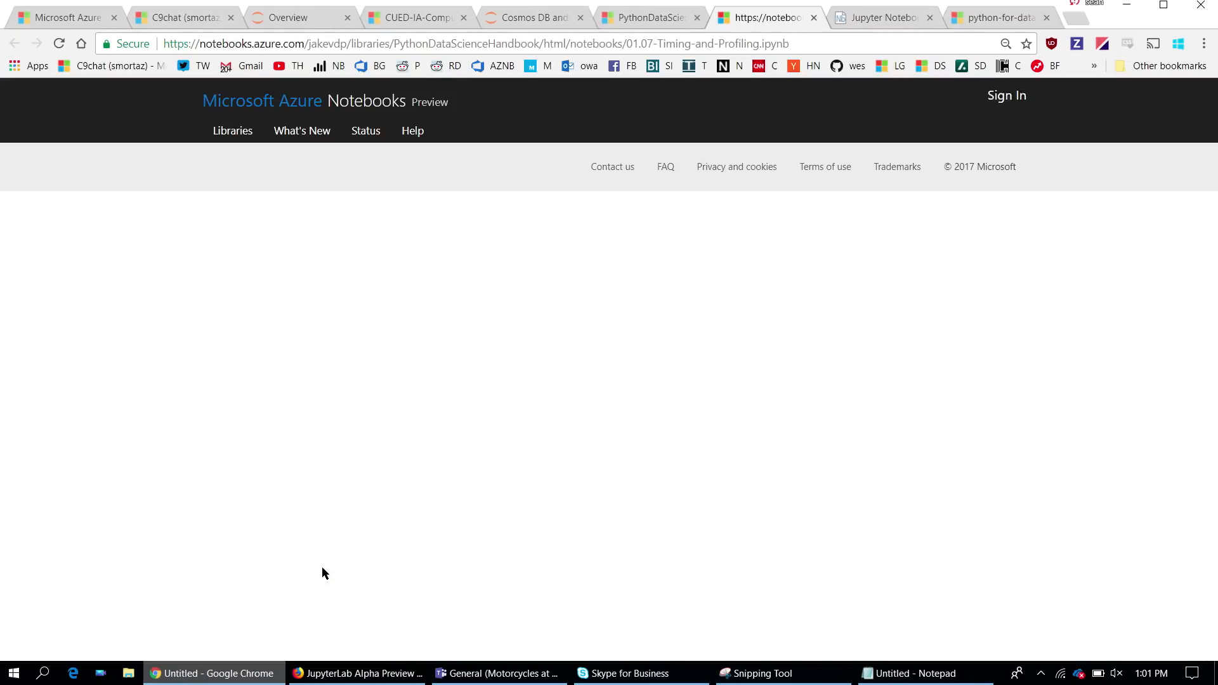
click(1006, 95)
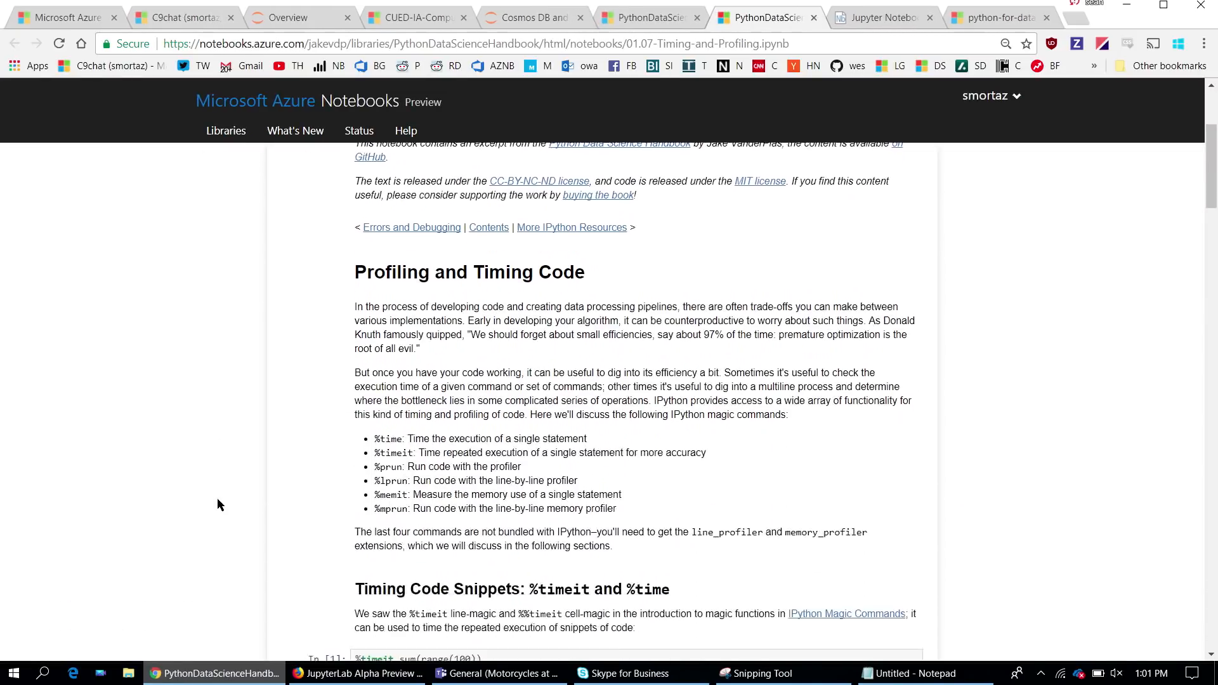
scroll(down, 3)
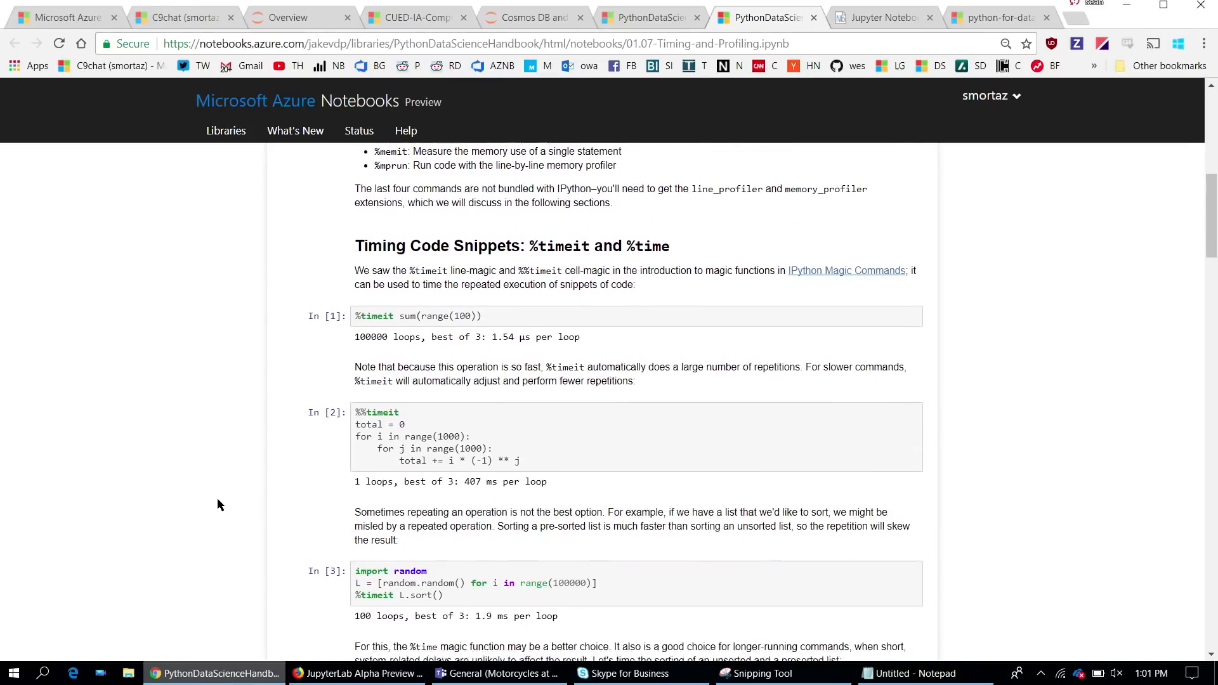
scroll(down, 3)
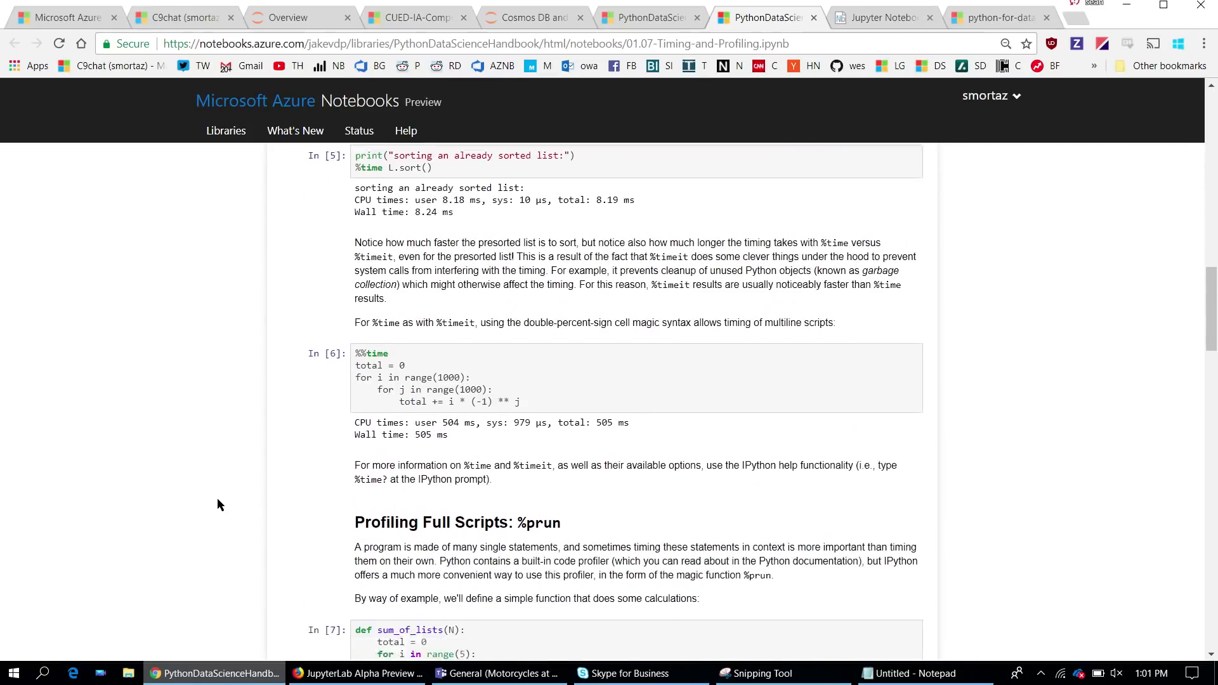
scroll(down, 3)
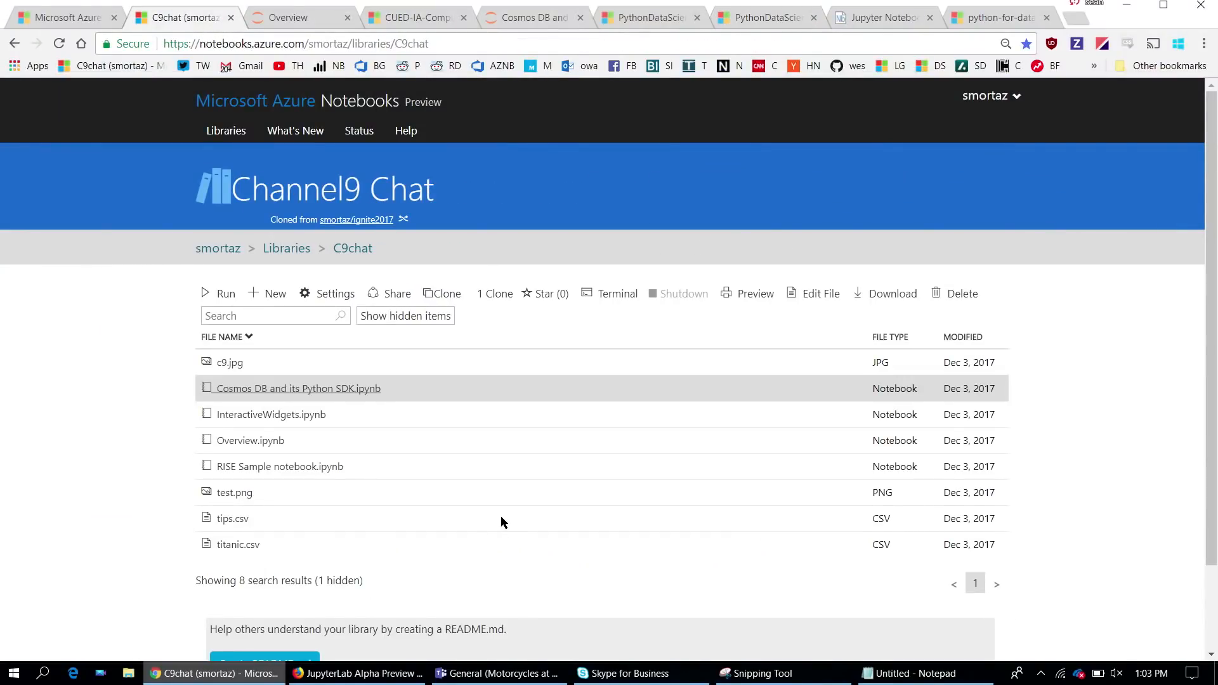
Render the inline robot picture and Ramanujan identity markdown cells in Overview.ipynb.
scroll(down, 3)
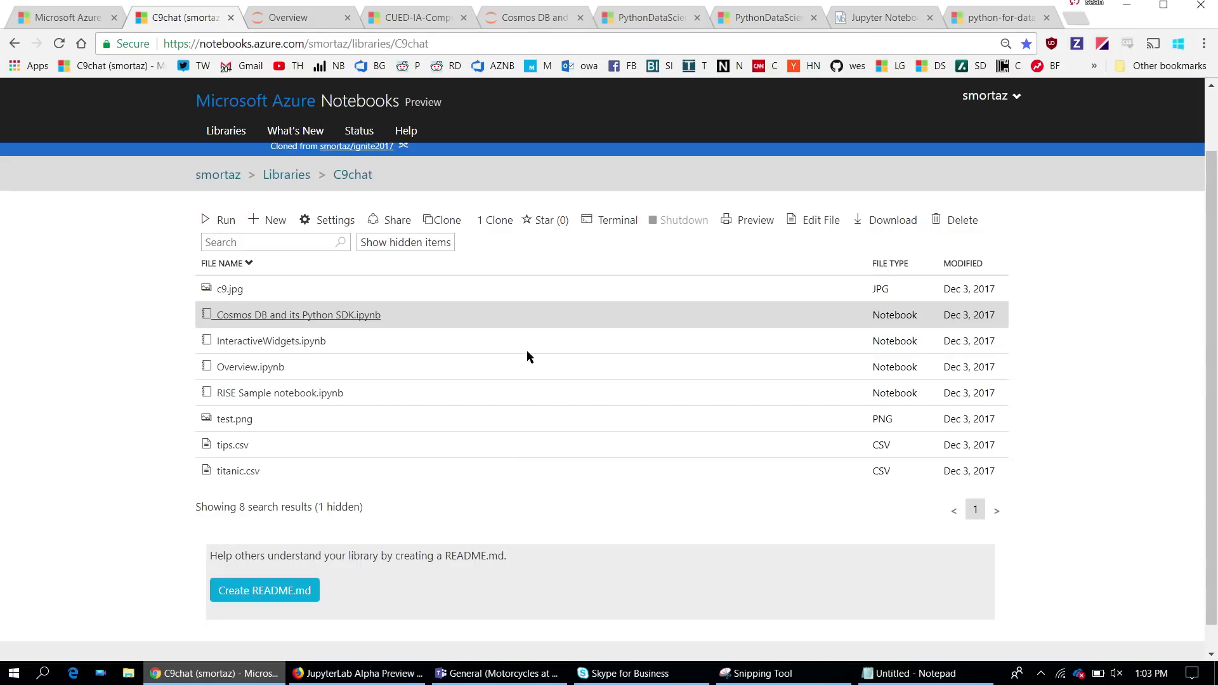
mouse_move(436, 427)
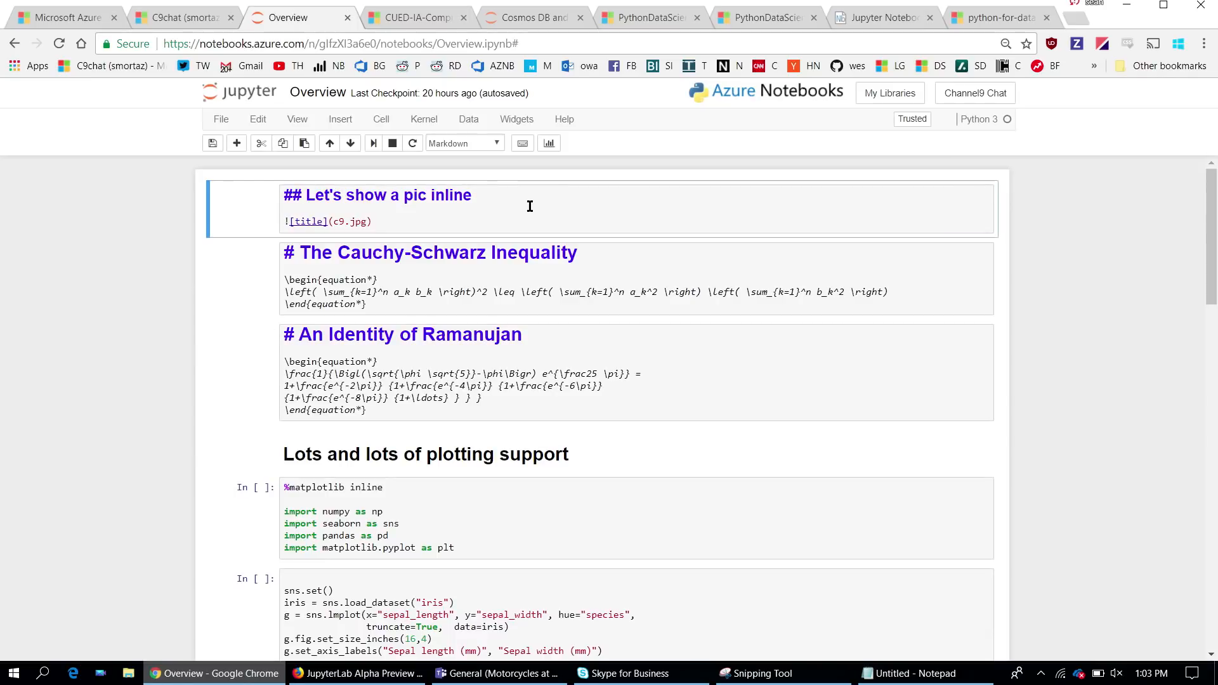
click(528, 207)
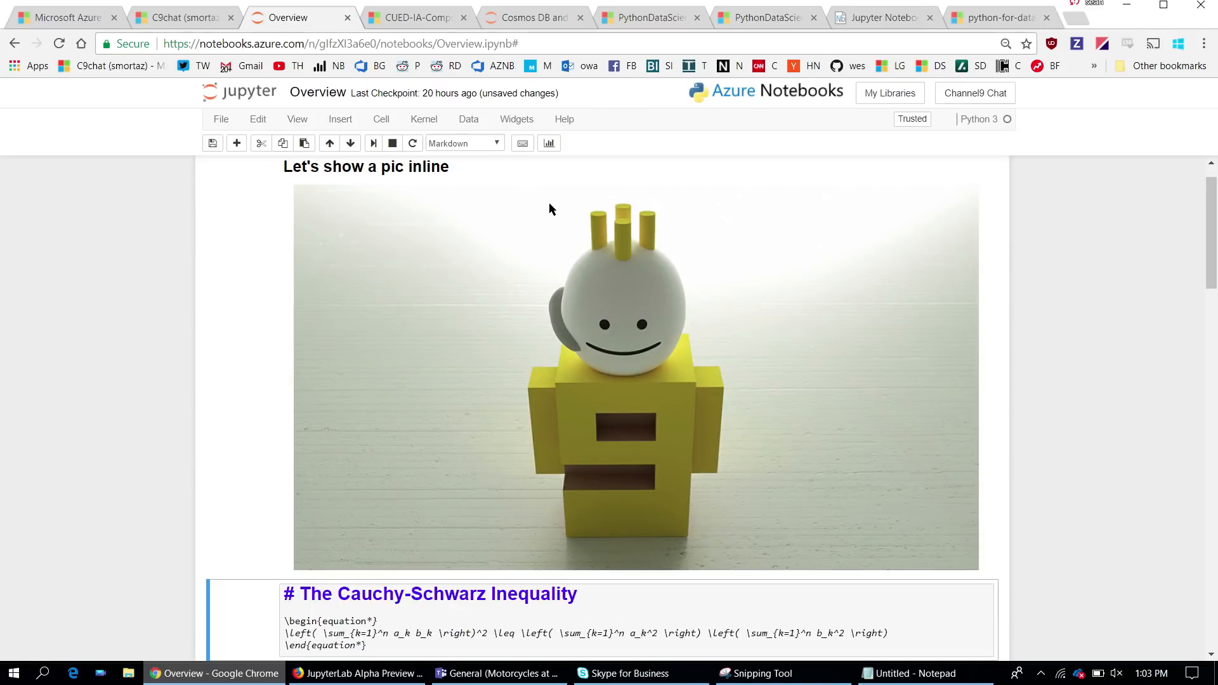
scroll(down, 3)
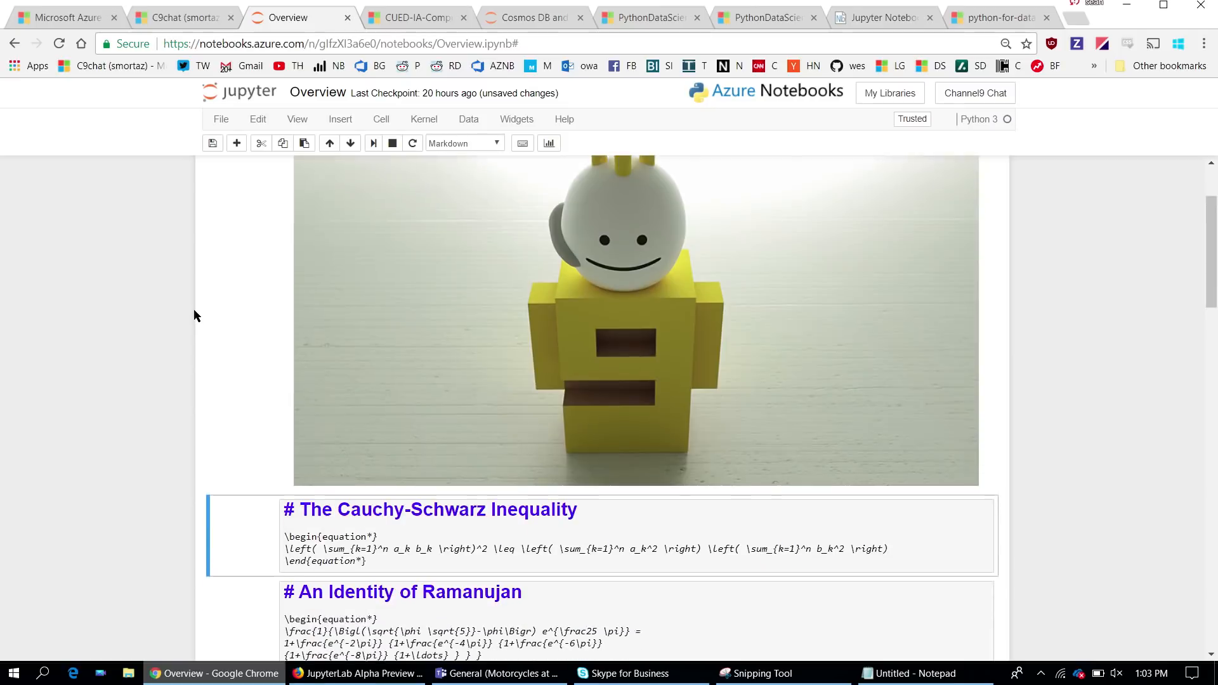
scroll(down, 3)
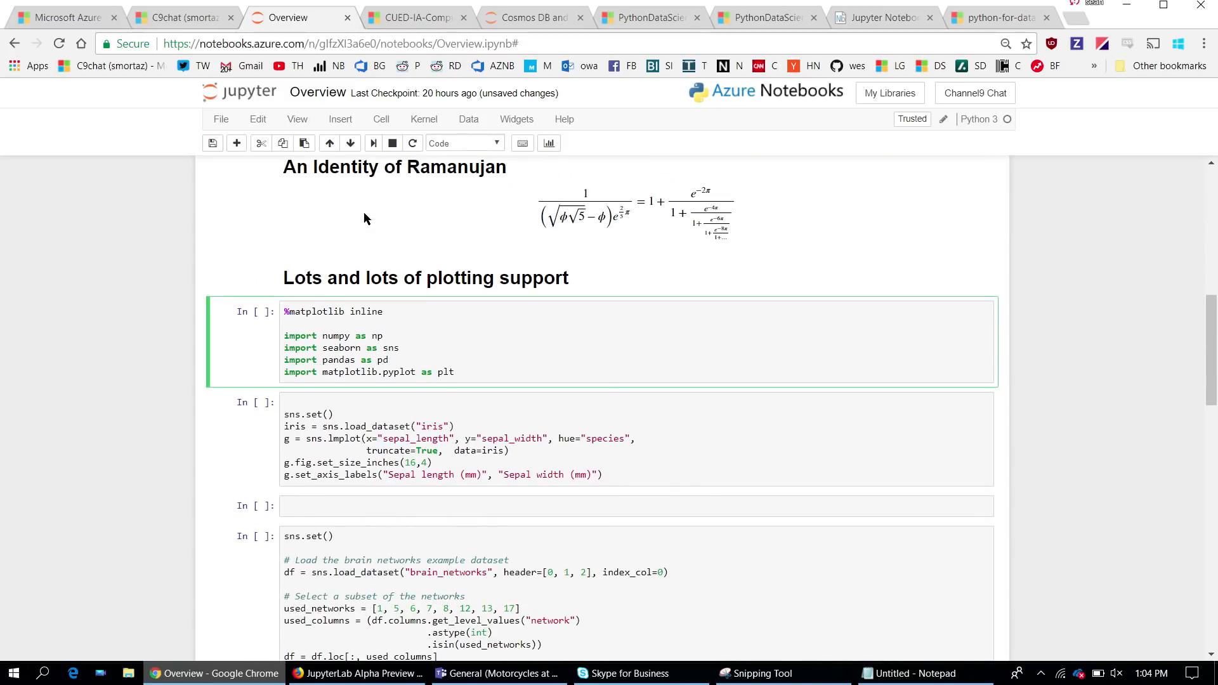
Run all cells via the Cell menu and review the iris plot, clustermap and shell outputs.
click(380, 120)
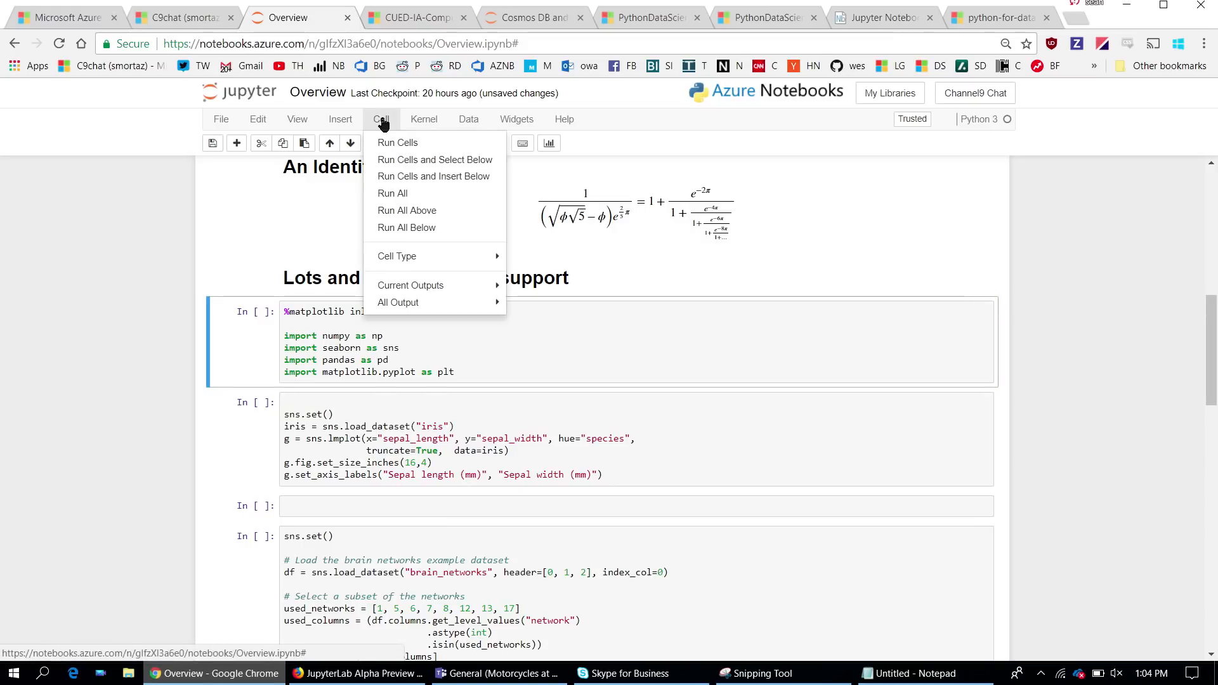
mouse_move(406, 227)
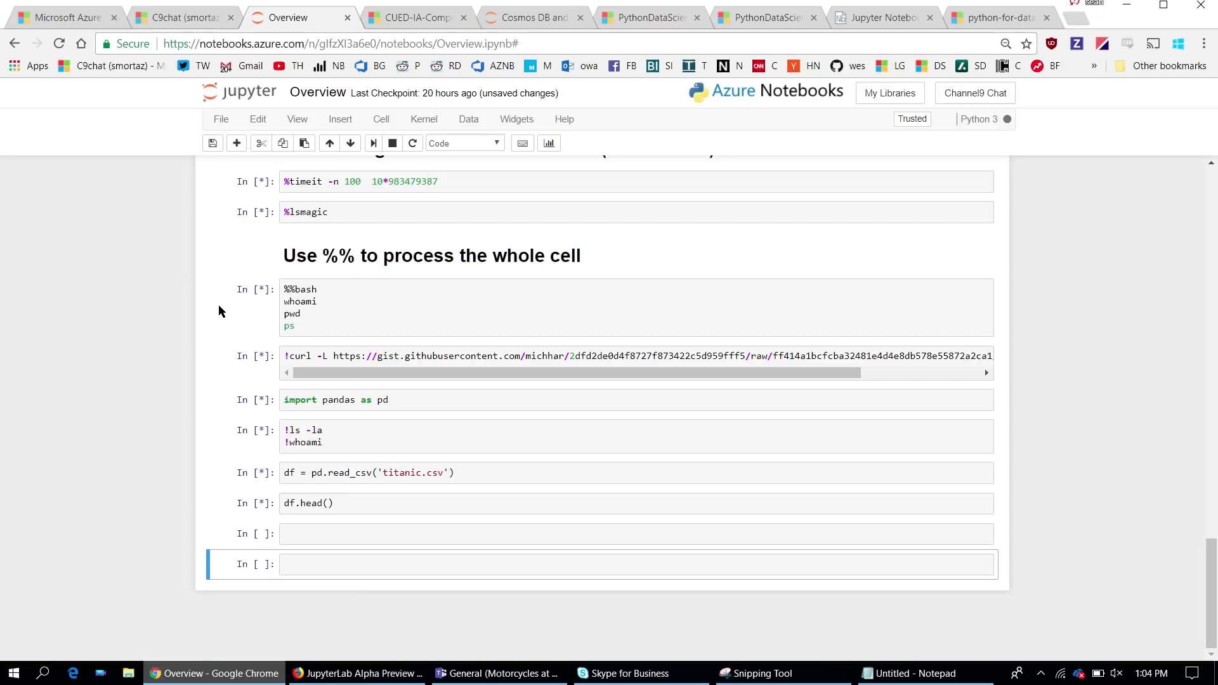
scroll(down, 3)
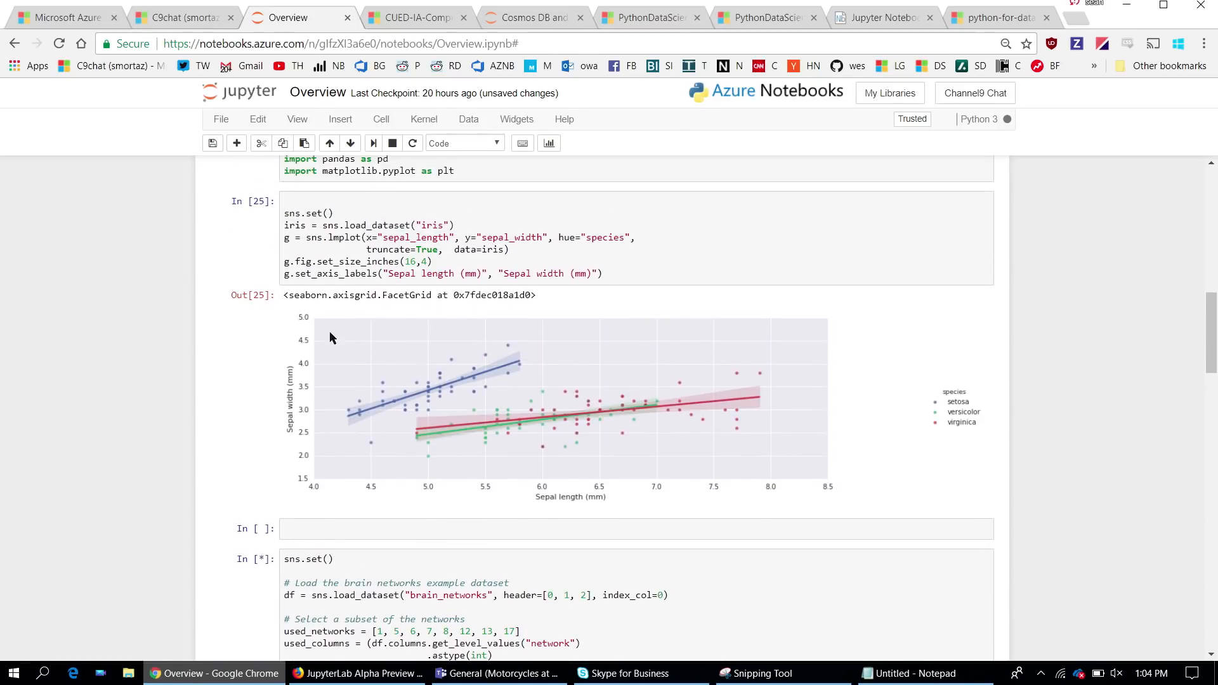
scroll(down, 3)
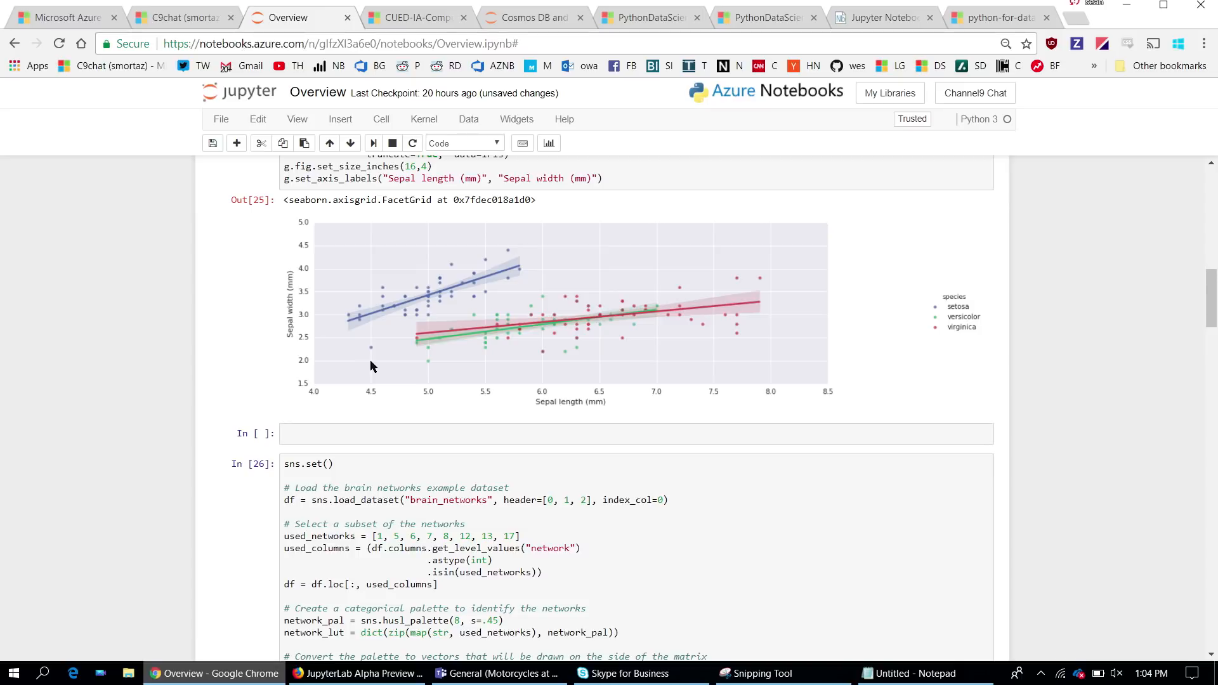
scroll(down, 3)
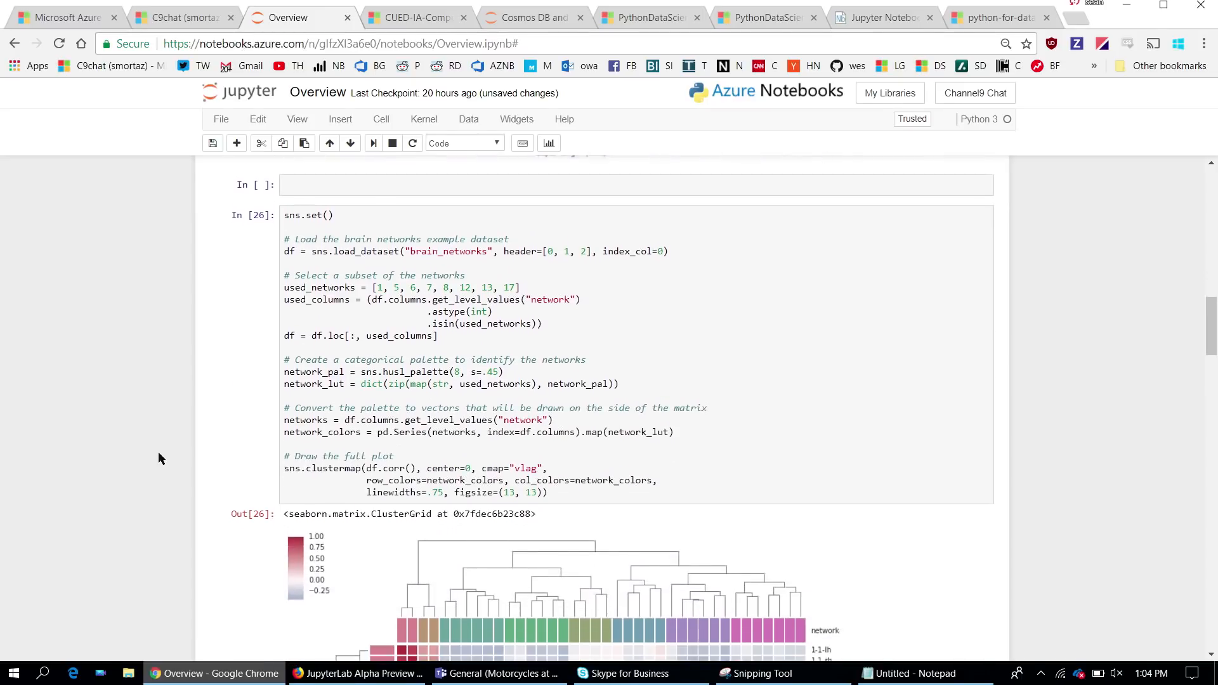
scroll(down, 3)
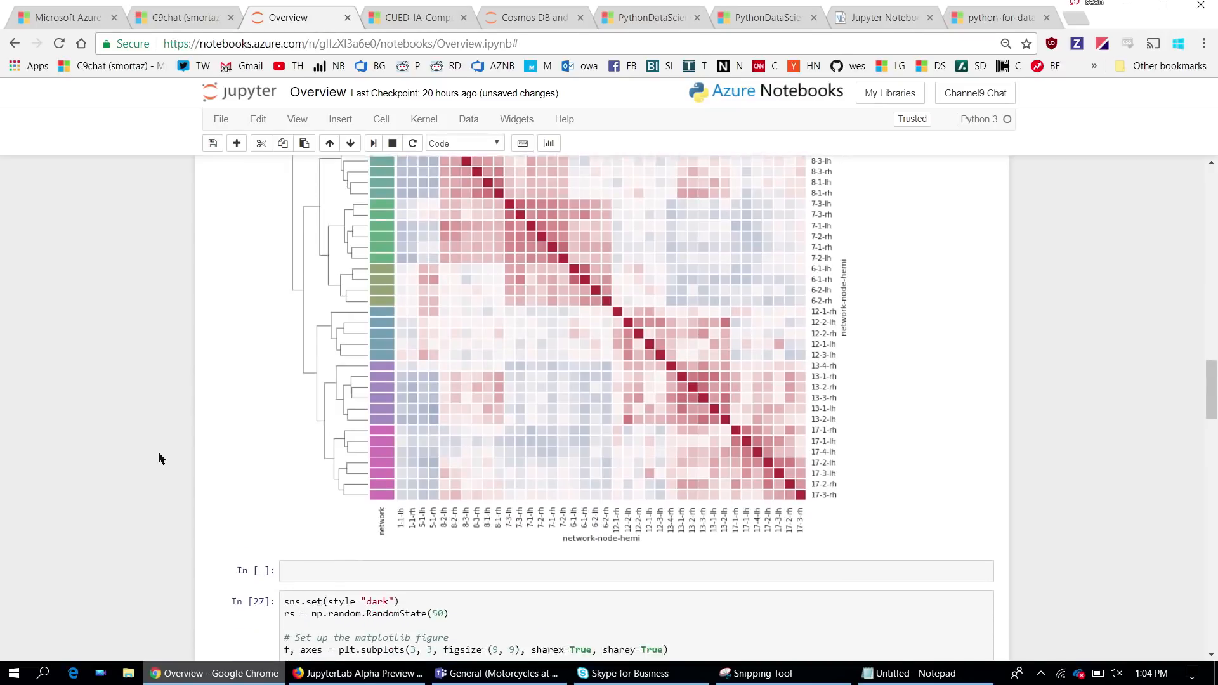
scroll(down, 3)
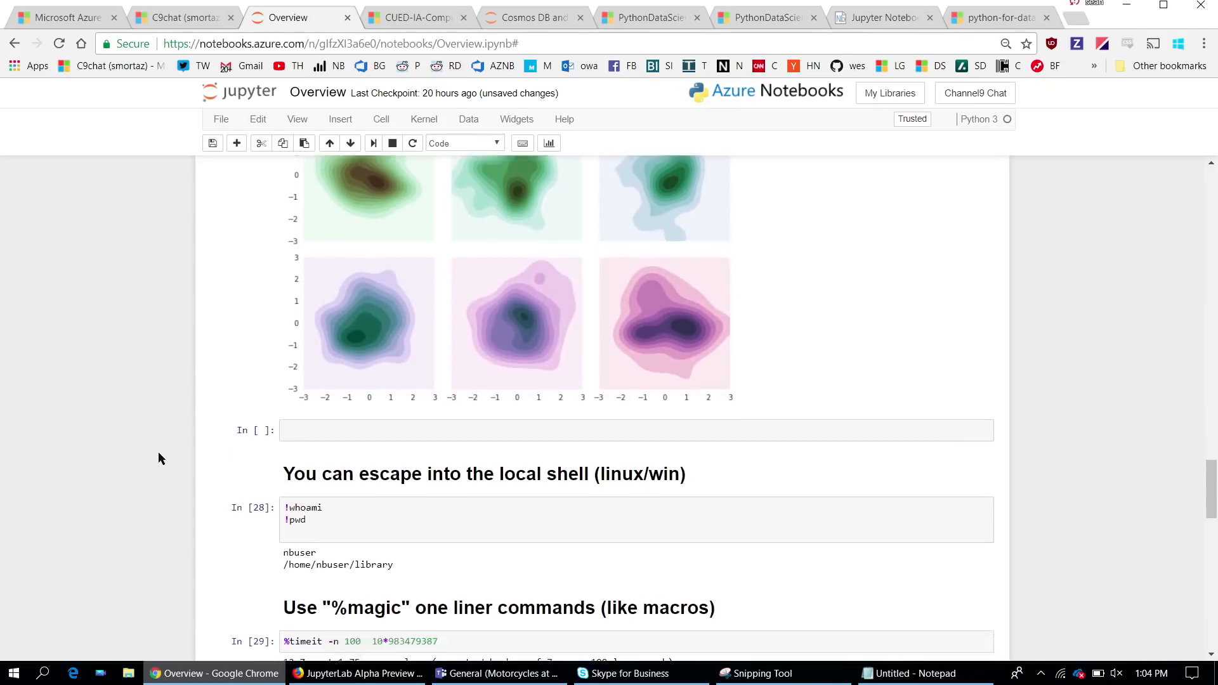
scroll(down, 3)
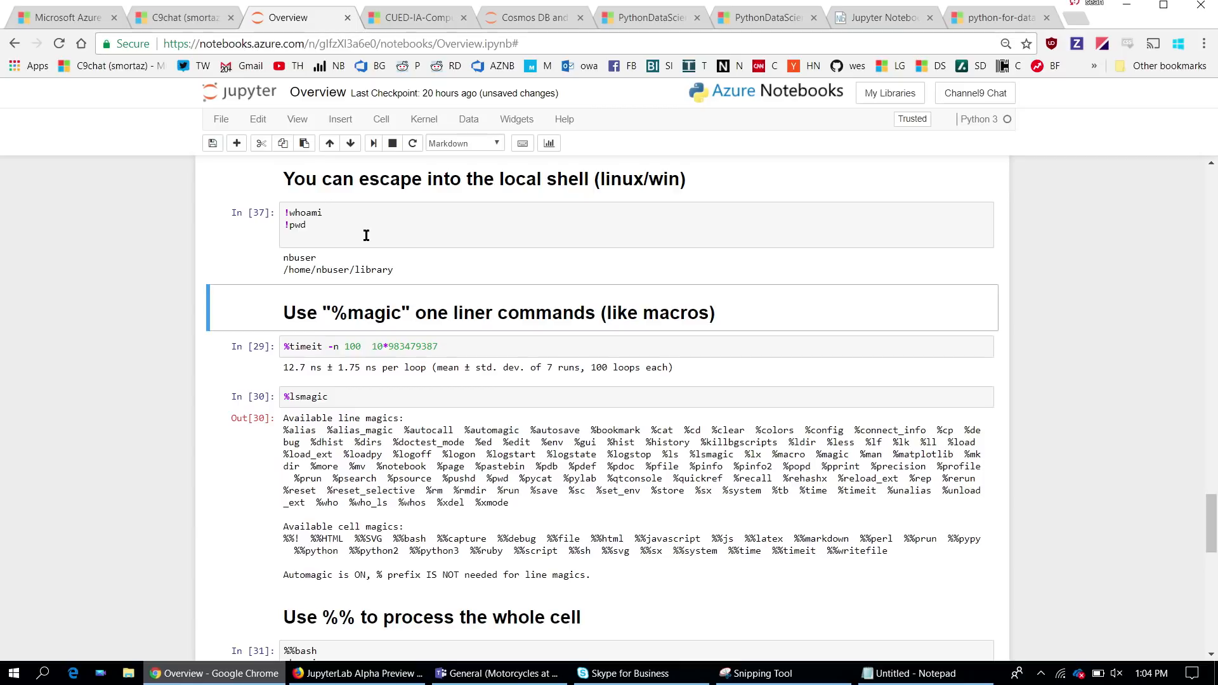
mouse_move(401, 280)
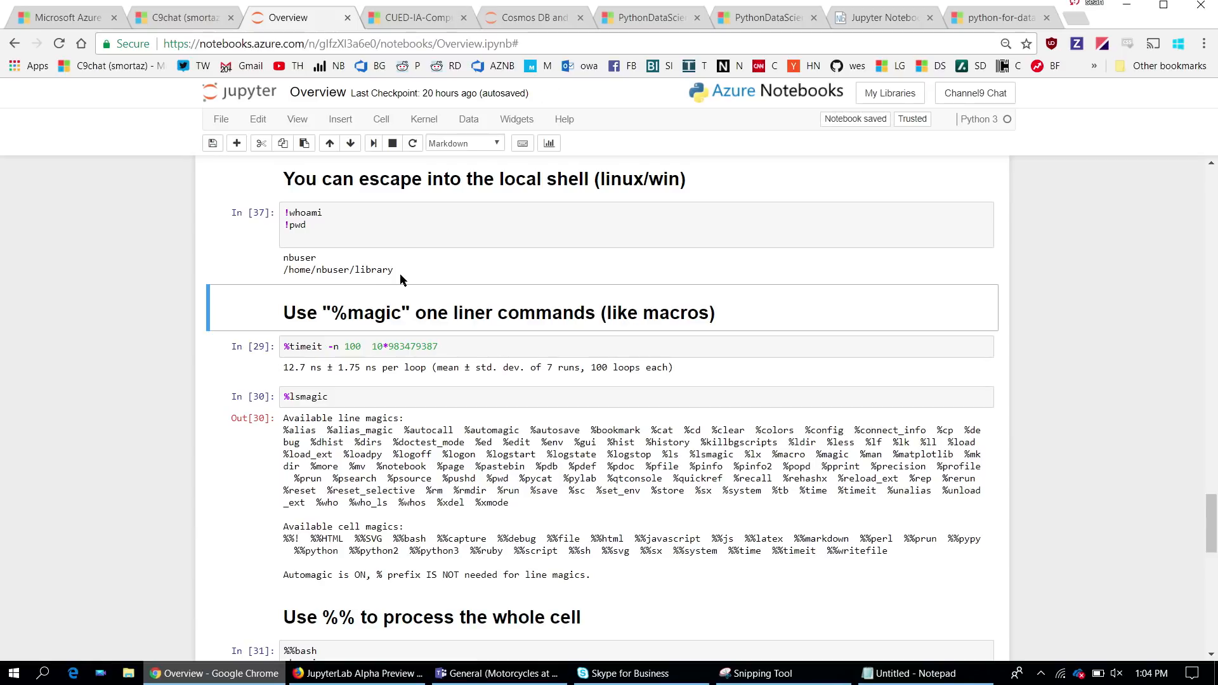
Browse the lsmagic and Titanic data cells, then return to the Part IA Computing library.
click(457, 346)
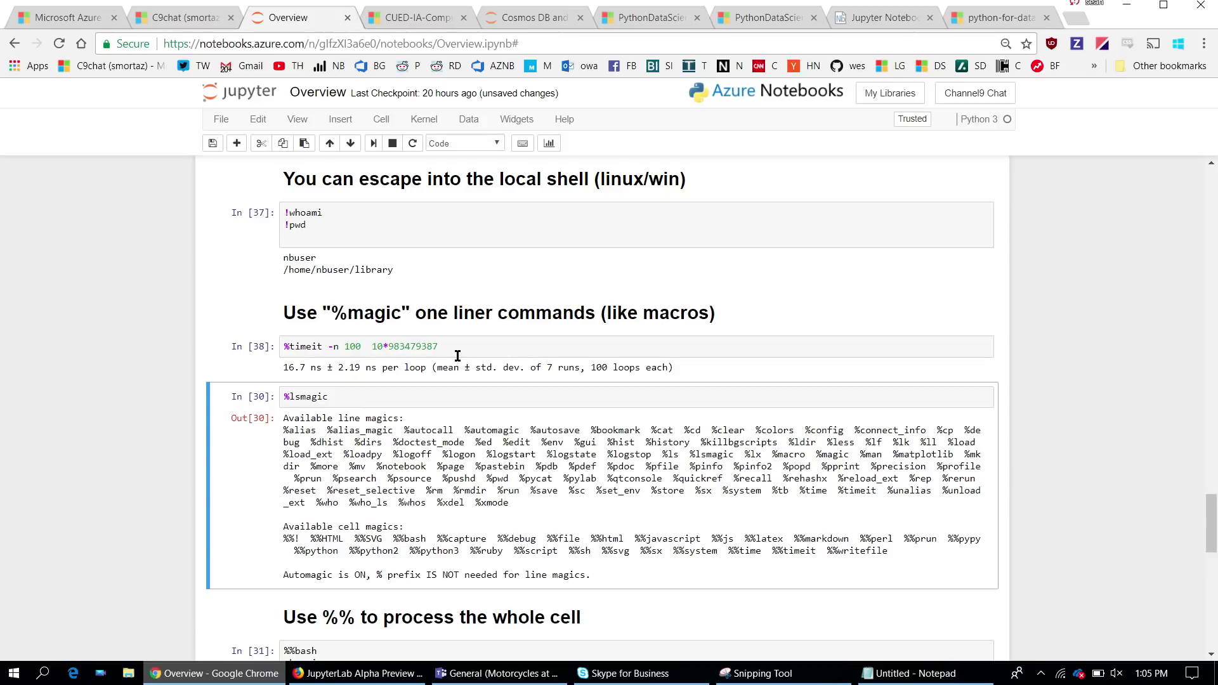
click(481, 459)
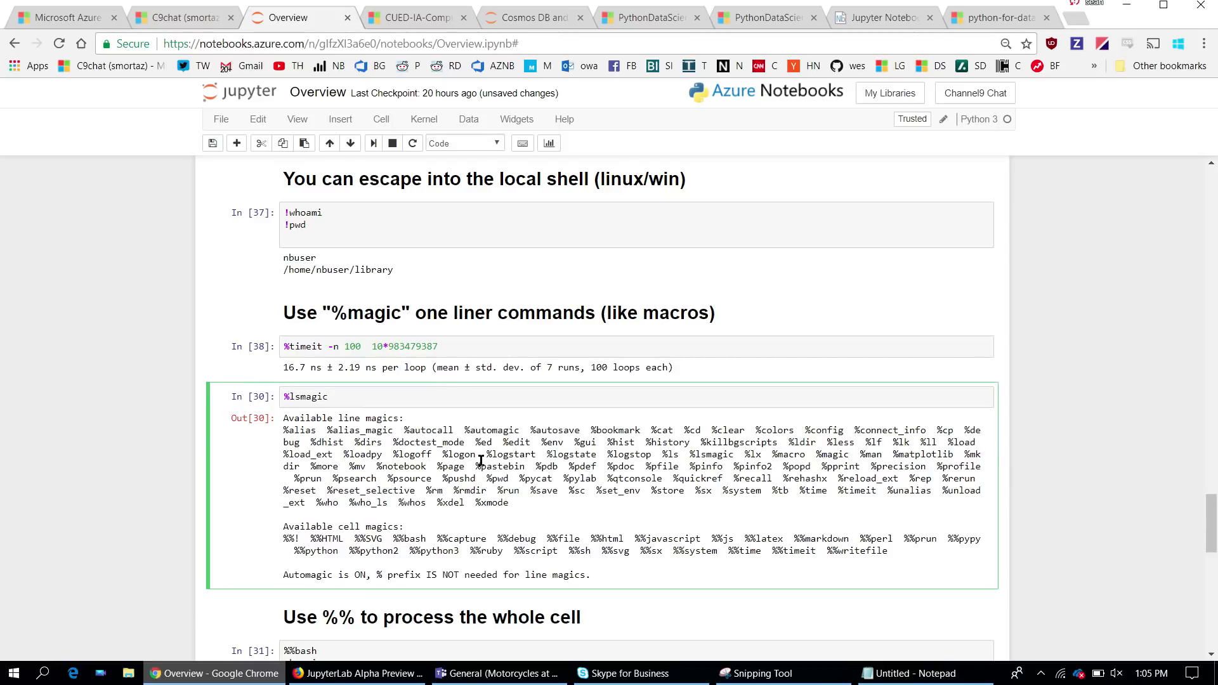
scroll(down, 3)
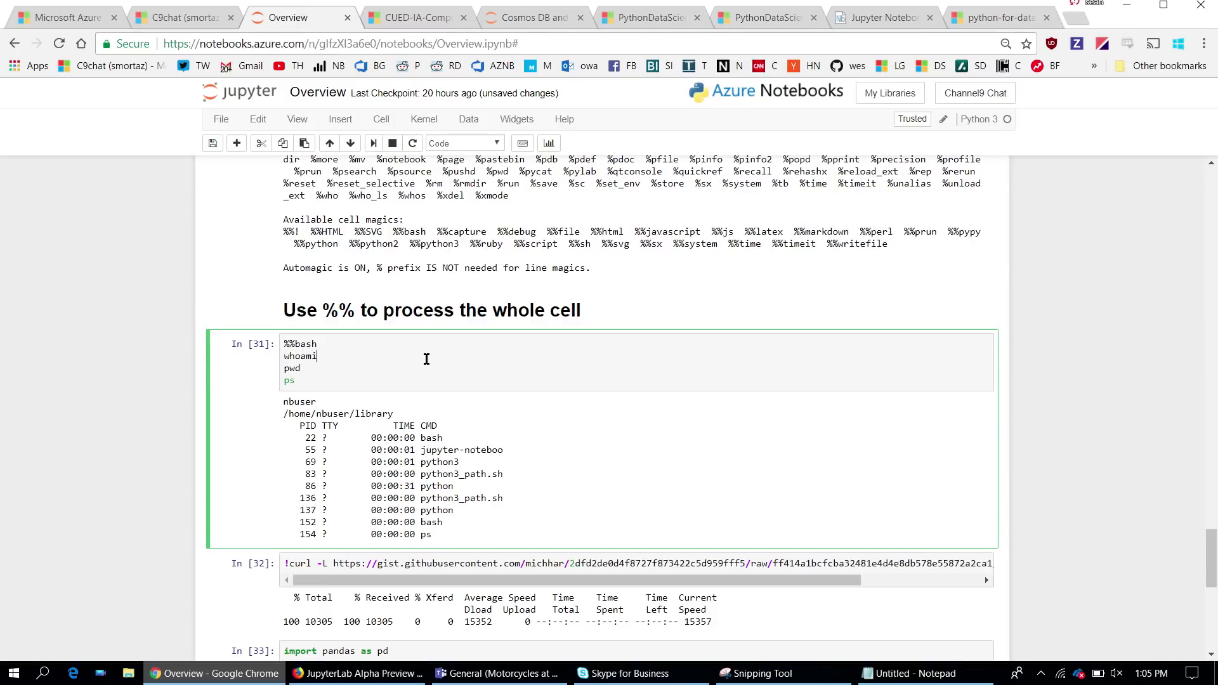
scroll(down, 3)
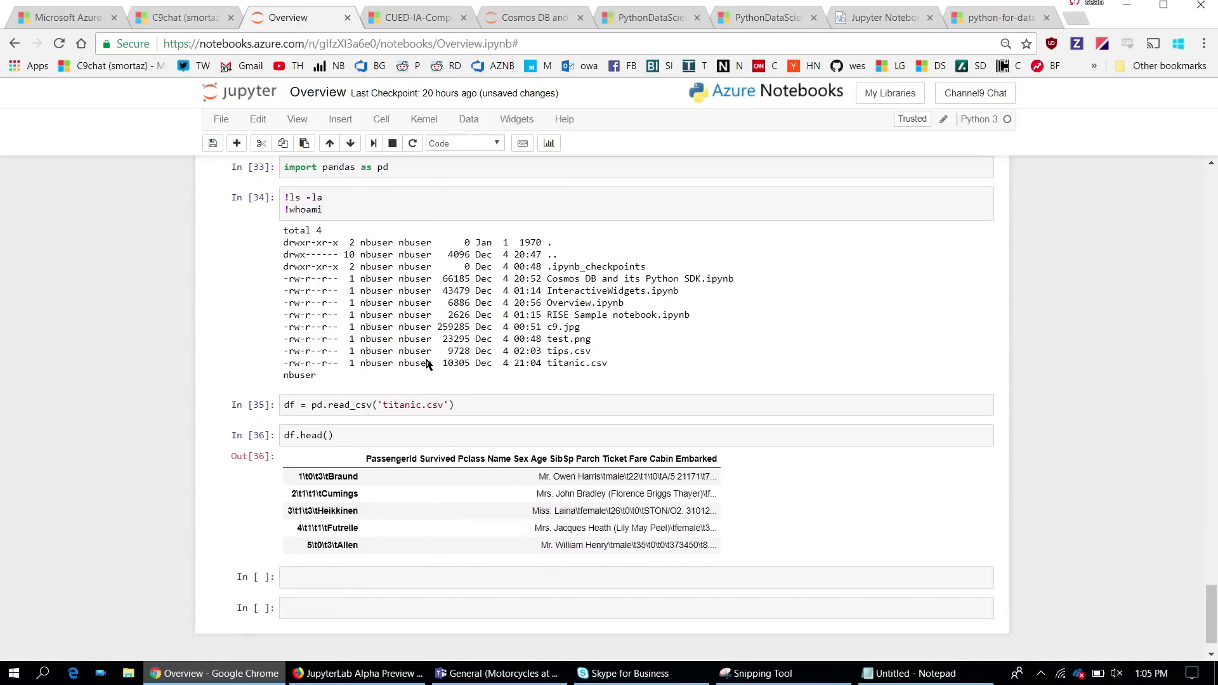
click(482, 361)
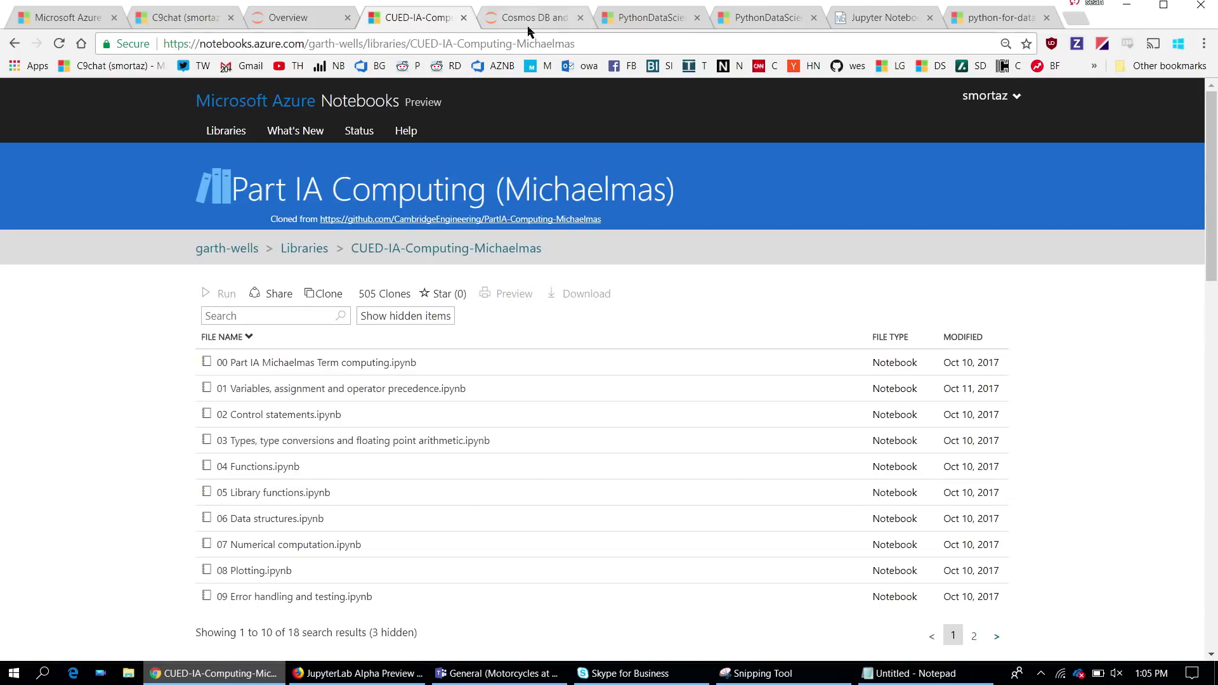
Look through the Cosmos DB and its Python SDK notebook's SQL query examples.
click(533, 16)
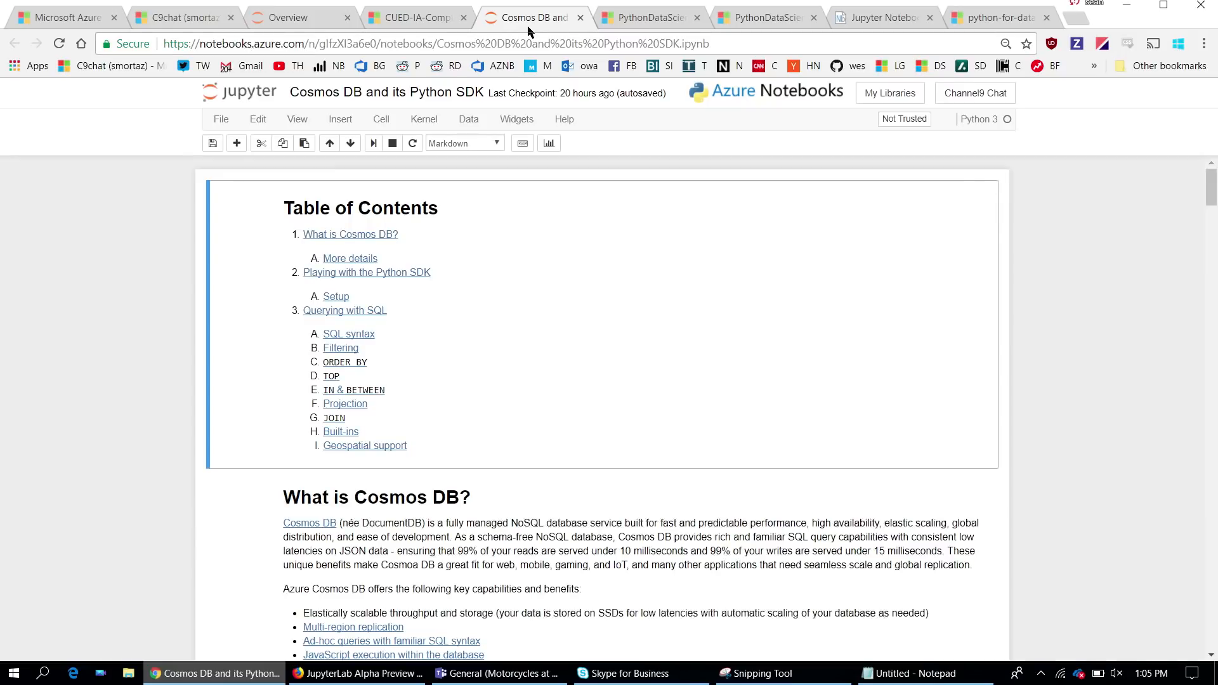
mouse_move(519, 387)
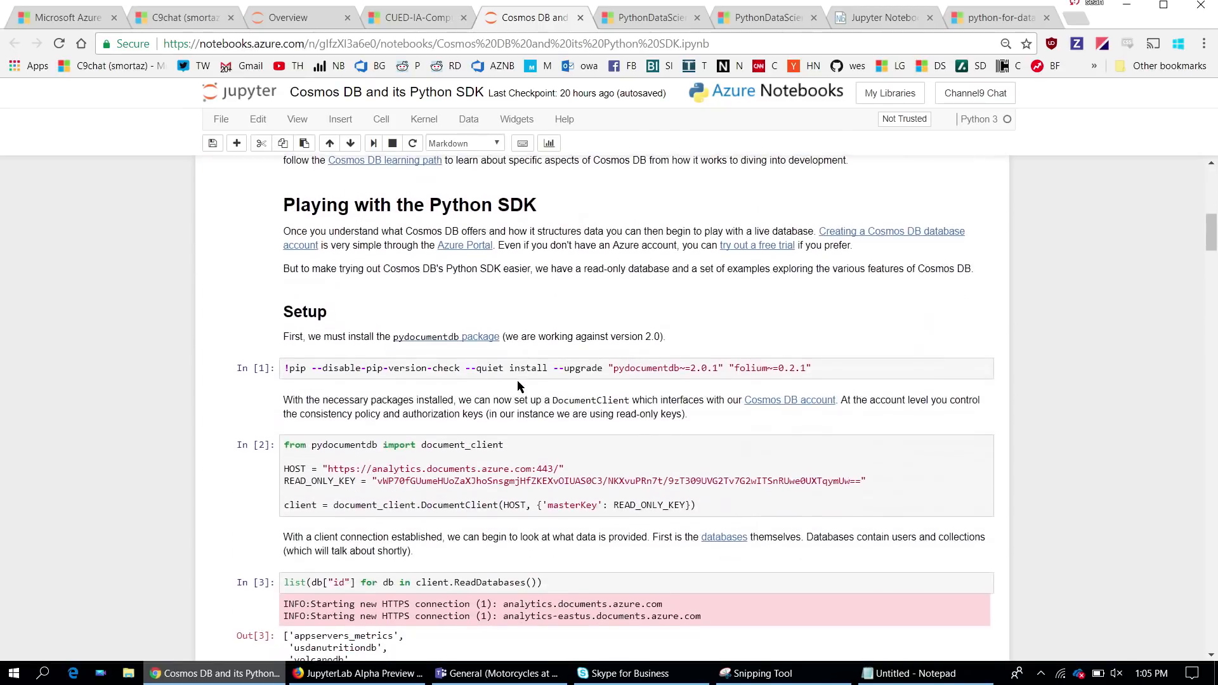
scroll(down, 3)
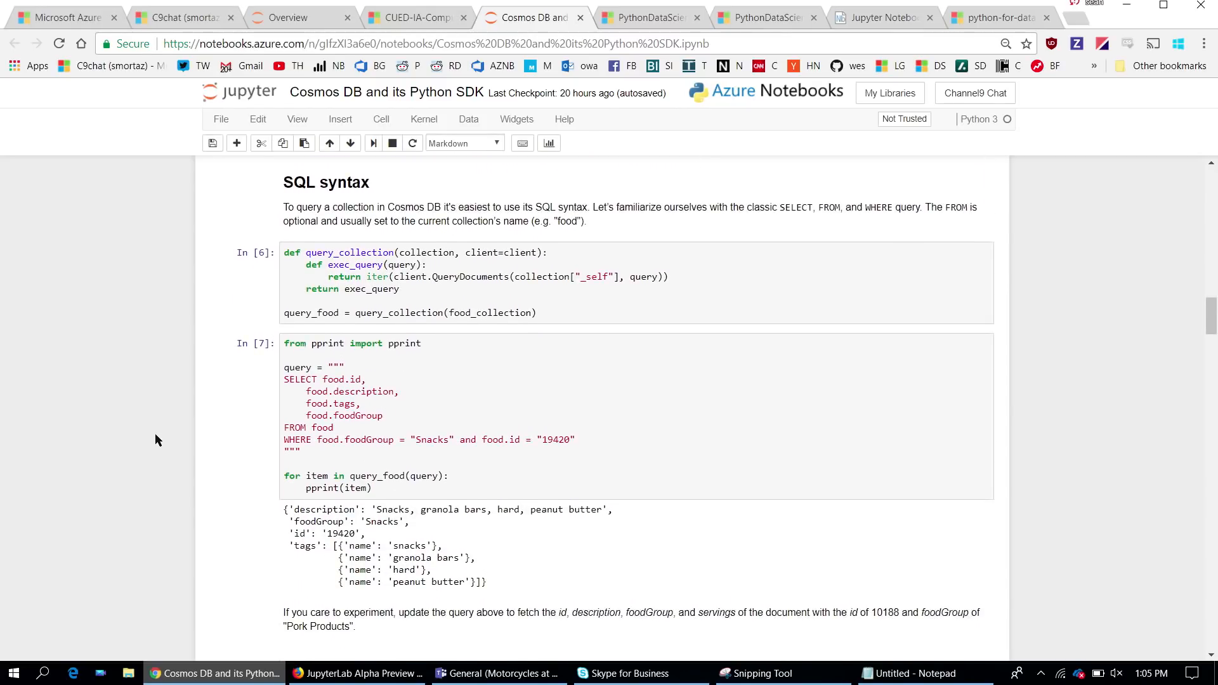
scroll(down, 3)
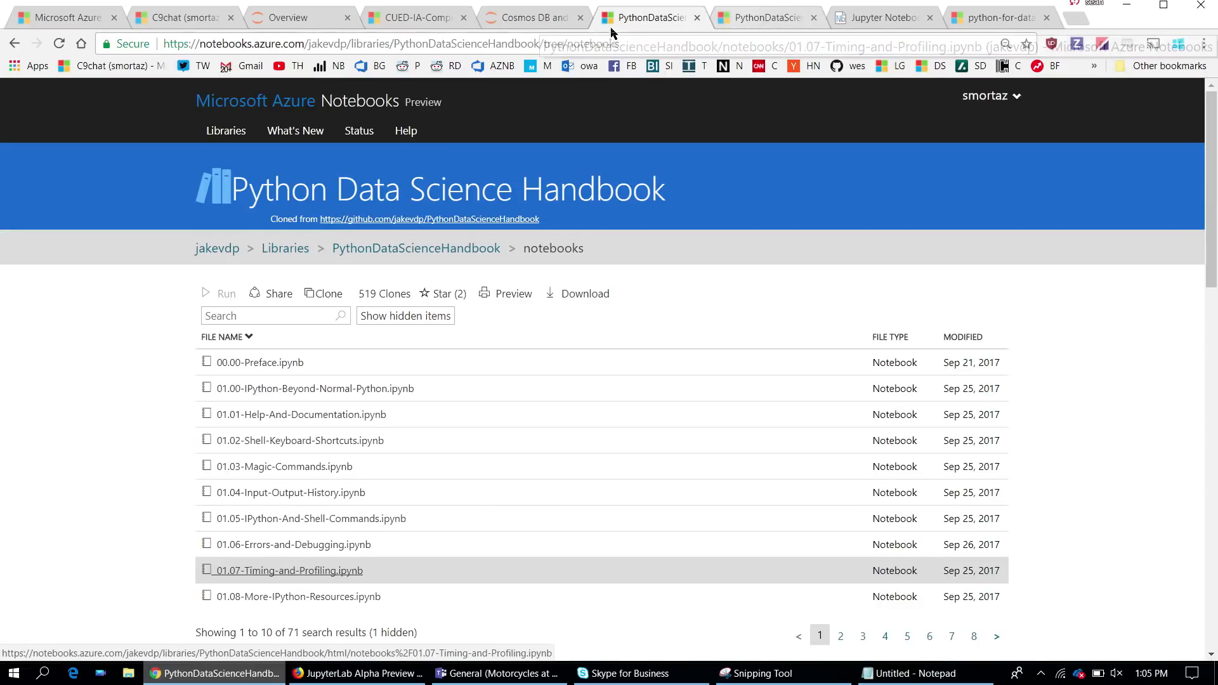
Return to the Cosmos DB notebook at its SQL syntax query section.
click(530, 16)
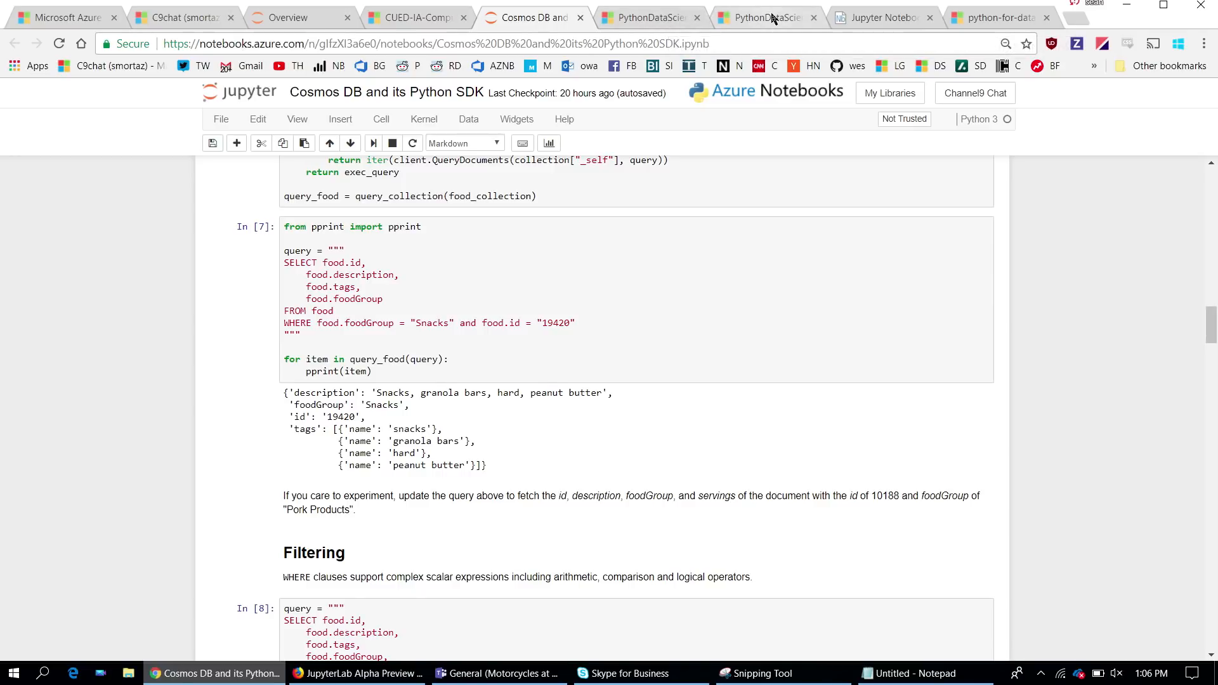
Browse the nbviewer home page's example notebook gallery down to the footer.
click(882, 17)
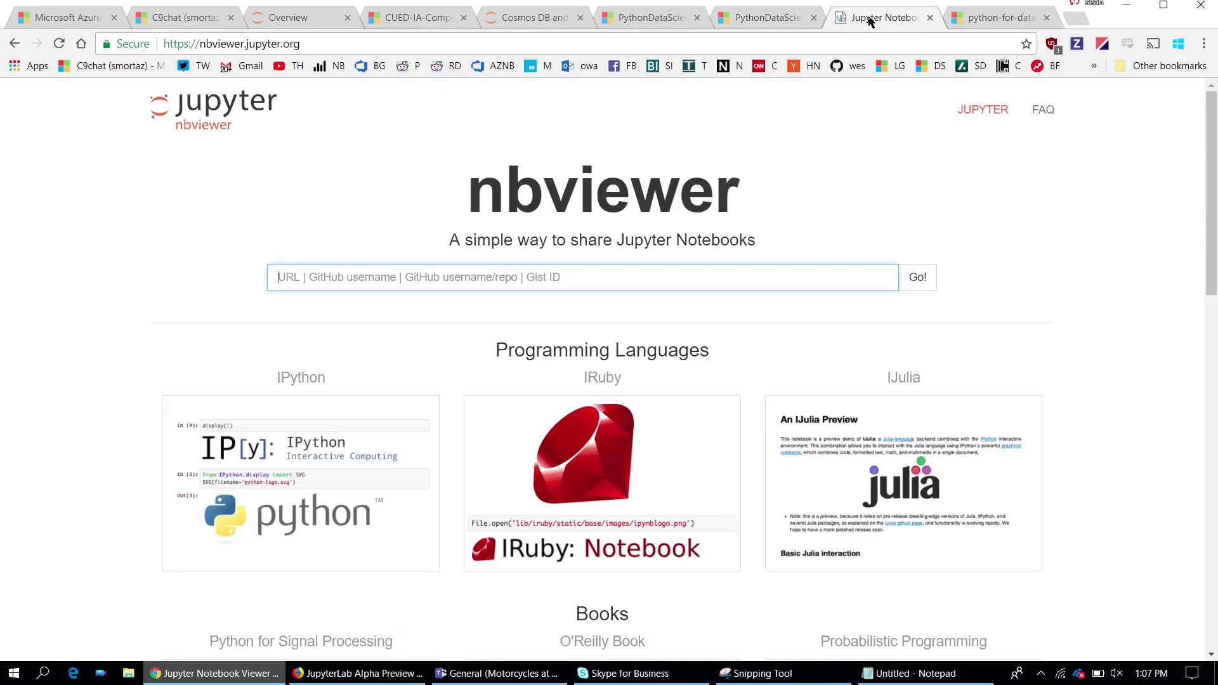
mouse_move(1012, 183)
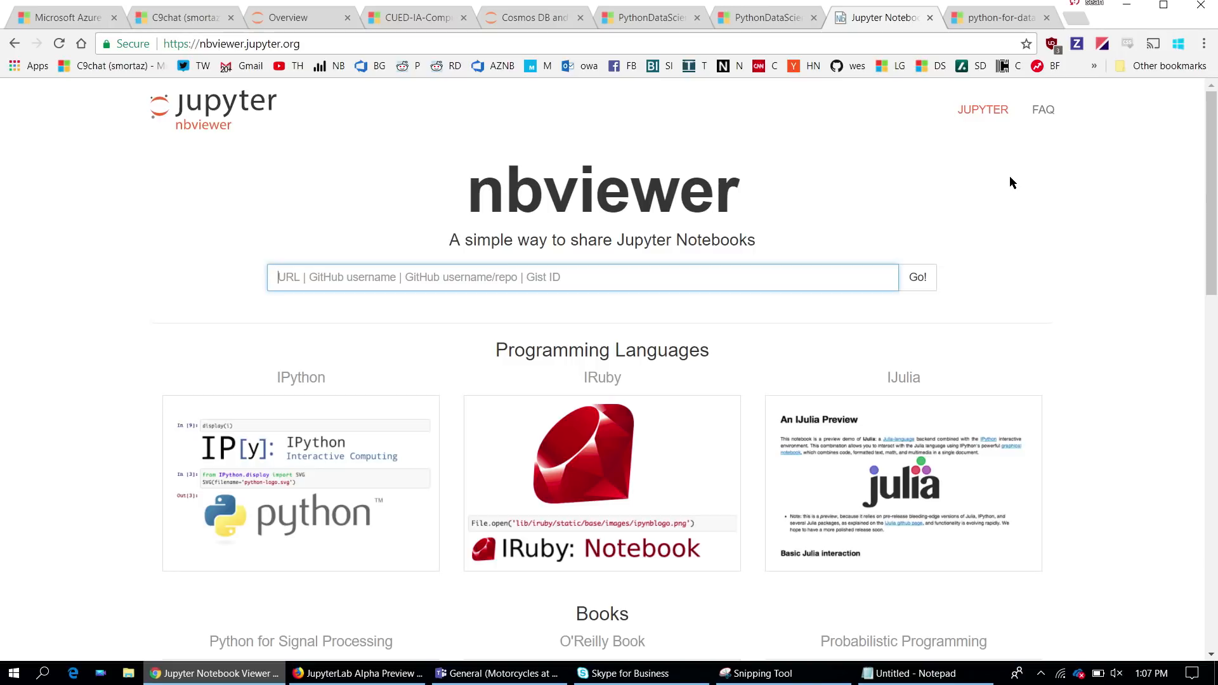
scroll(down, 3)
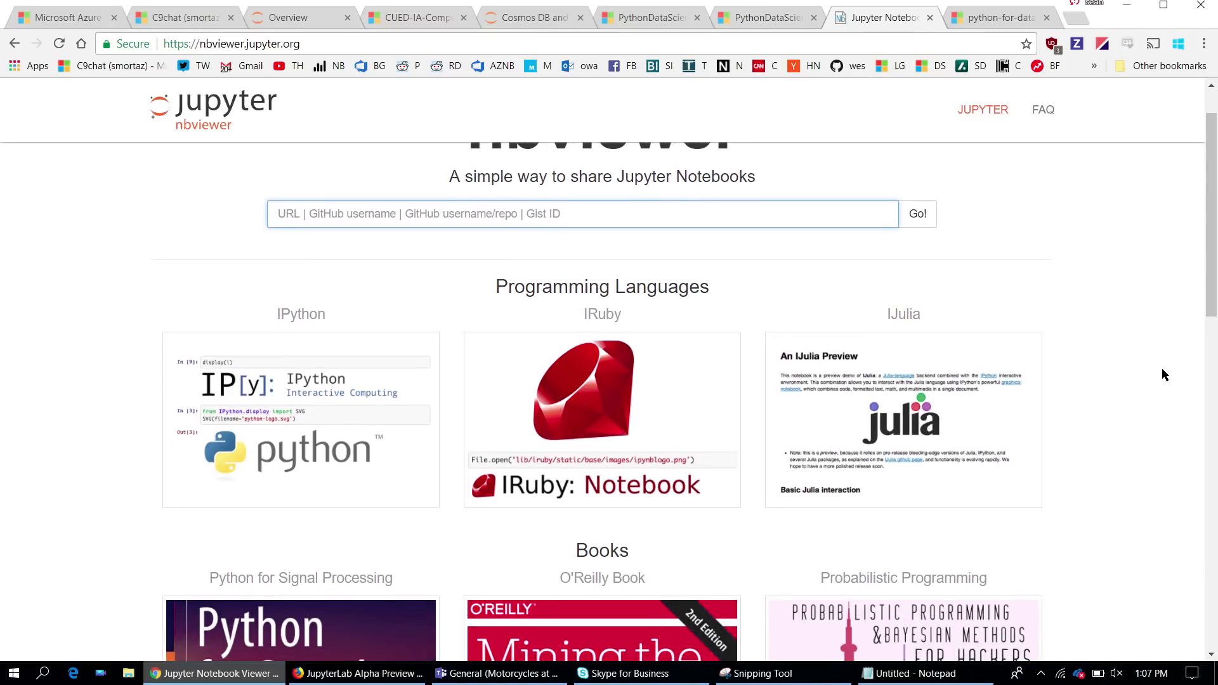
scroll(down, 3)
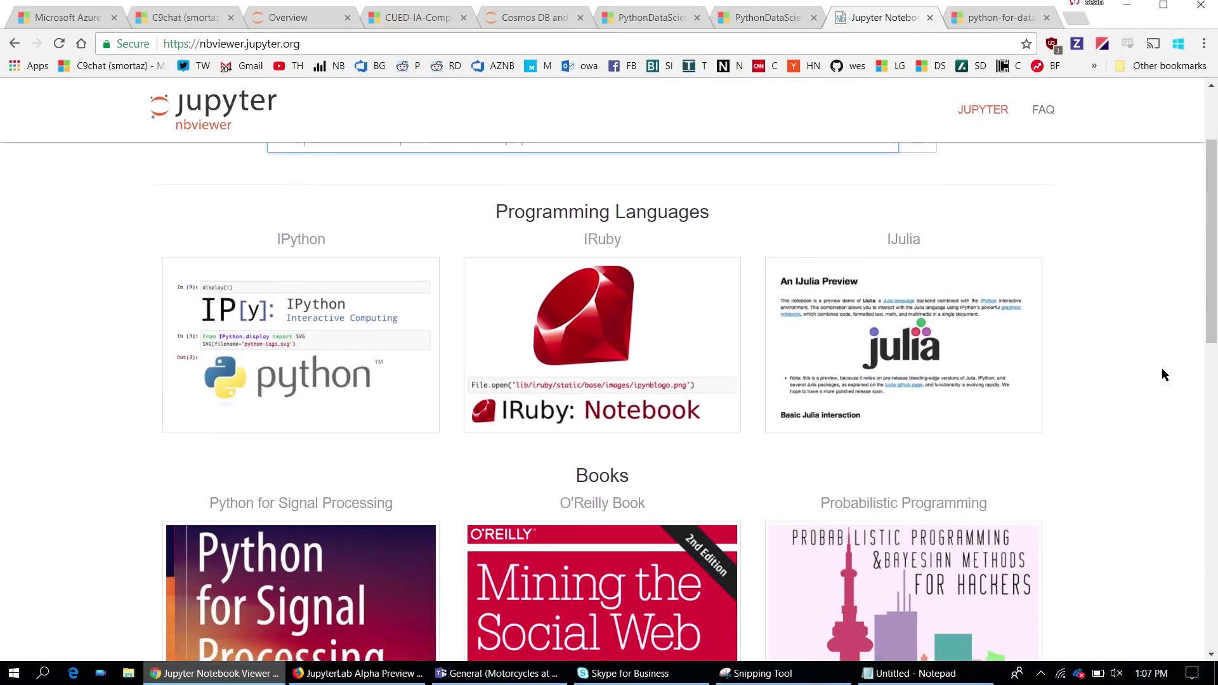
scroll(down, 3)
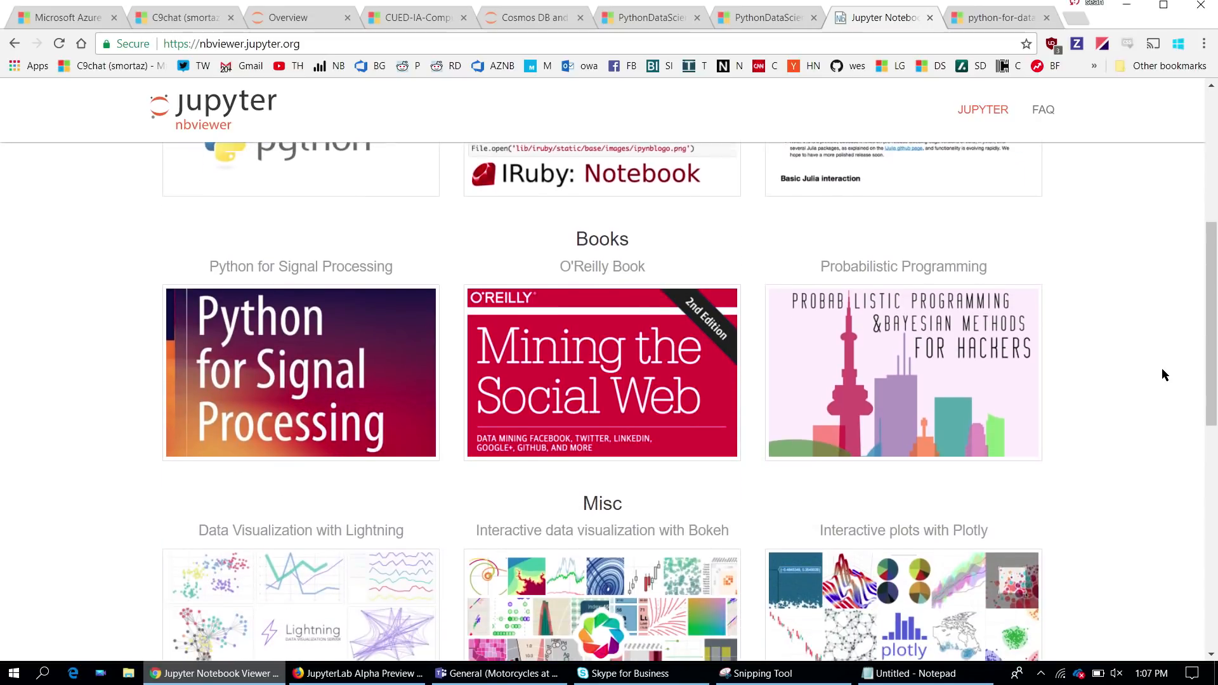
scroll(down, 3)
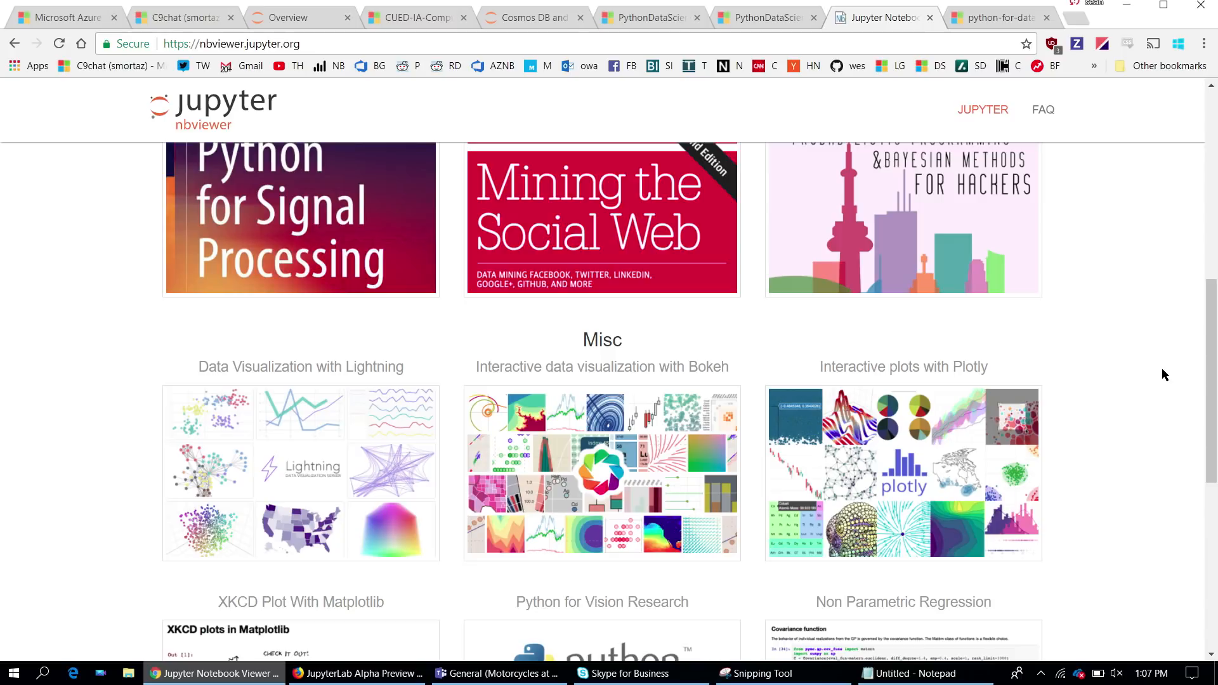
scroll(down, 3)
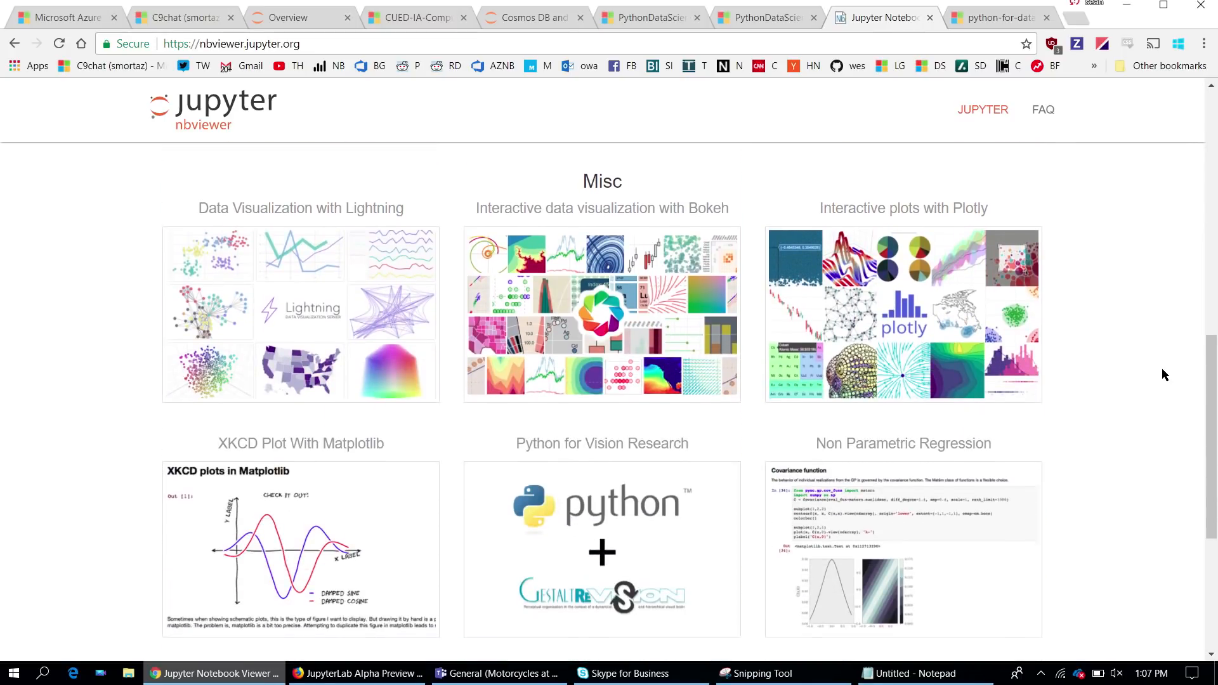
scroll(down, 3)
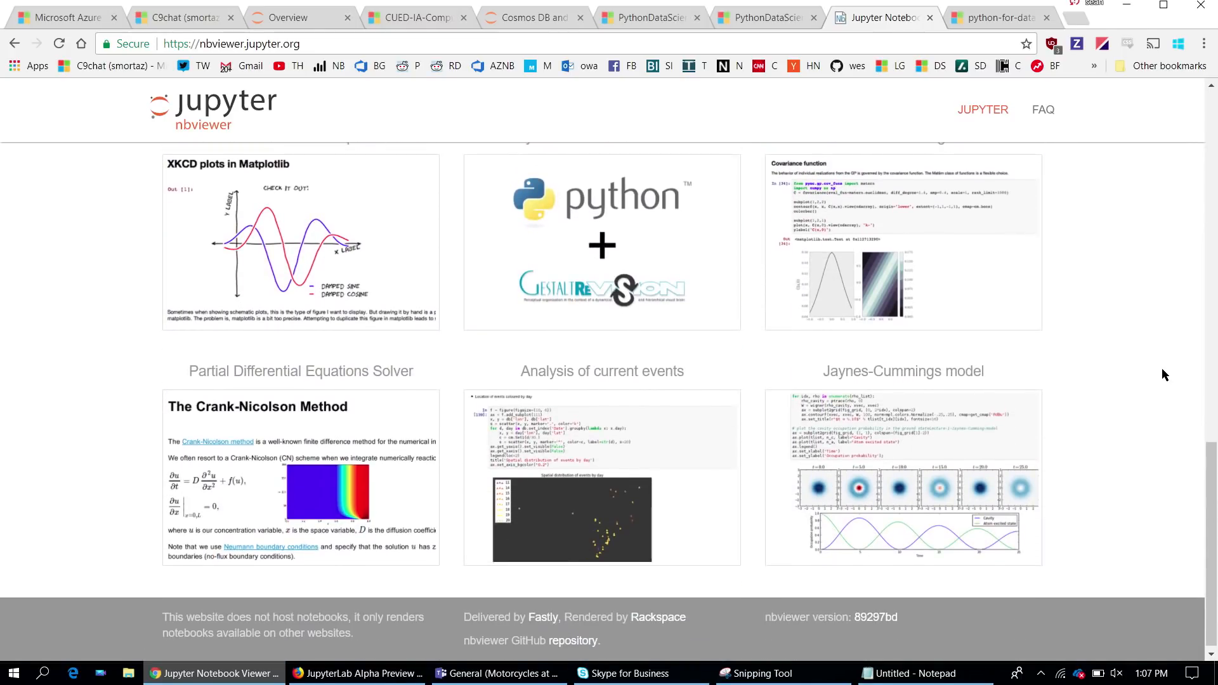
scroll(down, 3)
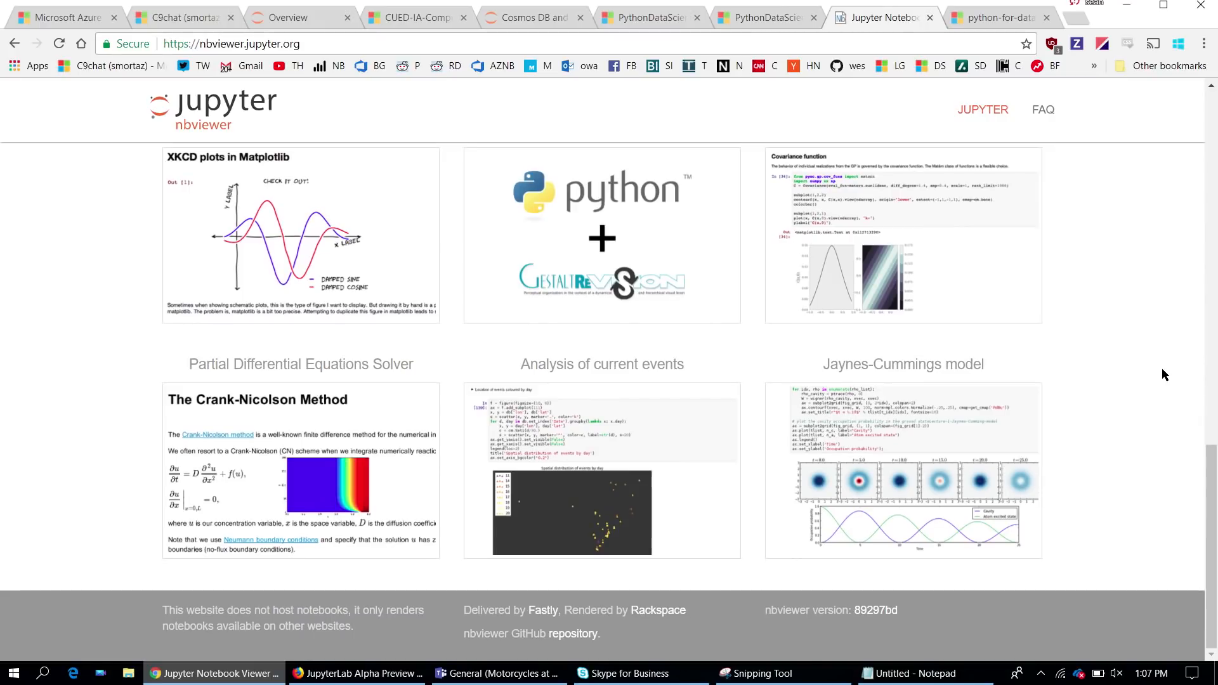
scroll(down, 3)
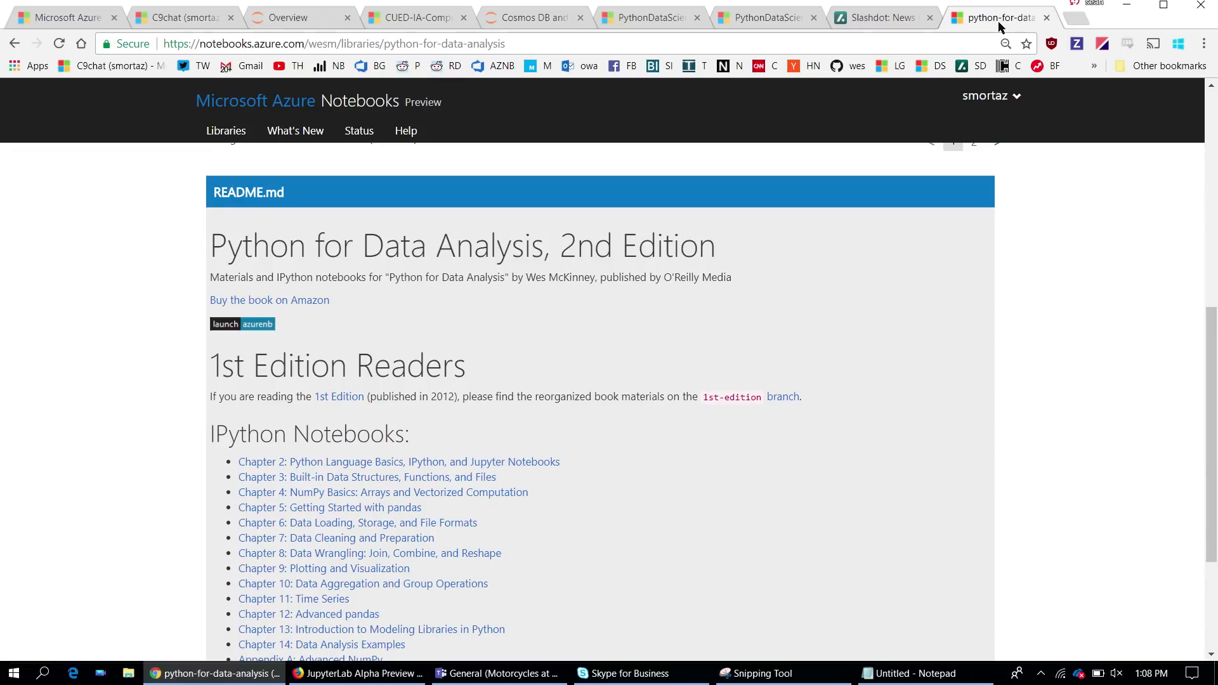
mouse_move(647, 74)
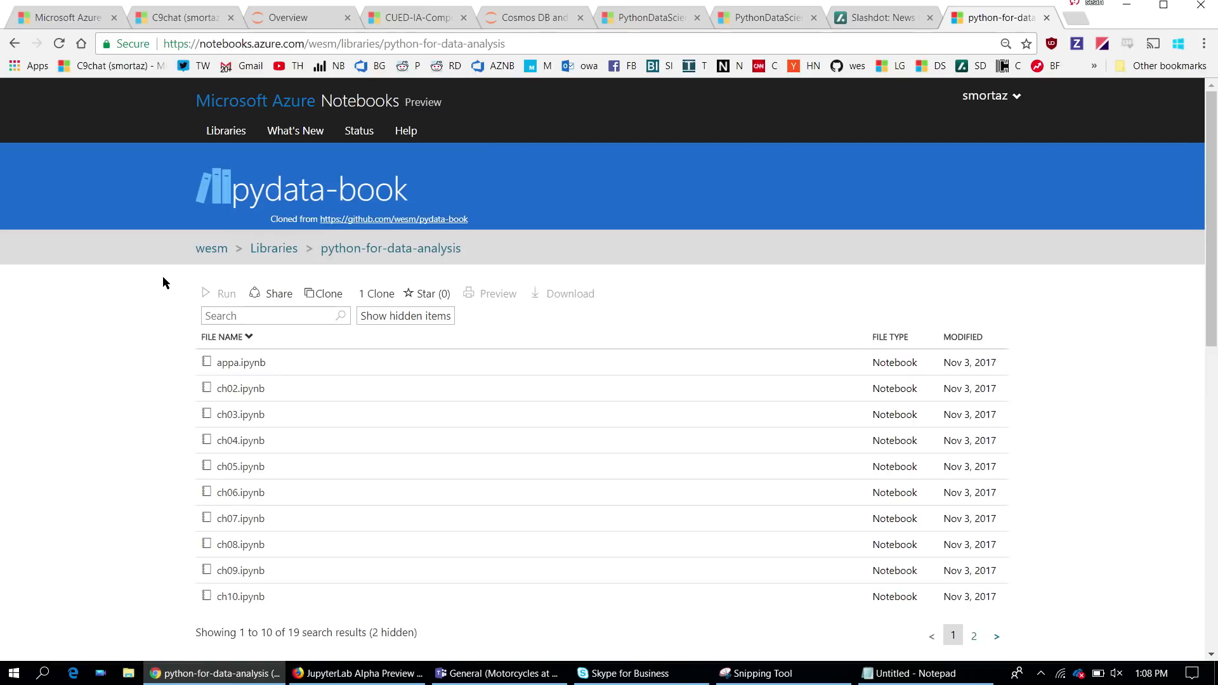
Scroll from the pydata-book chapter notebook list down to the README section.
scroll(down, 3)
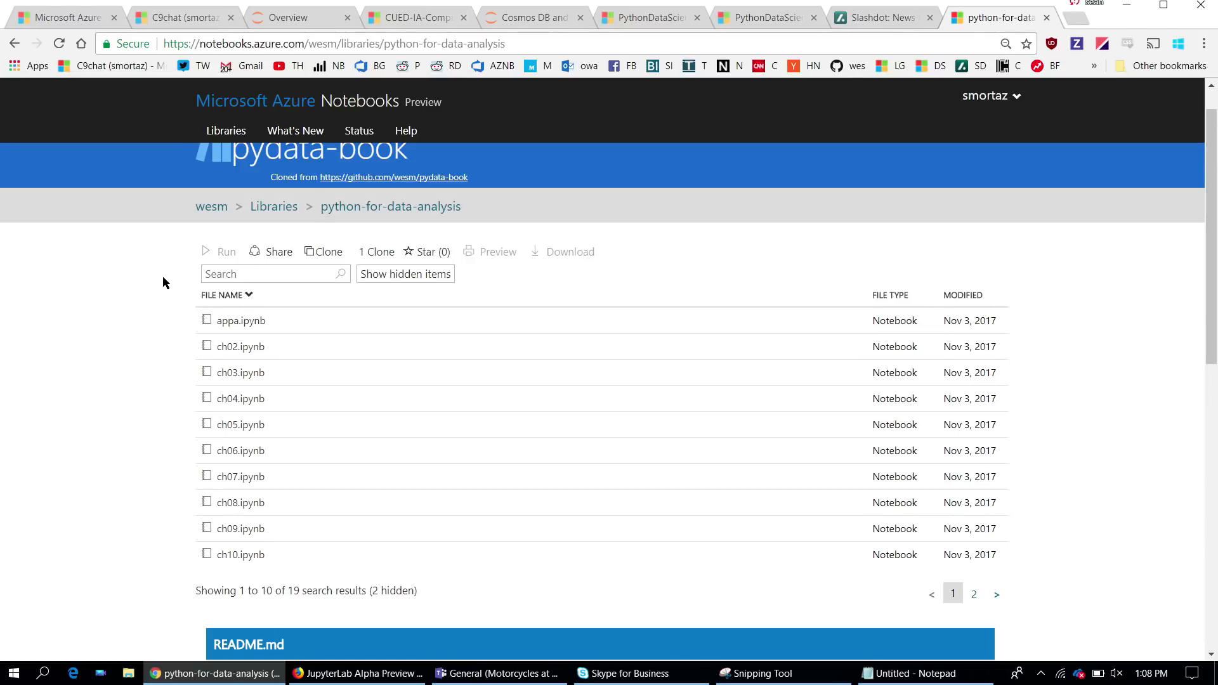
scroll(down, 3)
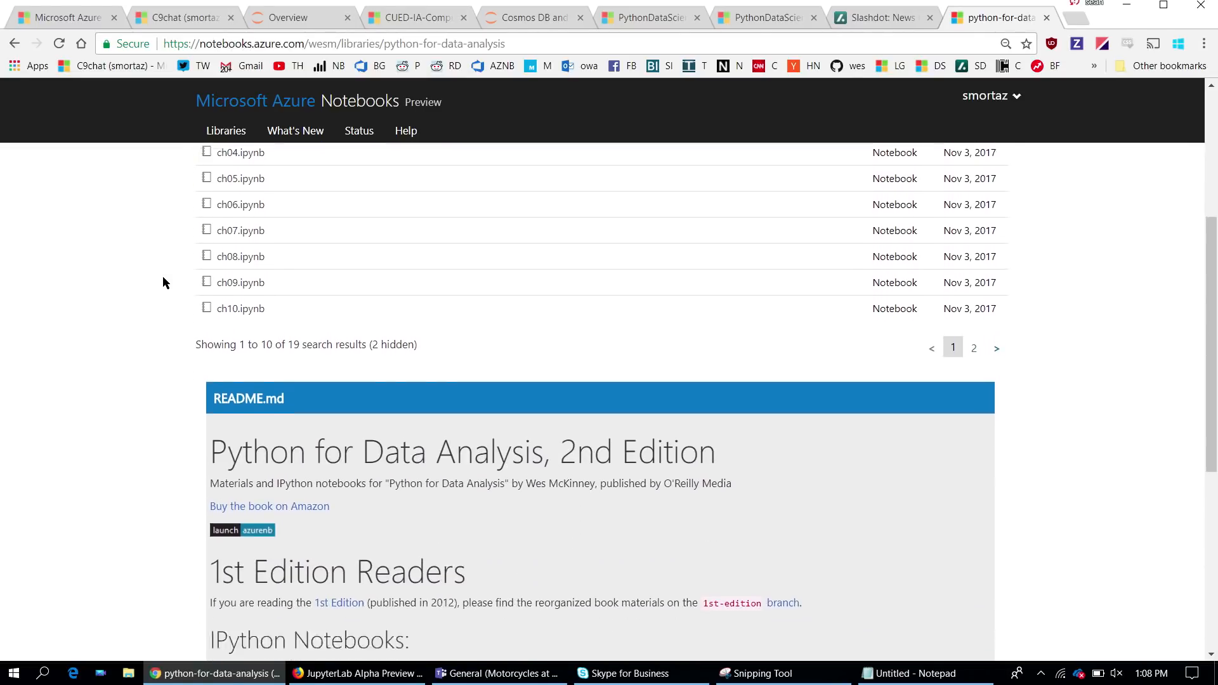
scroll(down, 3)
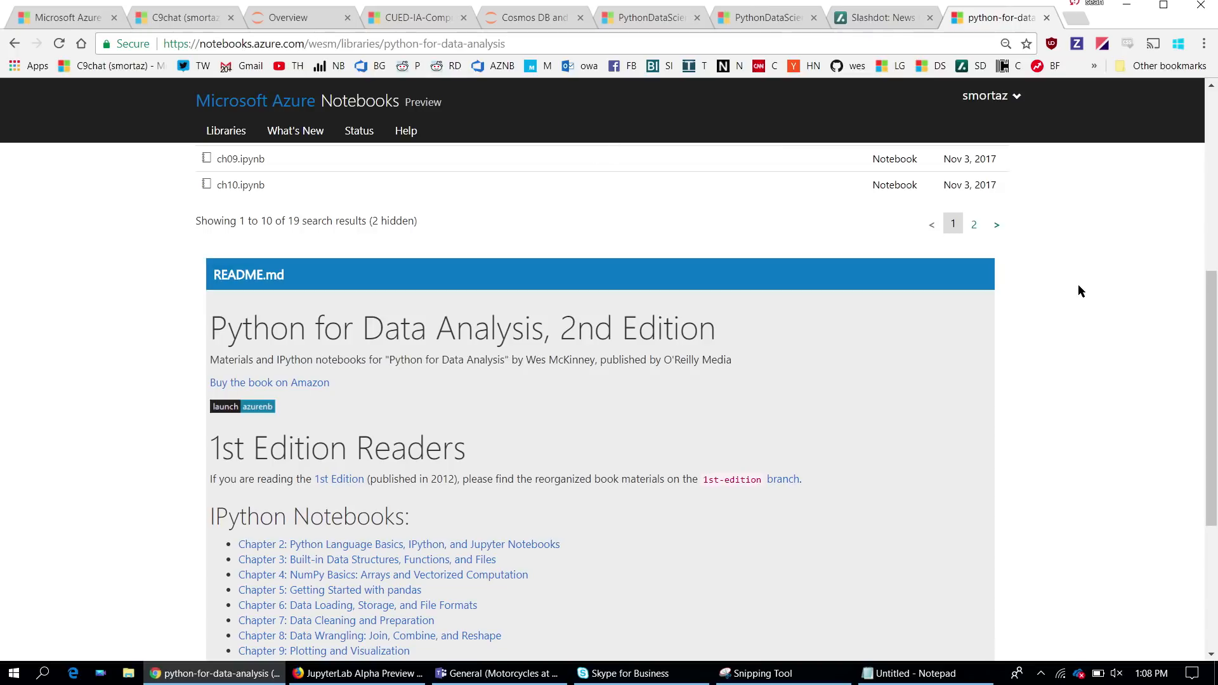
mouse_move(1060, 438)
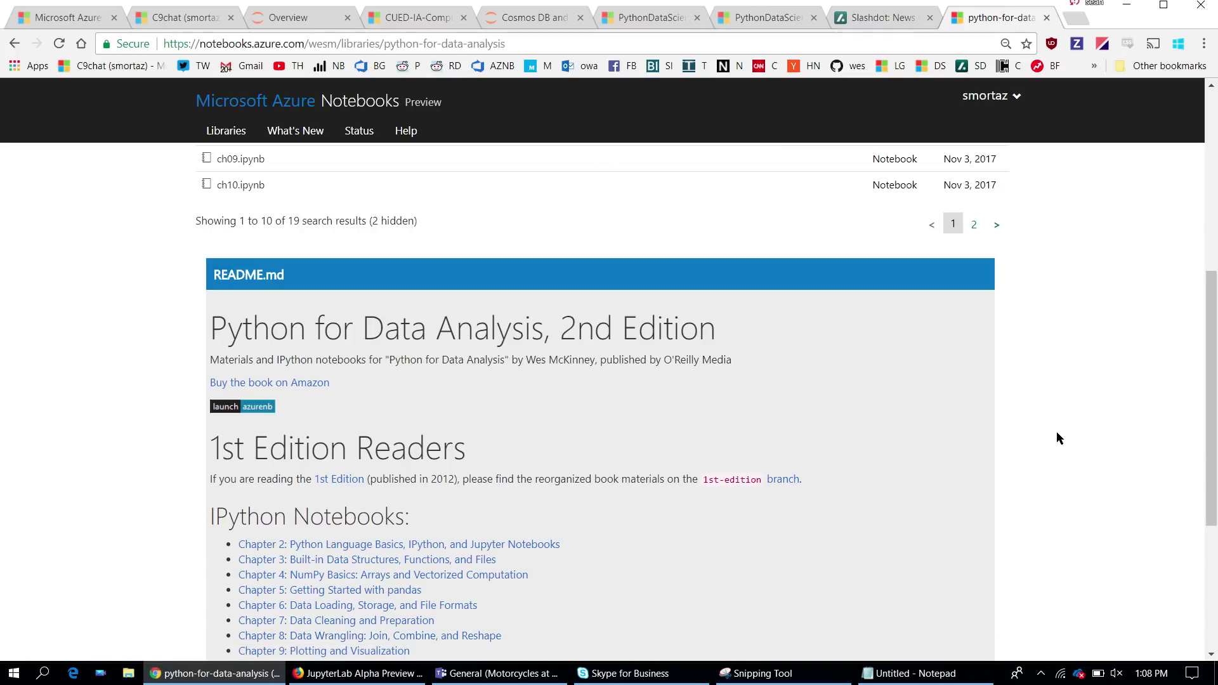
From the C9chat library file list, open RISE Sample notebook.ipynb.
click(300, 17)
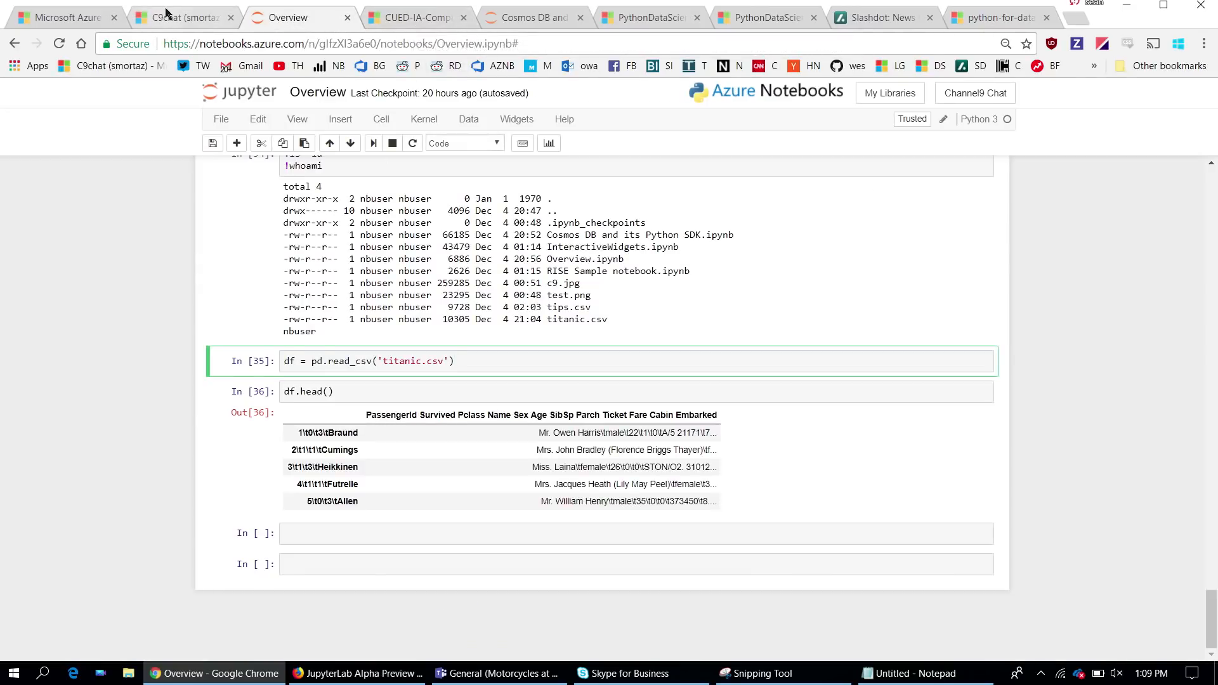
click(184, 17)
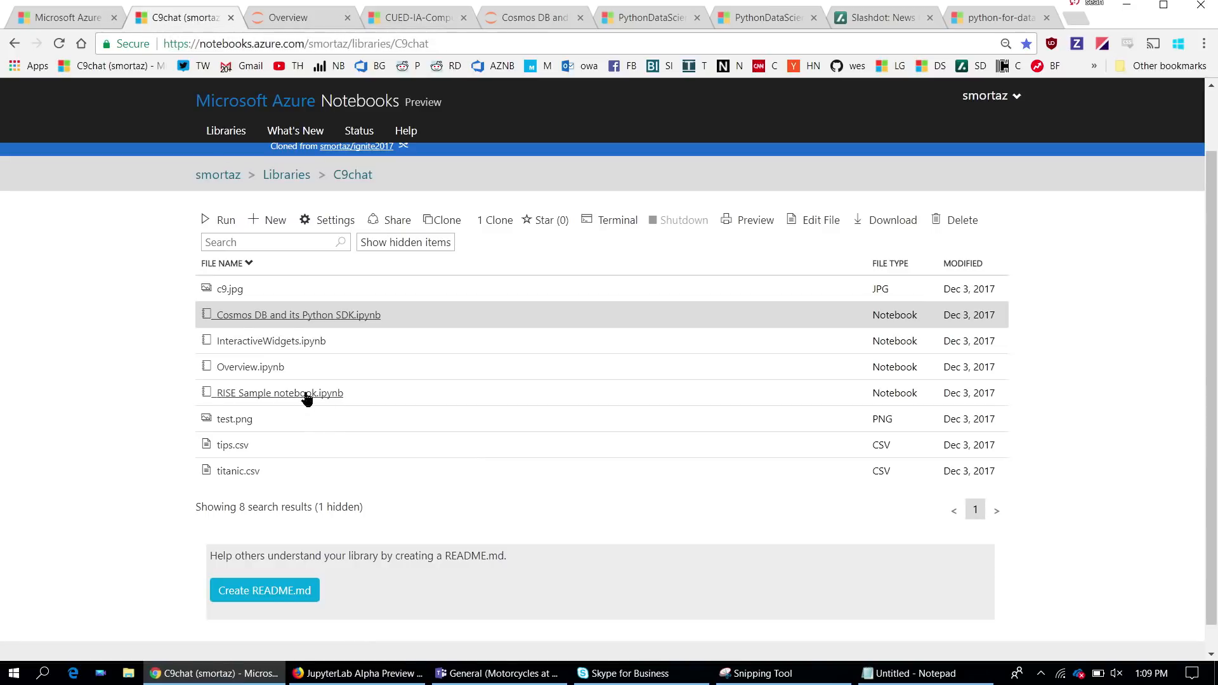
click(278, 393)
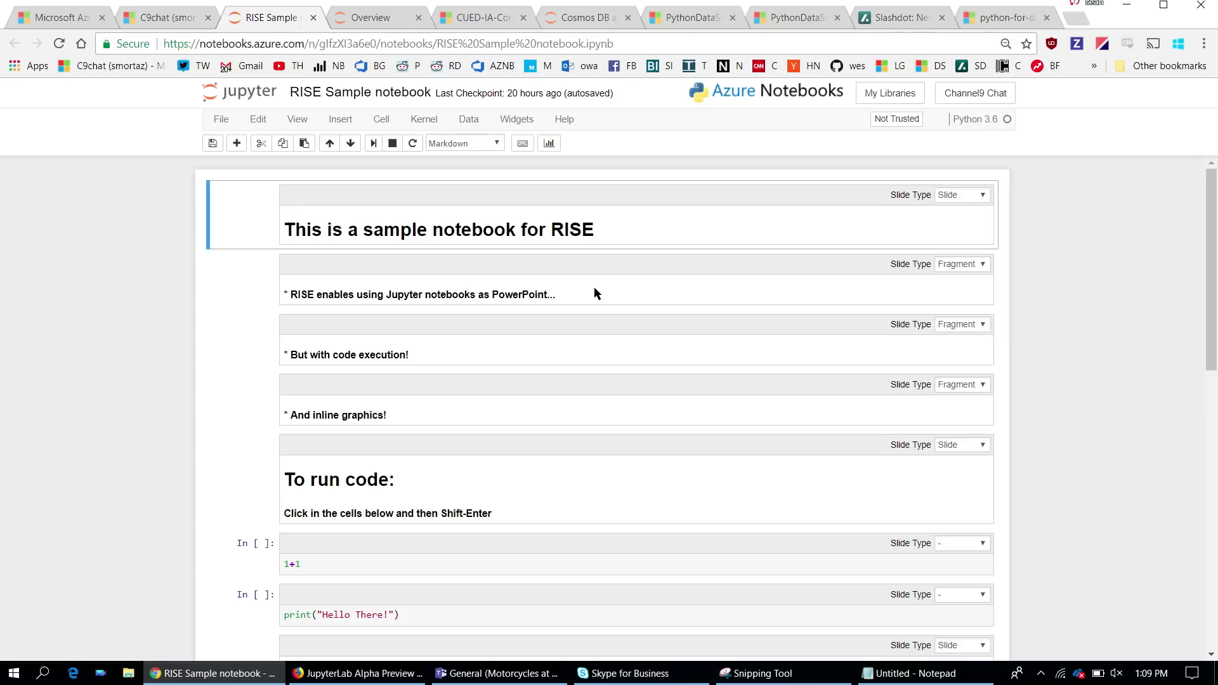
mouse_move(129, 331)
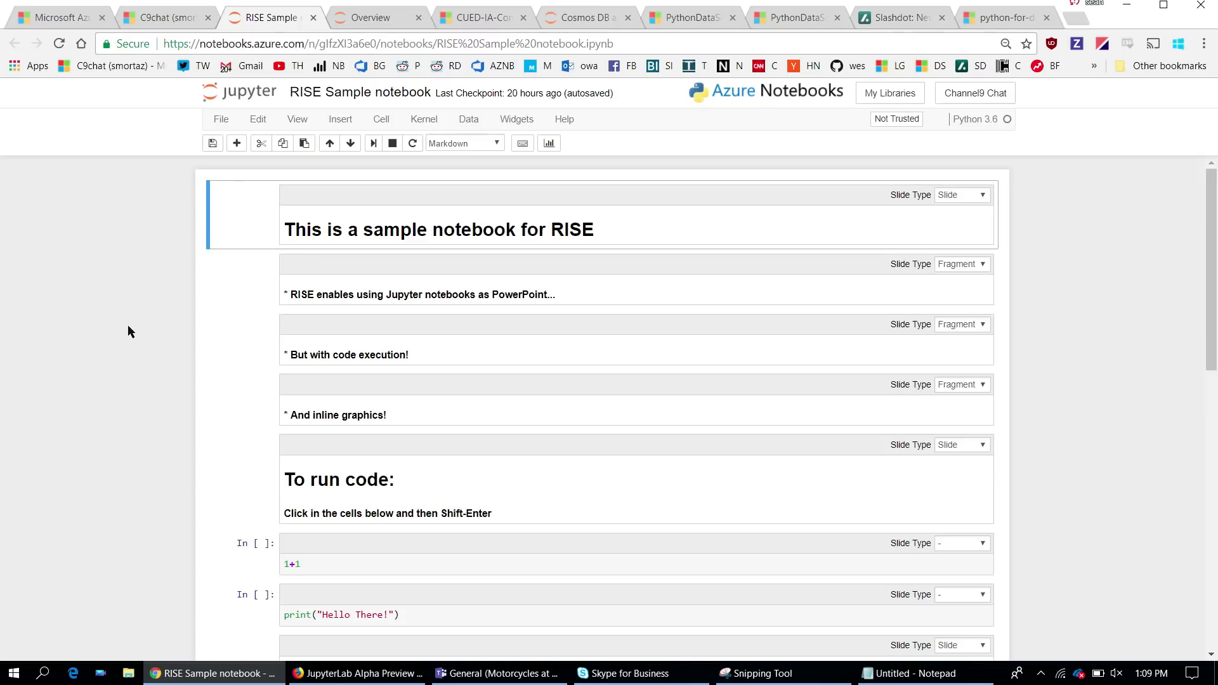
mouse_move(1071, 261)
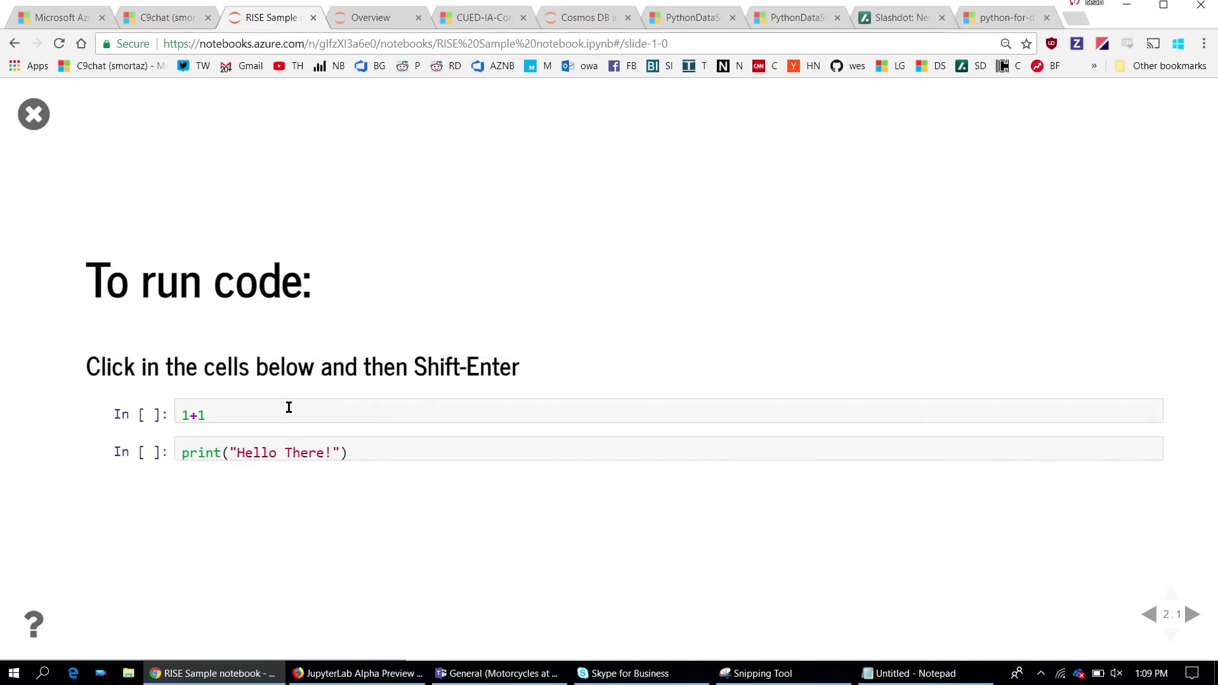
Run the edited 1+1+1 cell and advance to the YouTube videos slide.
text(+1)
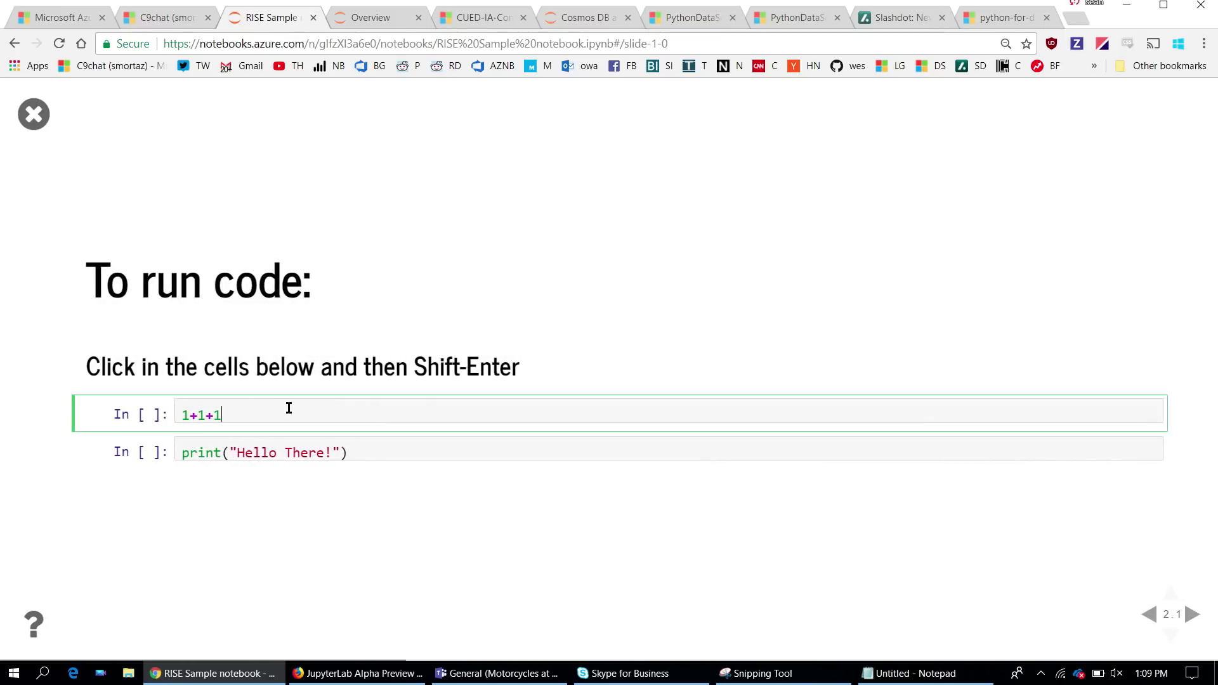
key(shift+enter)
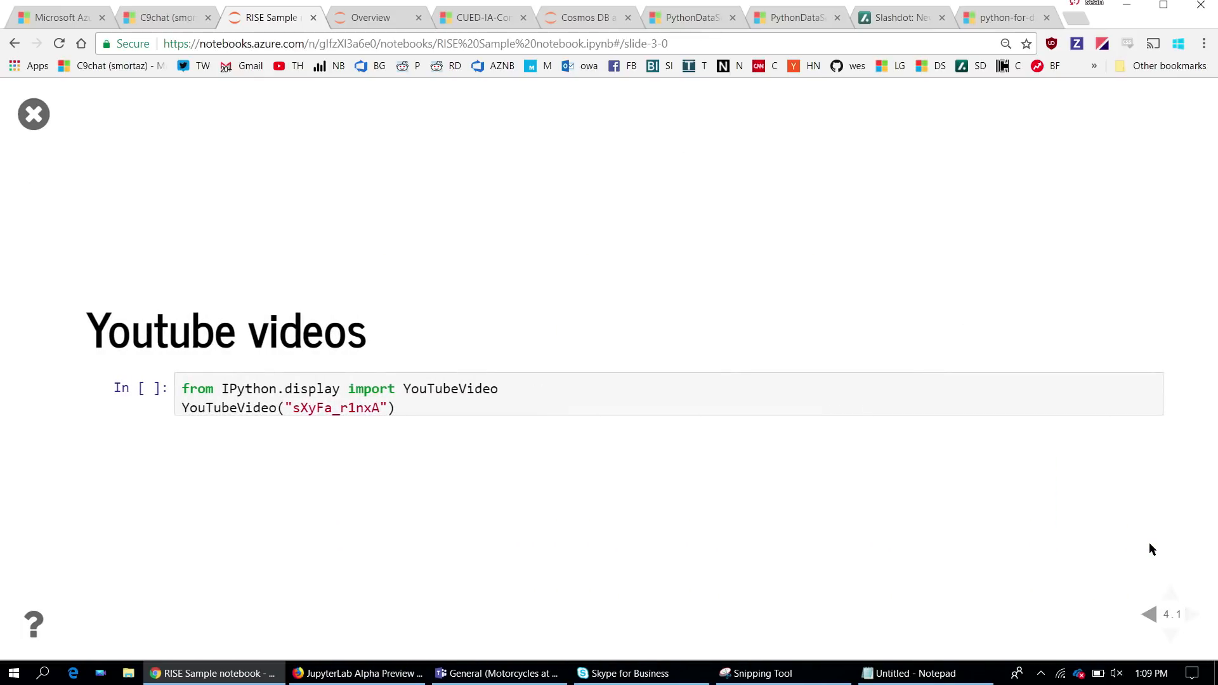
click(432, 410)
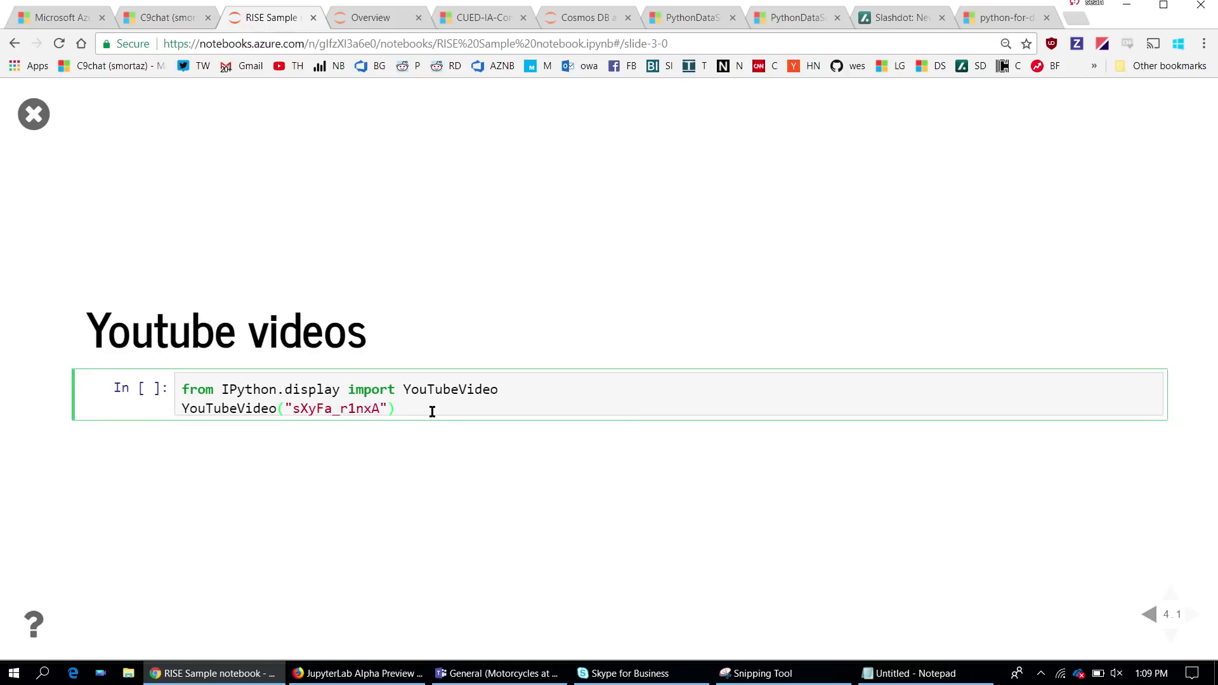
key(shift+enter)
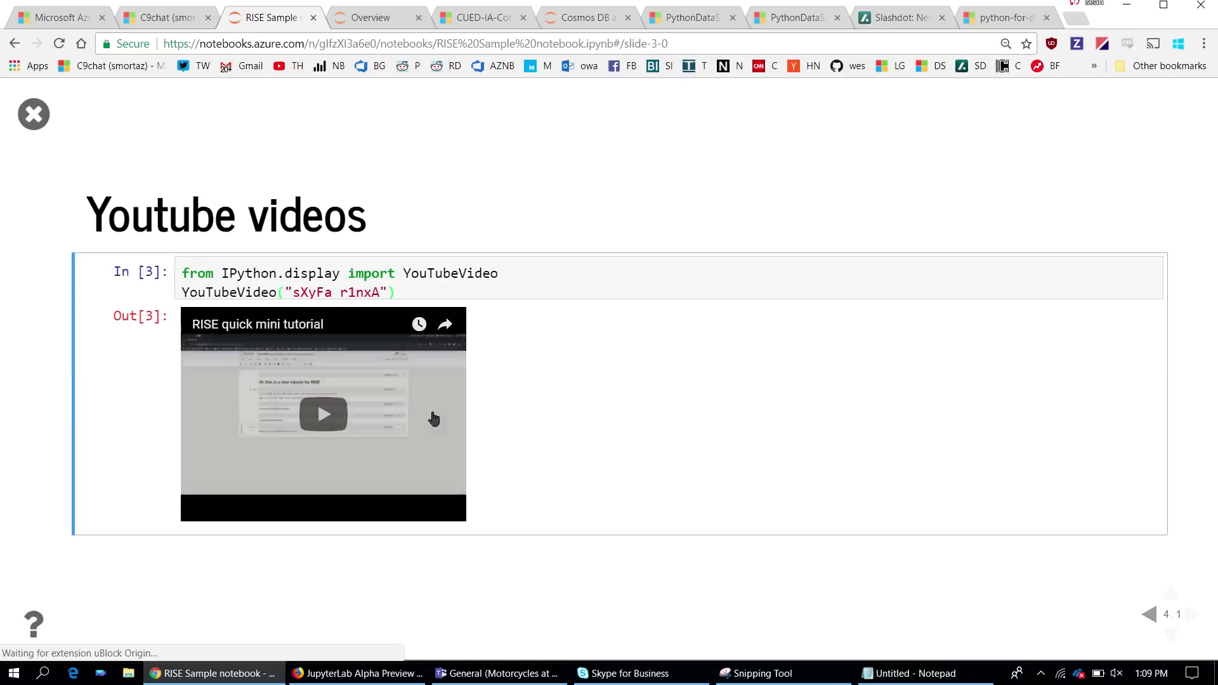
Play the embedded RISE tutorial video briefly and pause it at 0:06.
click(324, 414)
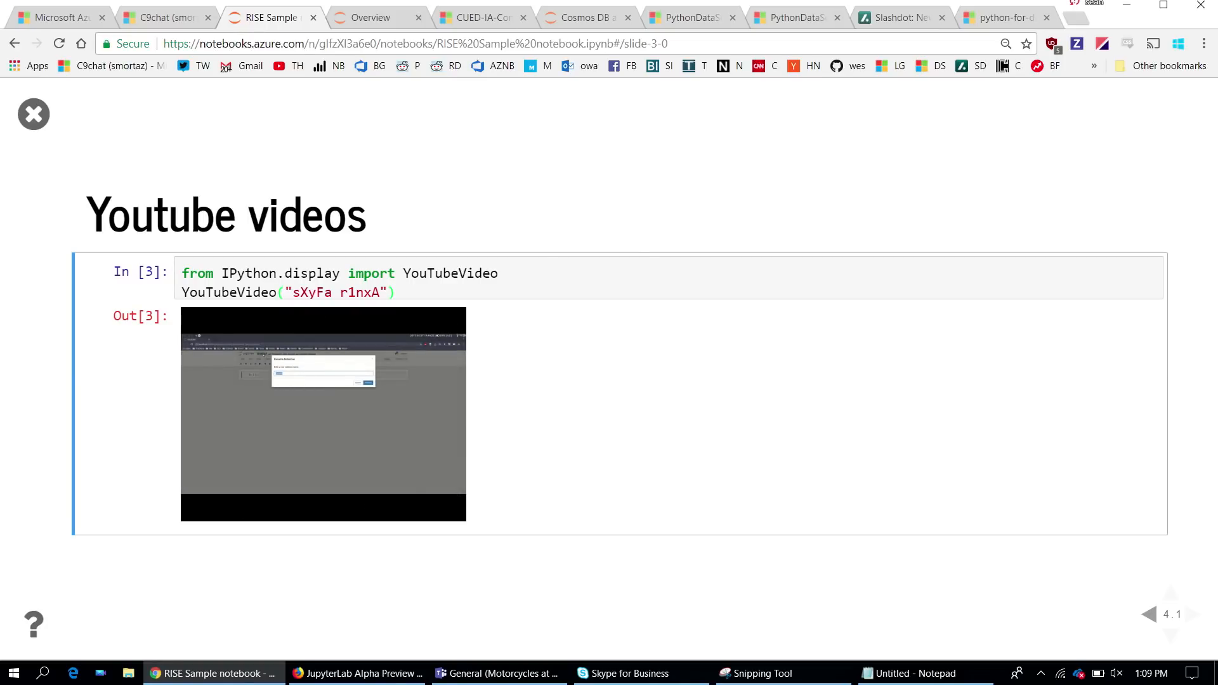
click(324, 414)
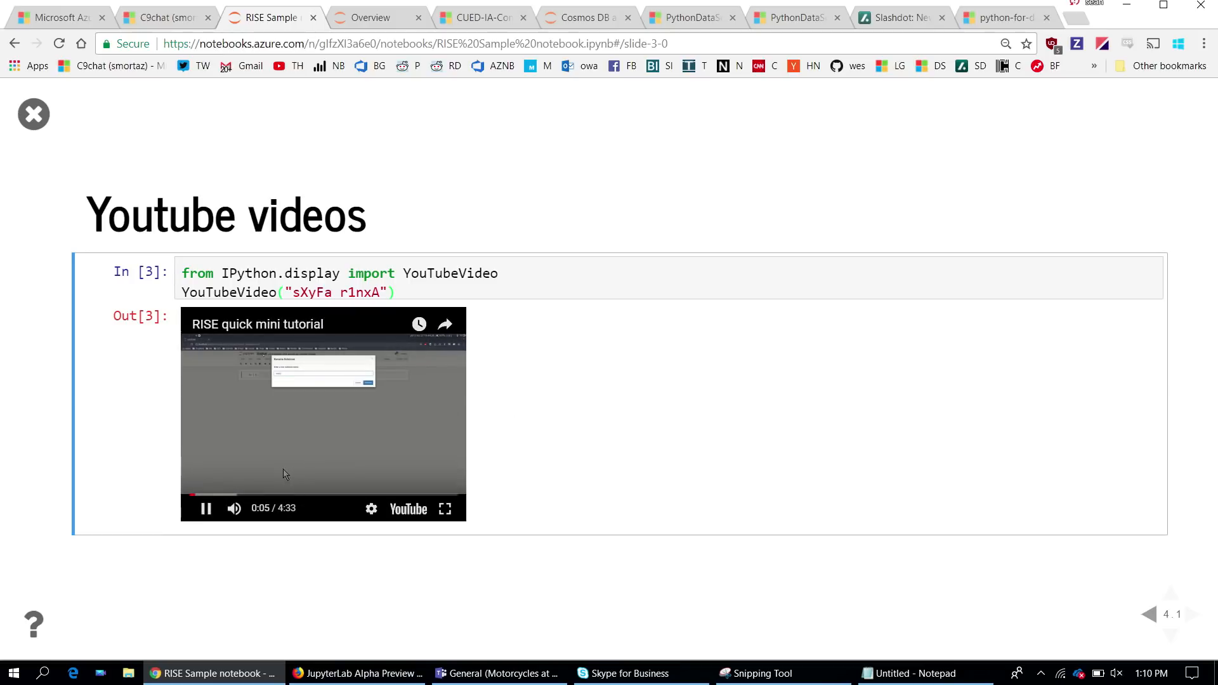
click(206, 507)
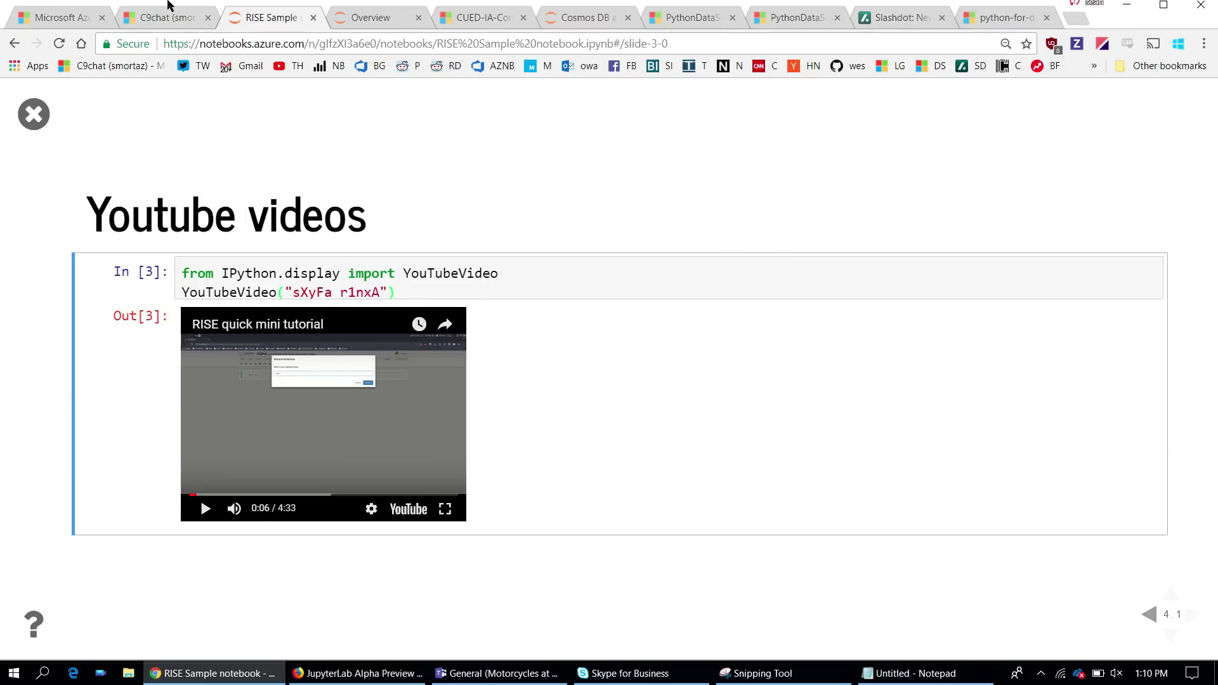
Return to the library, open InteractiveWidgets.ipynb and run all its cells.
click(164, 16)
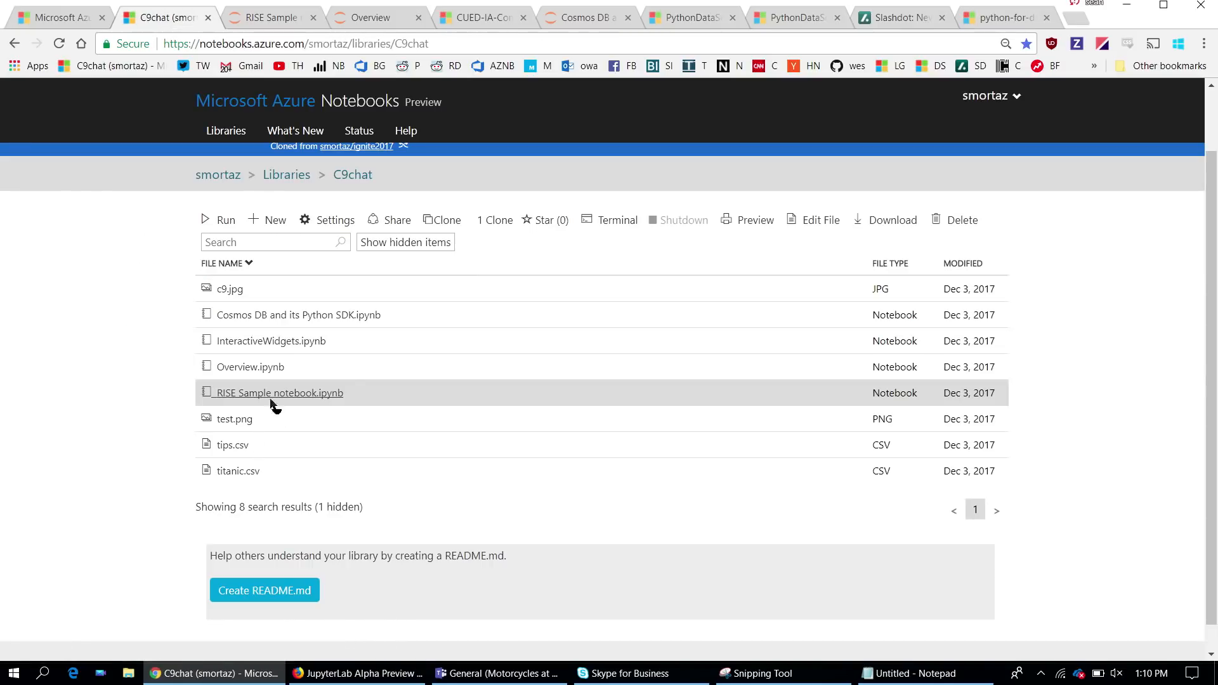
click(271, 340)
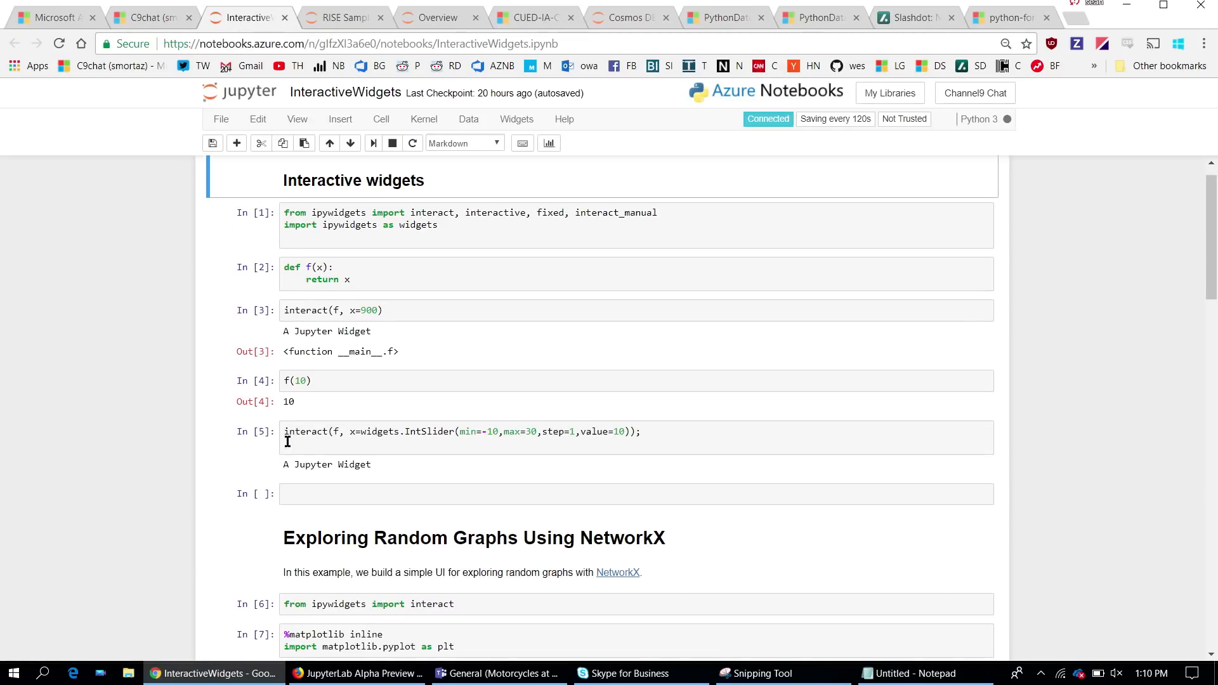
click(379, 120)
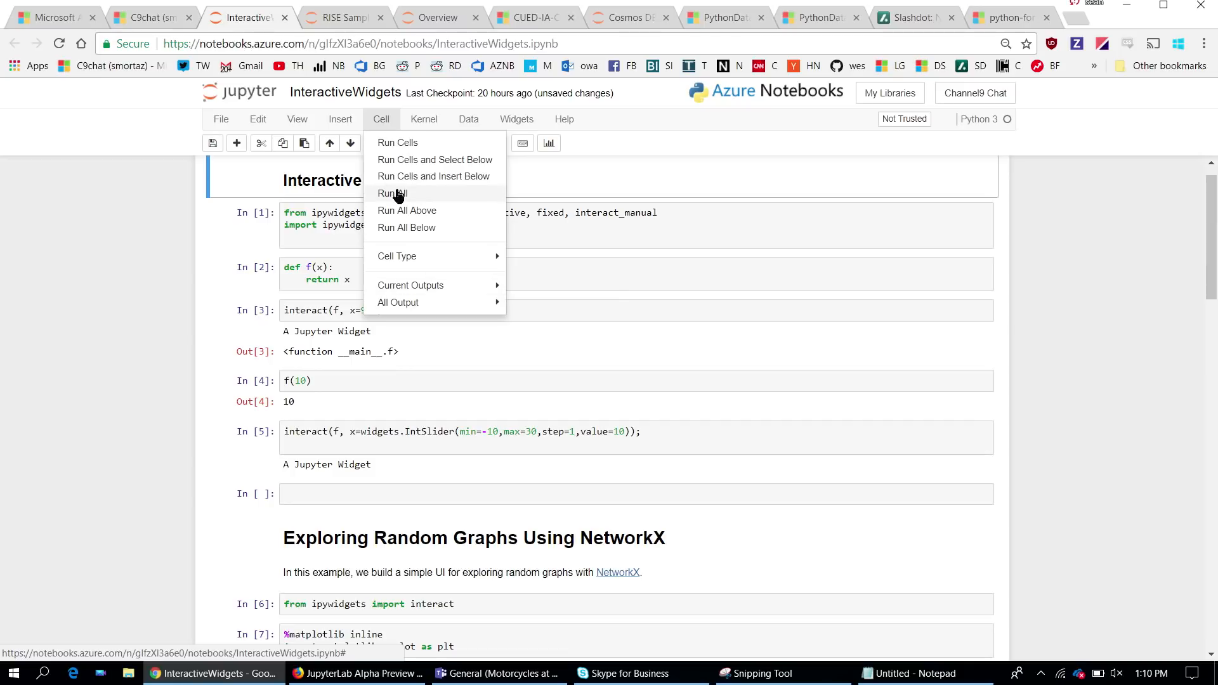
click(391, 193)
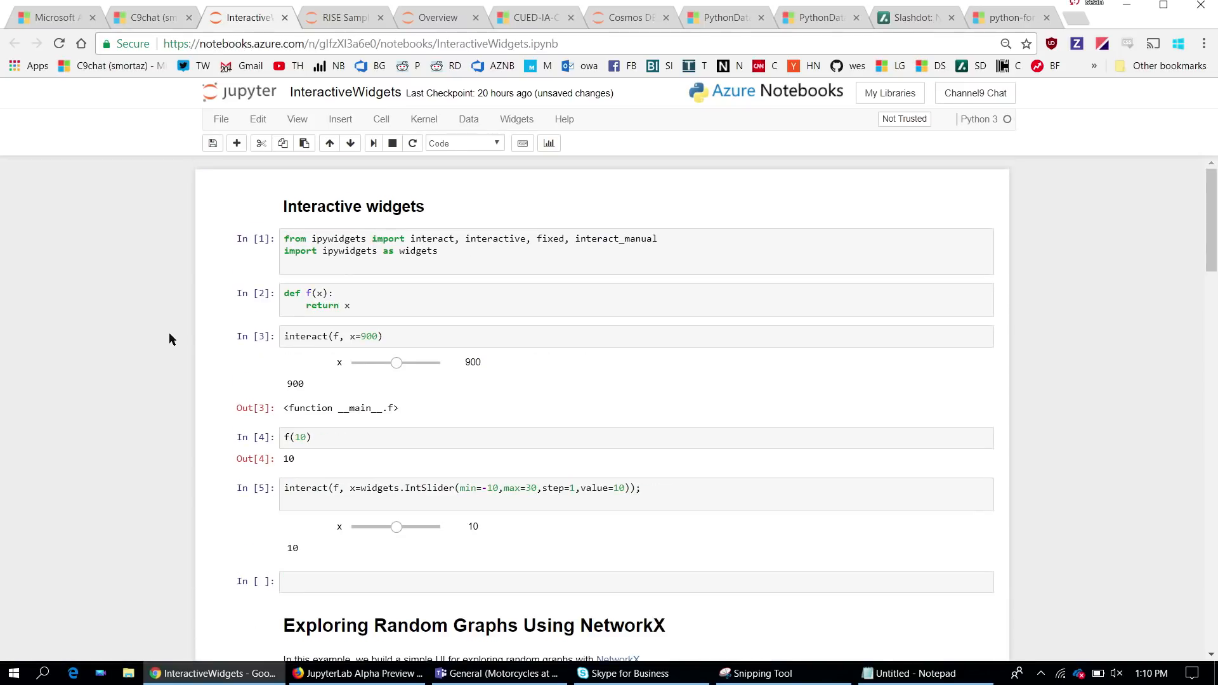
mouse_move(403, 376)
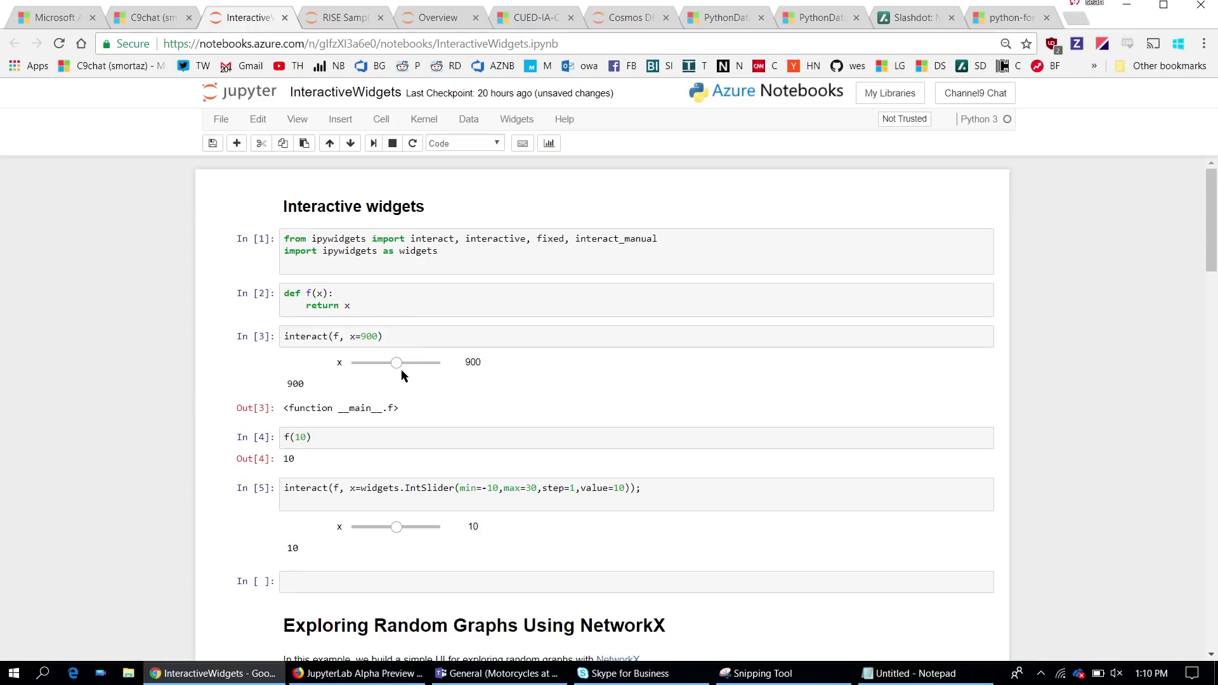
Set the x sliders to 941 and 9 and switch the random graph generator to lobster.
drag(397, 363, 399, 363)
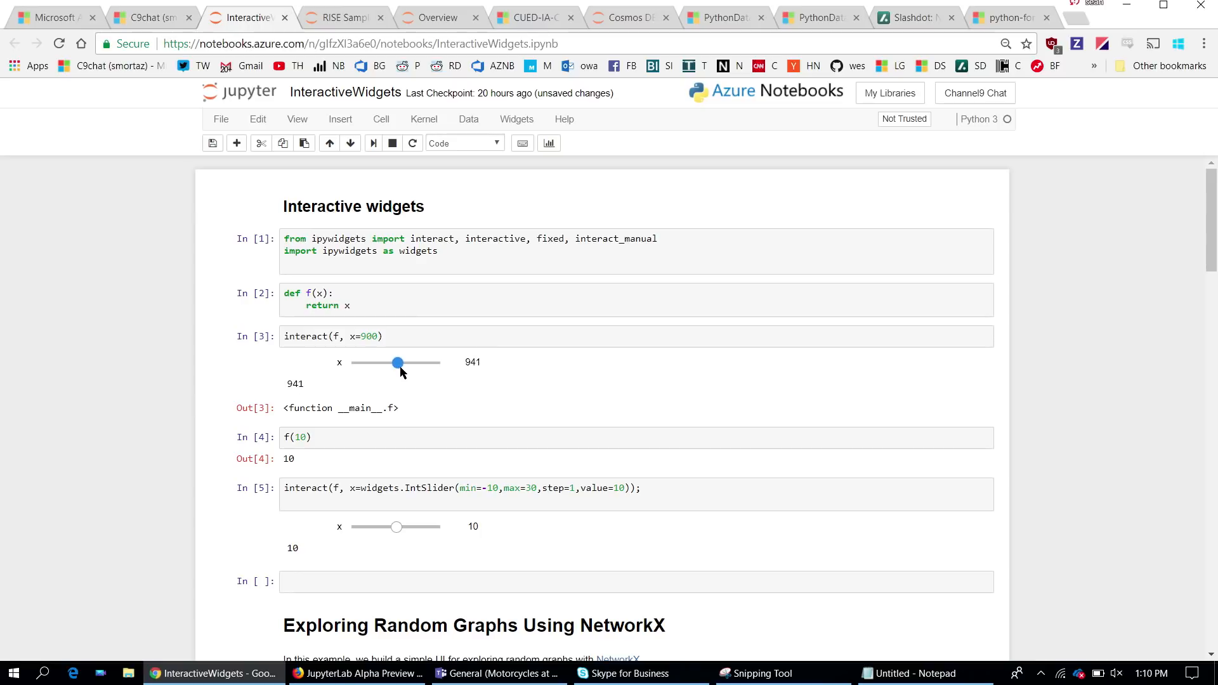
scroll(down, 3)
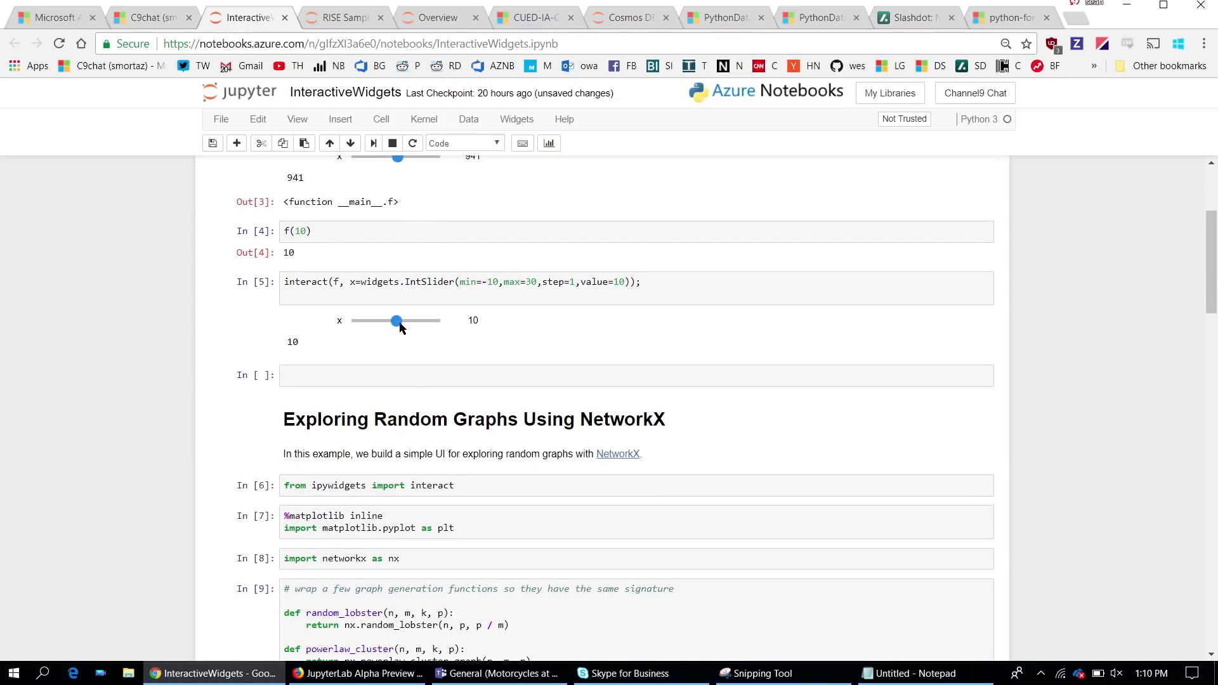
drag(398, 320, 393, 320)
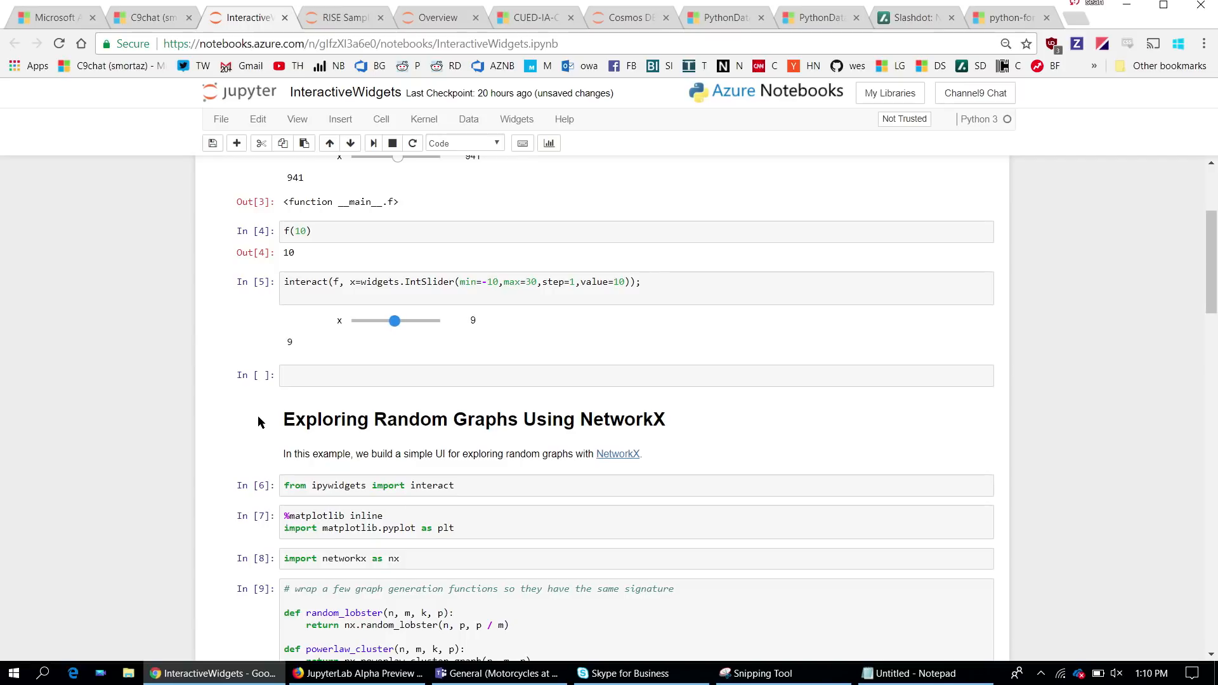
scroll(down, 3)
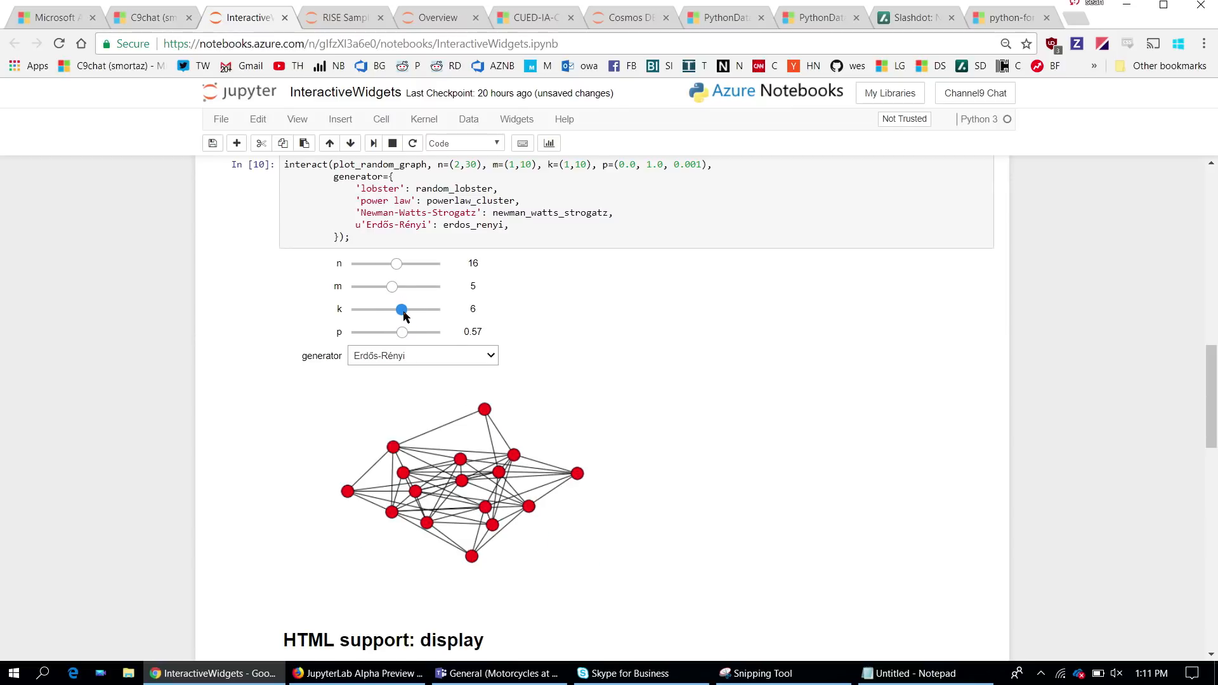
click(421, 355)
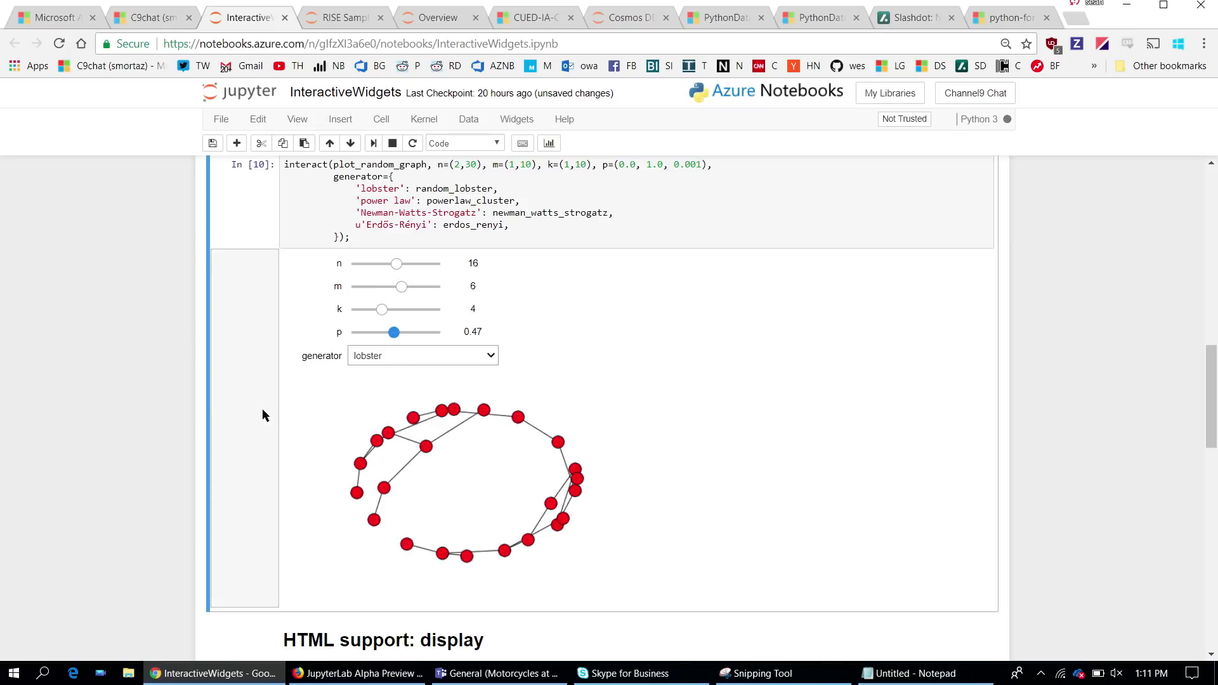
scroll(down, 3)
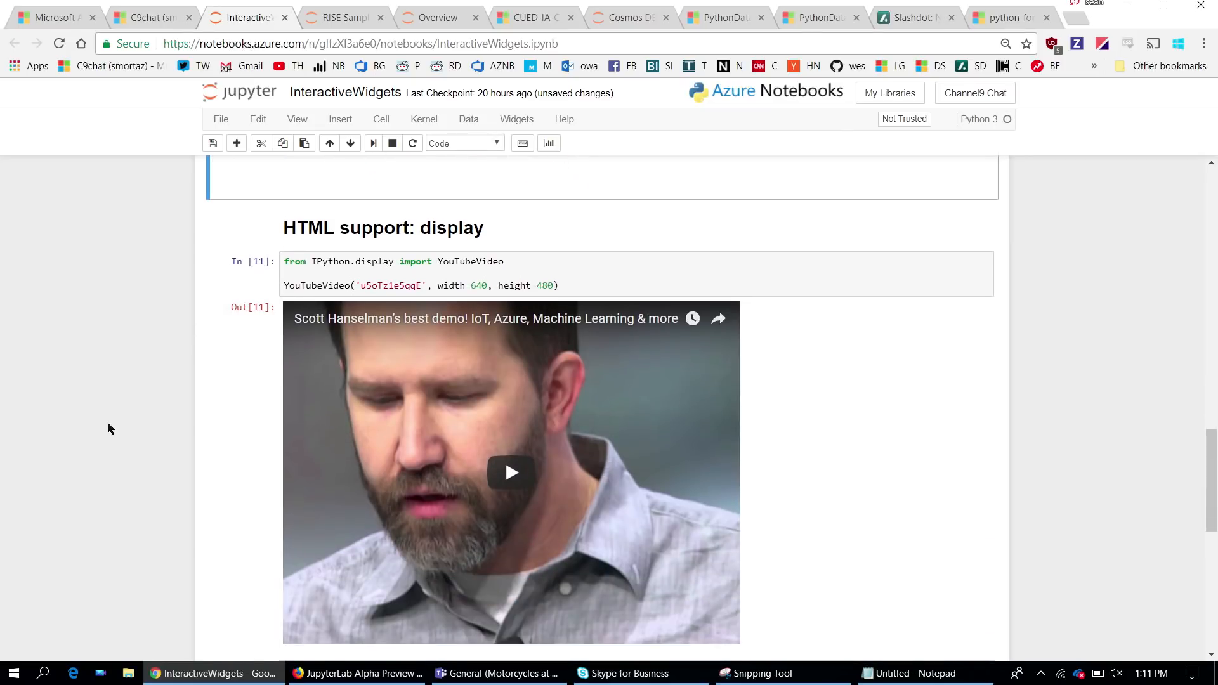
scroll(down, 3)
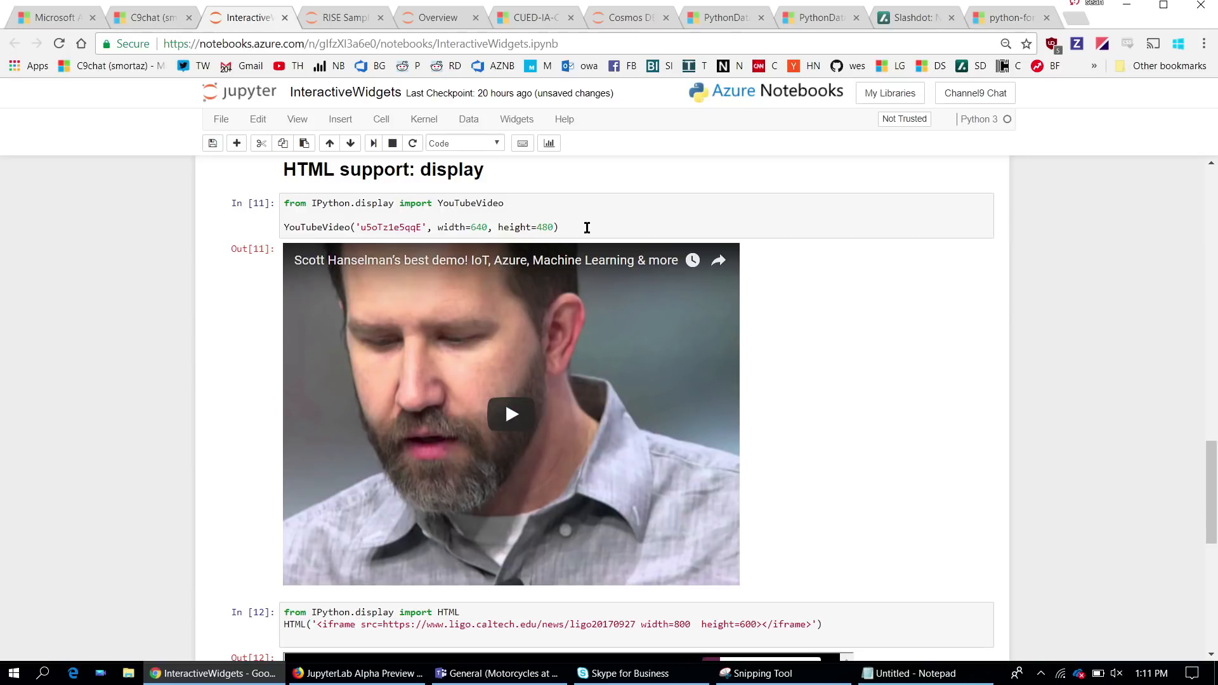
scroll(down, 3)
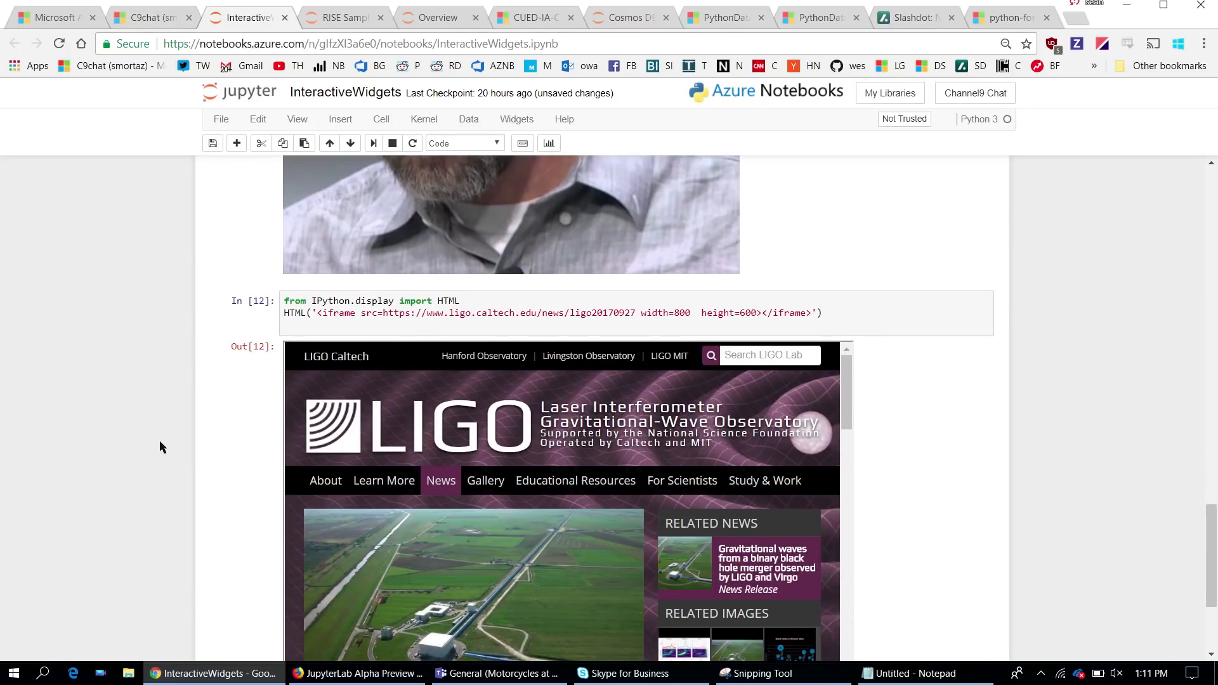
scroll(down, 3)
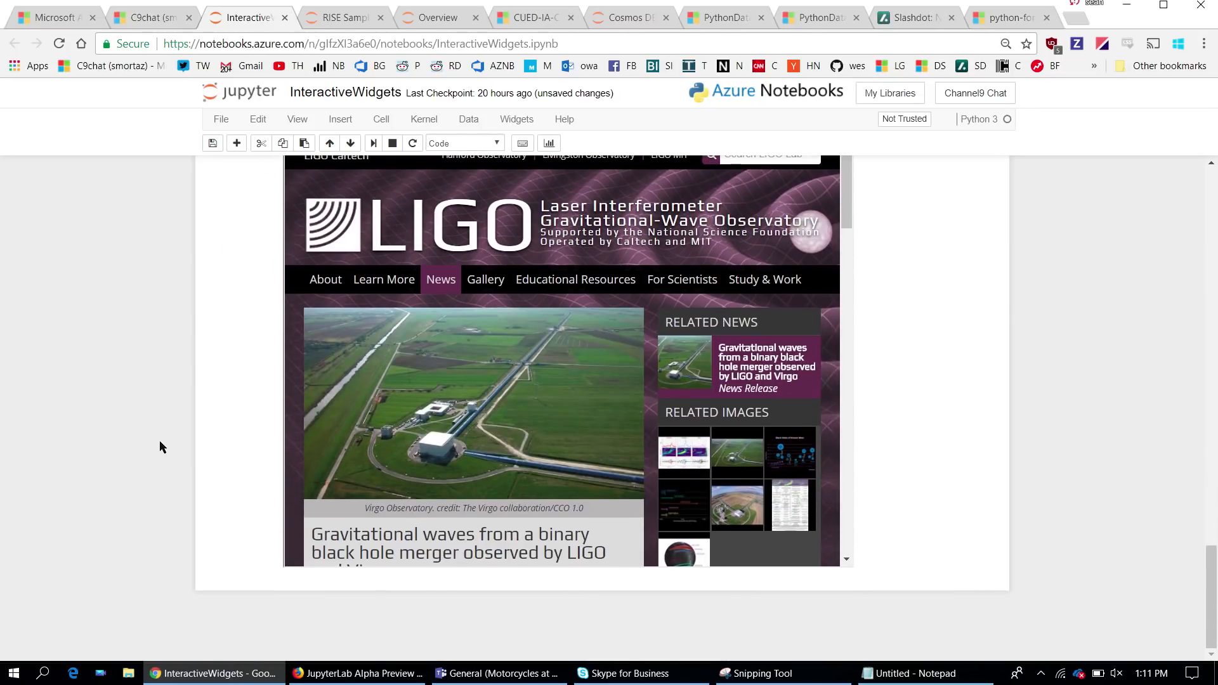
scroll(down, 3)
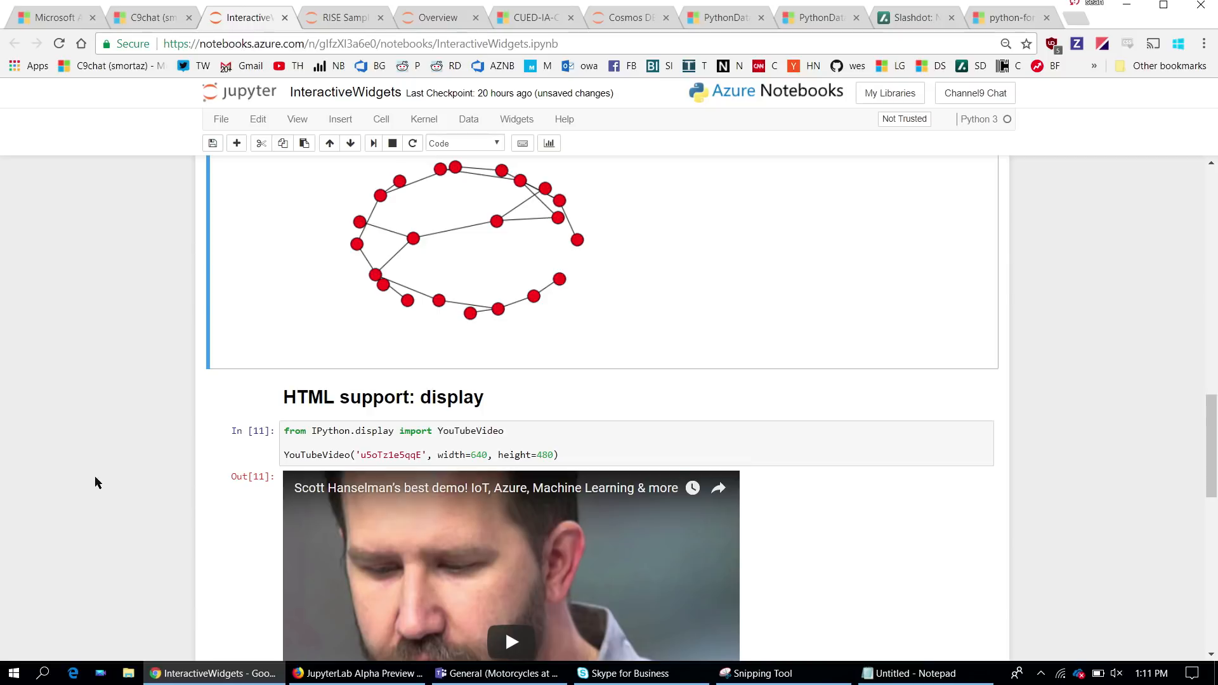
mouse_move(194, 629)
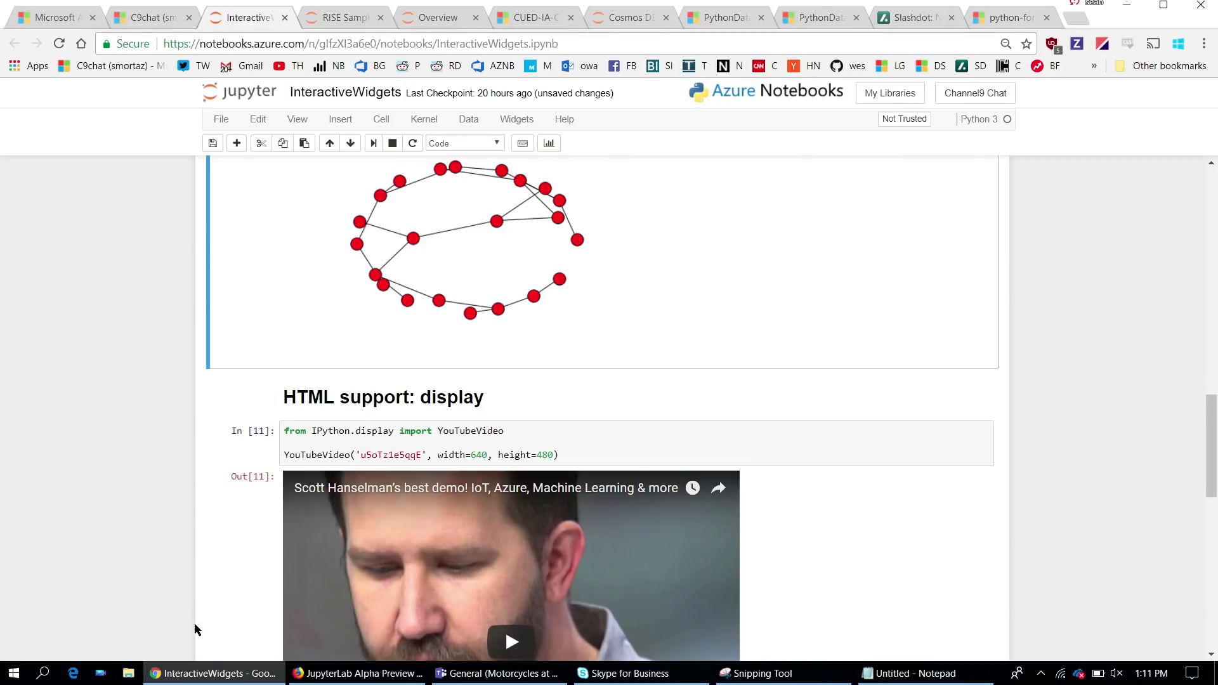
Switch to the JupyterLab preview and run the Overview notebook's plotting imports cell.
click(358, 672)
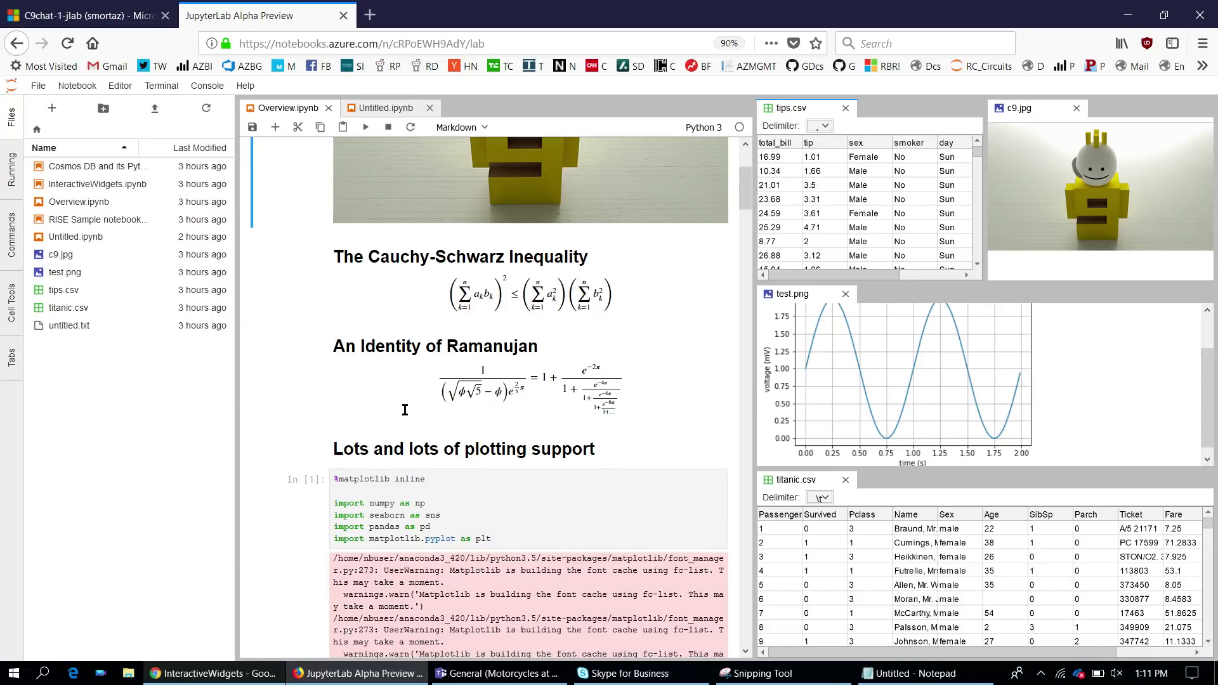
click(528, 505)
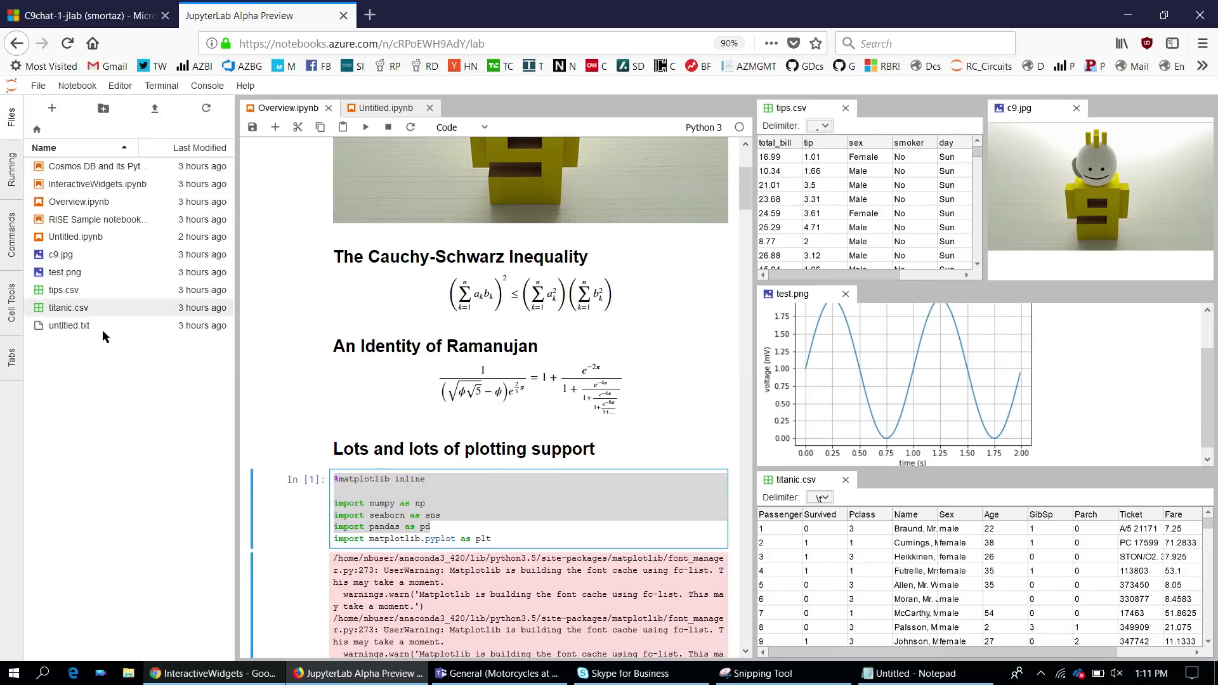
mouse_move(75, 202)
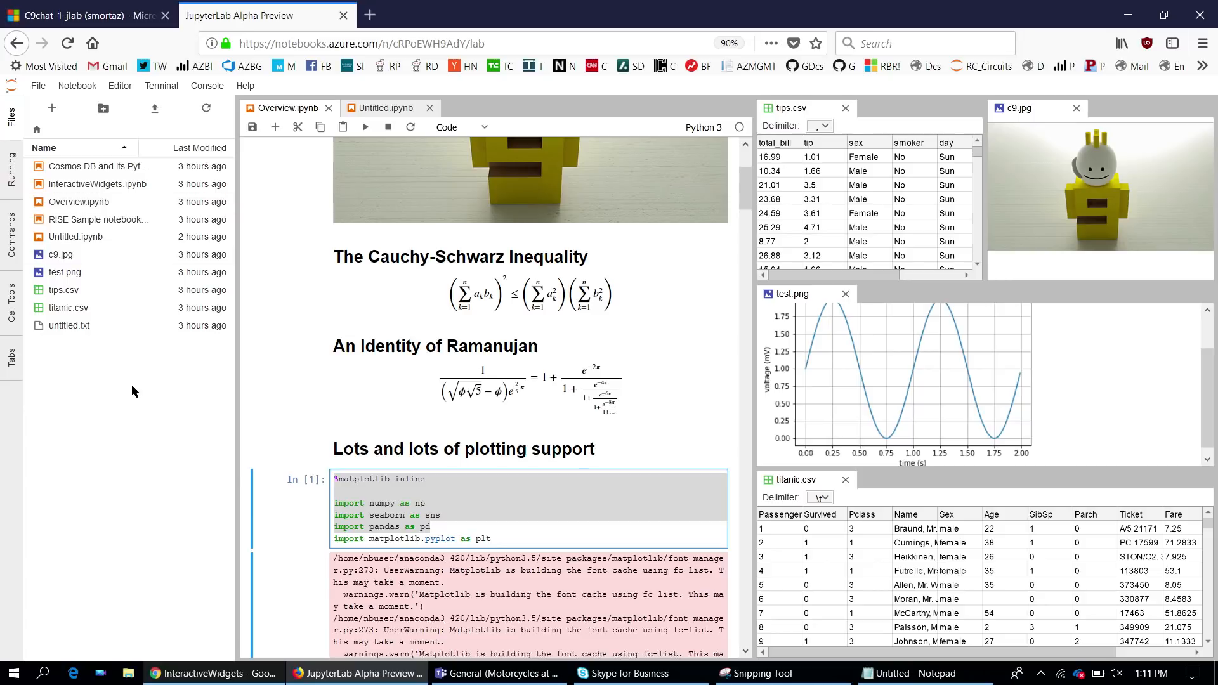
mouse_move(816, 302)
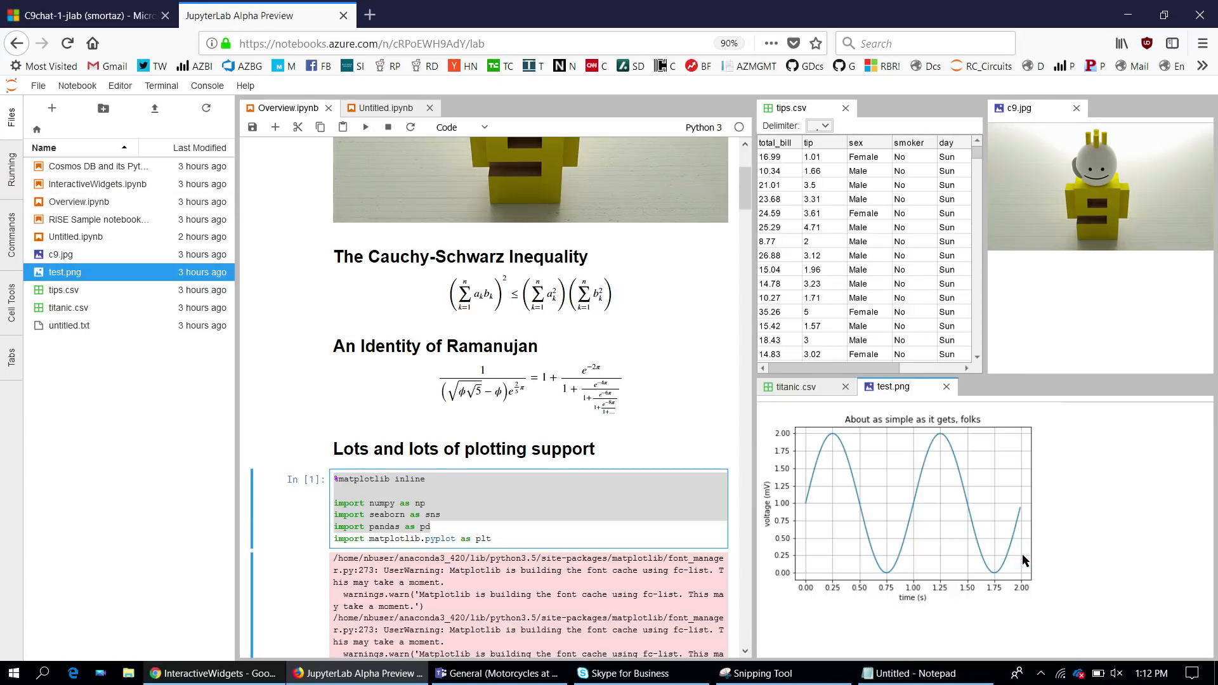
mouse_move(943, 450)
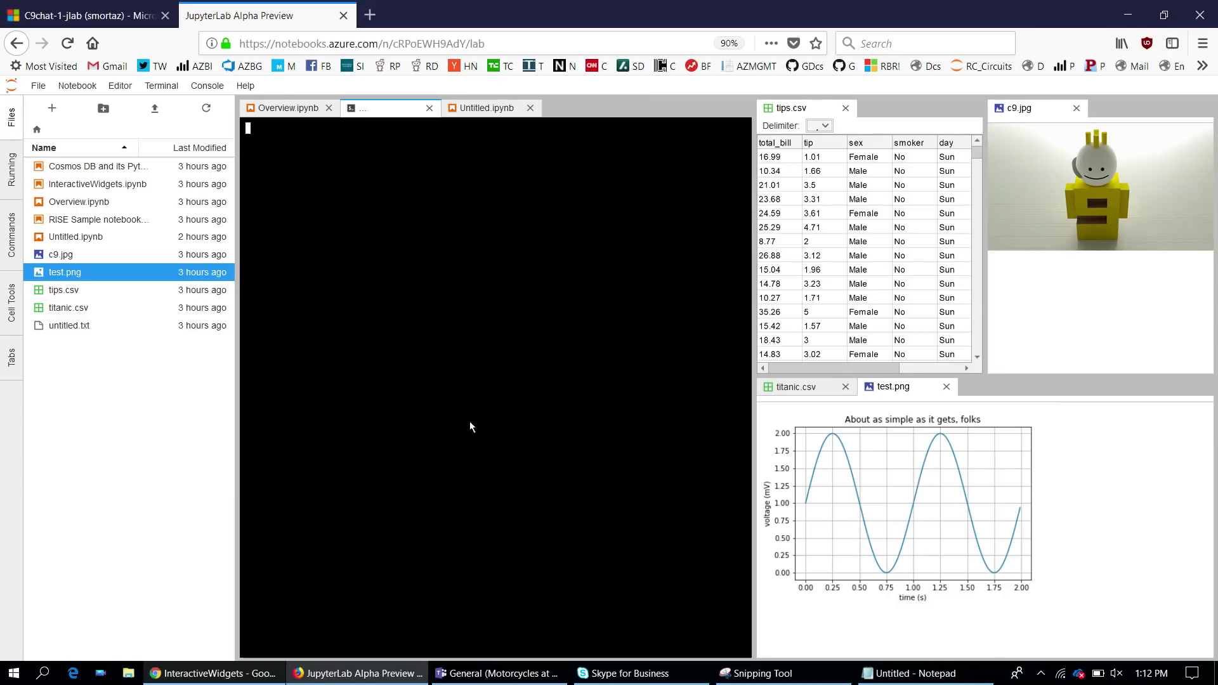
List the home directory with ls -la in the terminal, then bring Overview.ipynb back in front.
text(ls -la)
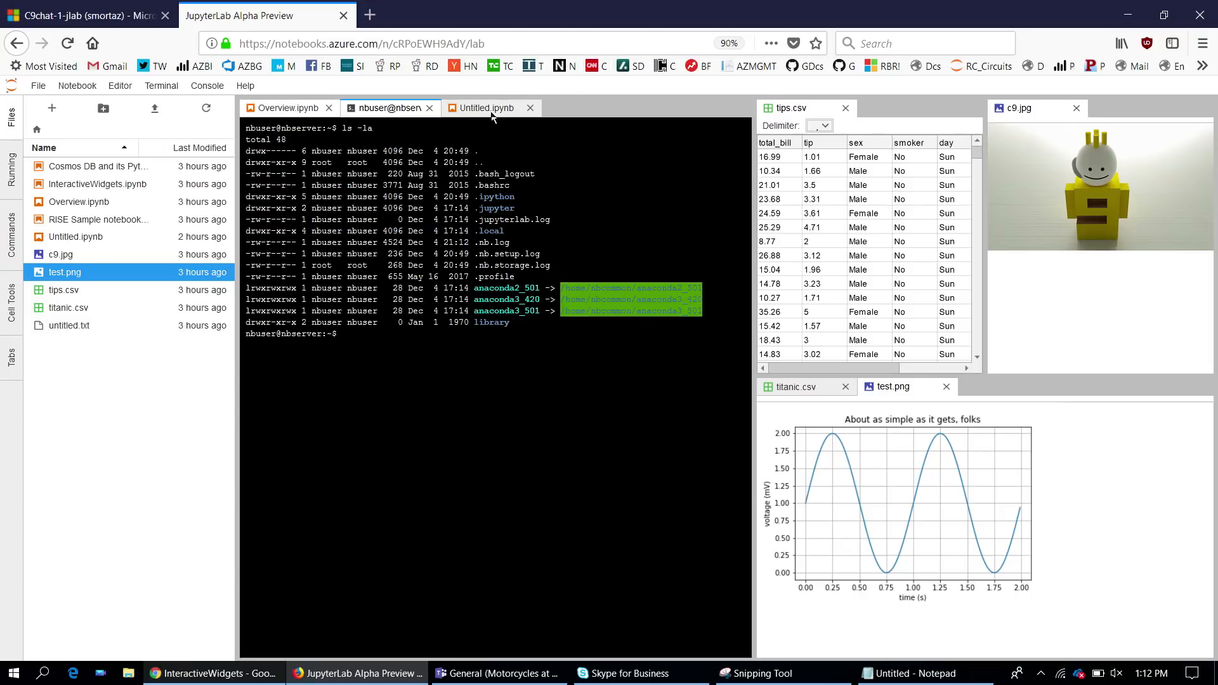
click(290, 106)
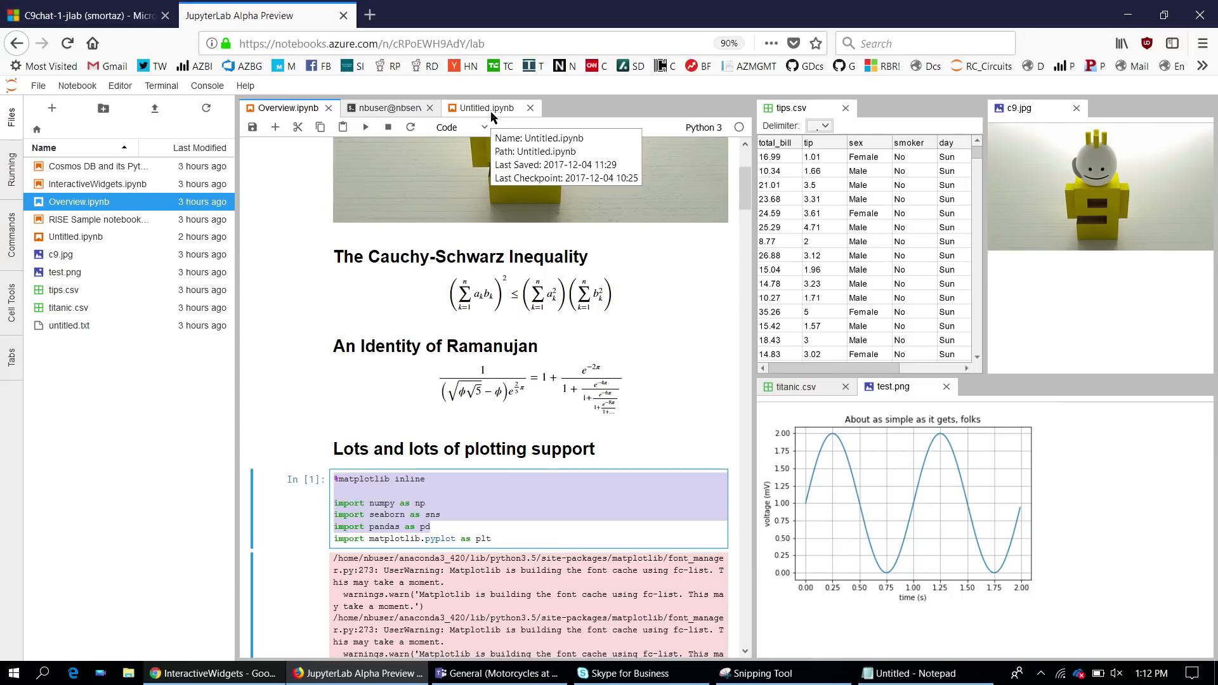